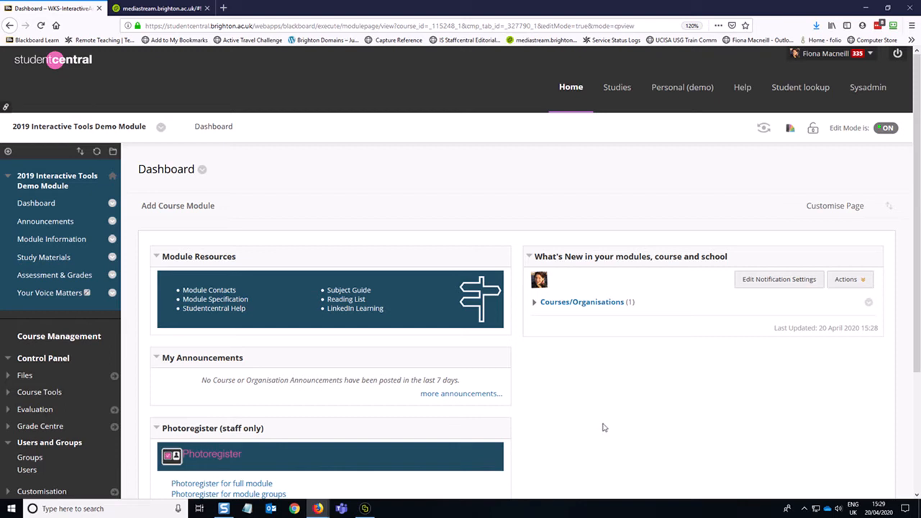
pyautogui.moveTo(587, 417)
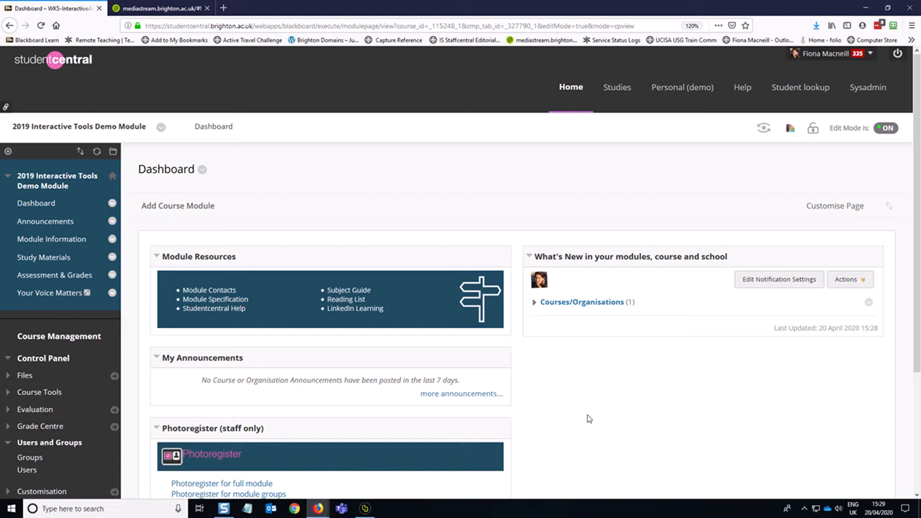
pyautogui.moveTo(595, 416)
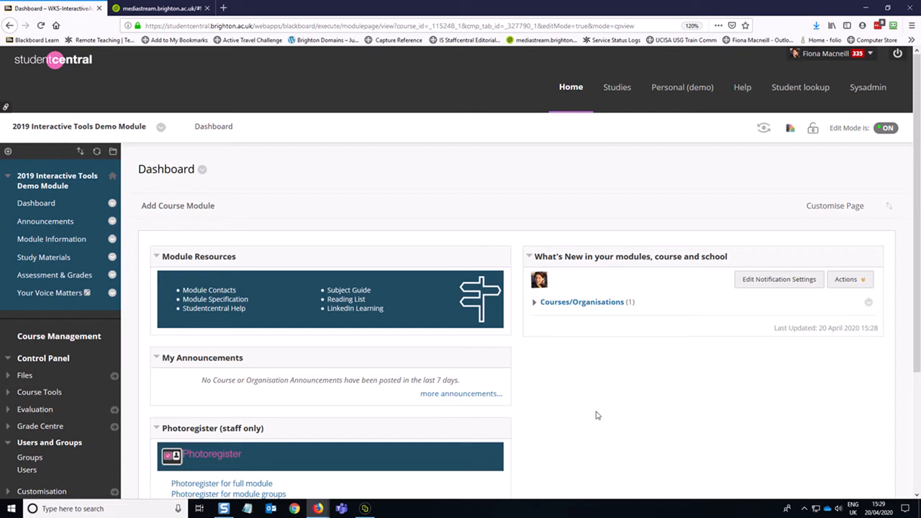
pyautogui.moveTo(595, 415)
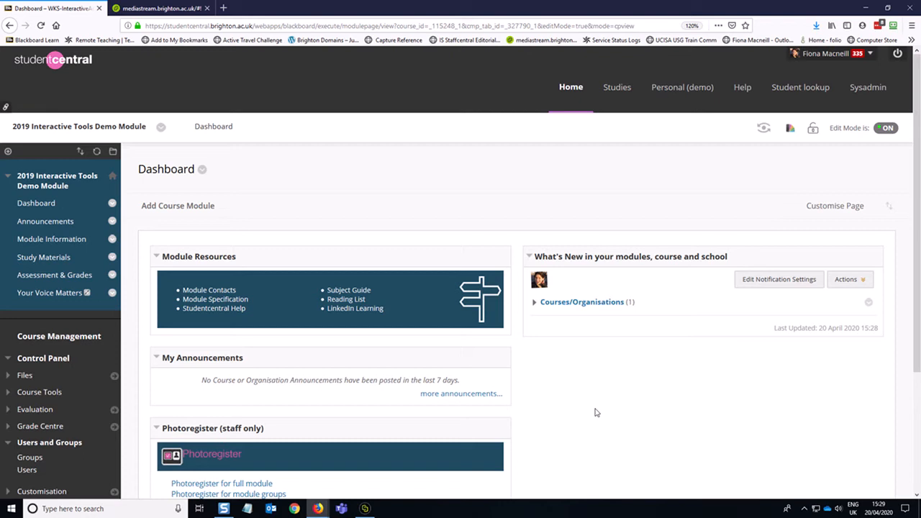
pyautogui.moveTo(582, 388)
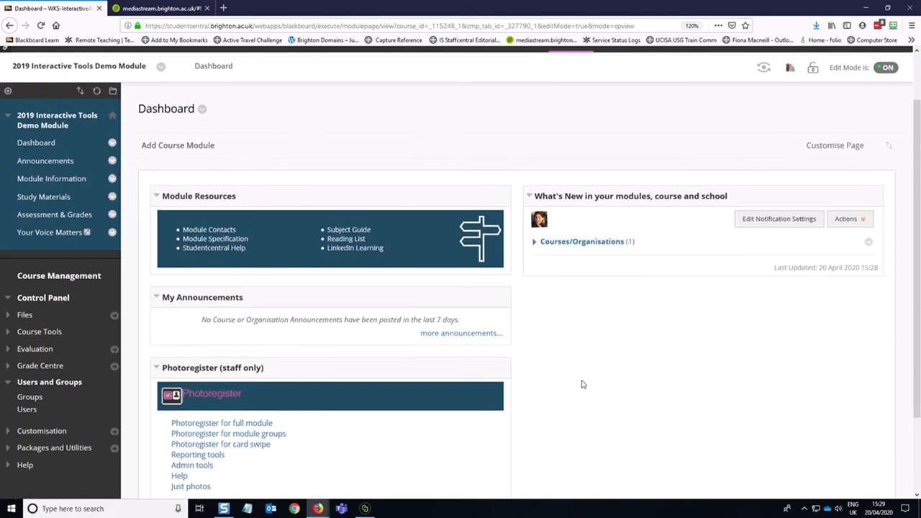
pyautogui.moveTo(581, 374)
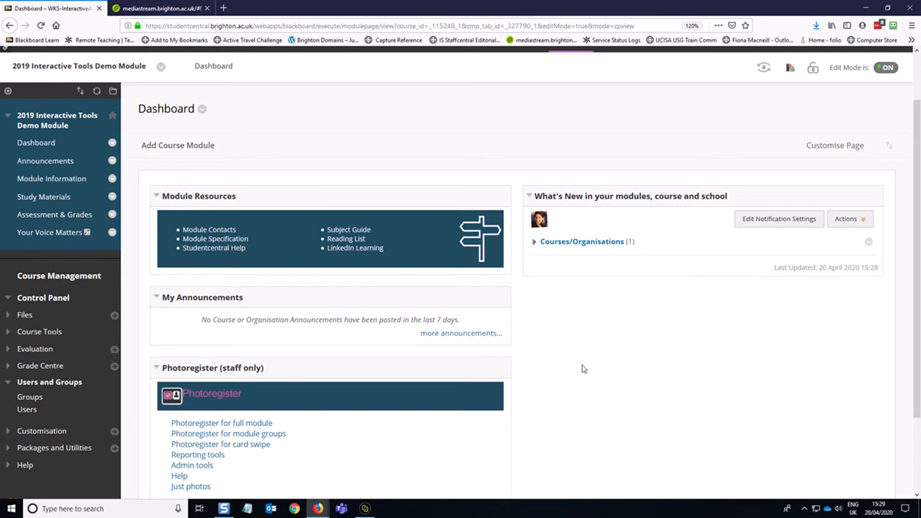
# Step: Reach the Groups page from Users and Groups in the Control Panel
pyautogui.scroll(-3)
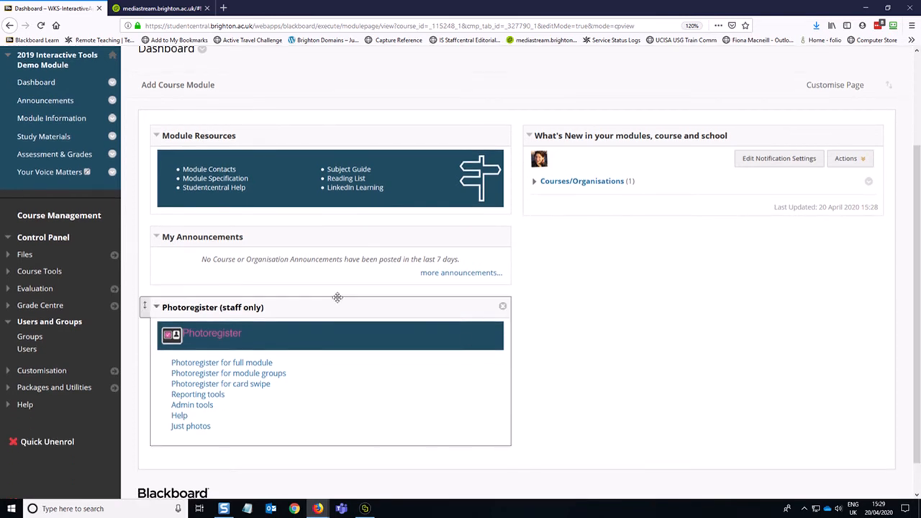
pyautogui.moveTo(151, 295)
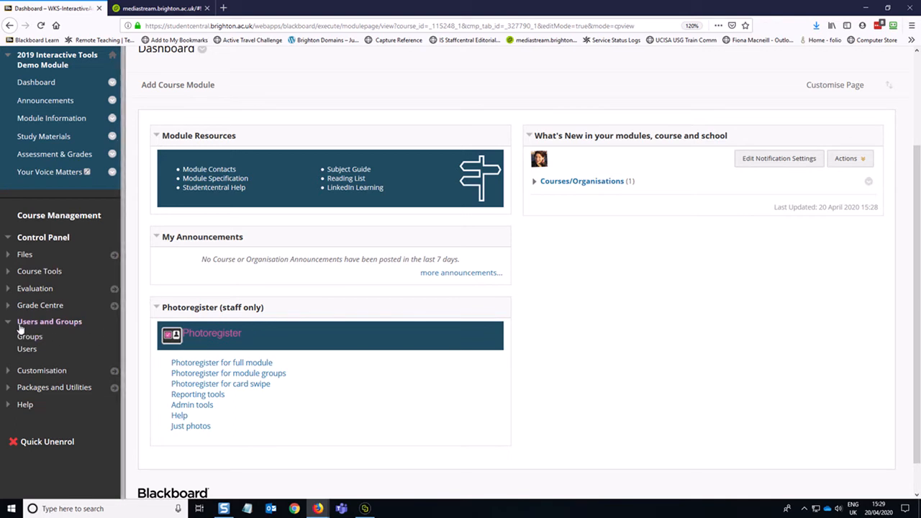
pyautogui.click(49, 323)
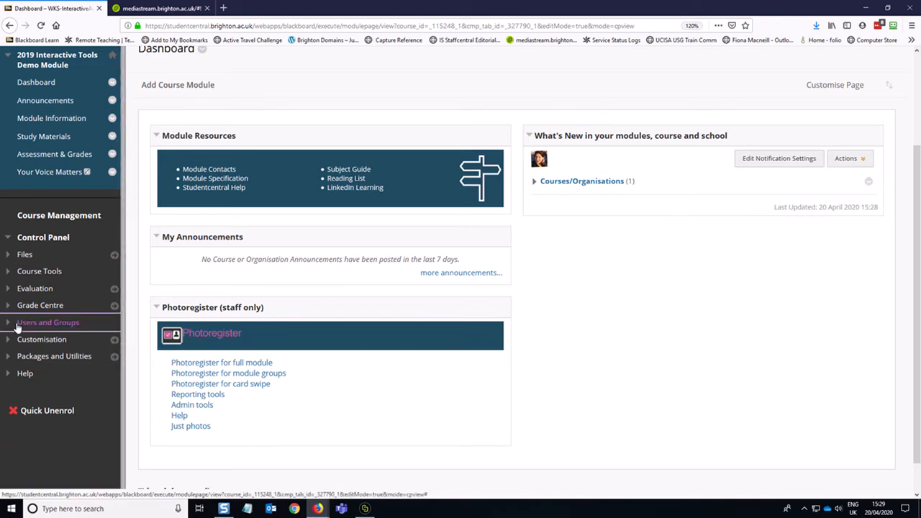
pyautogui.click(49, 322)
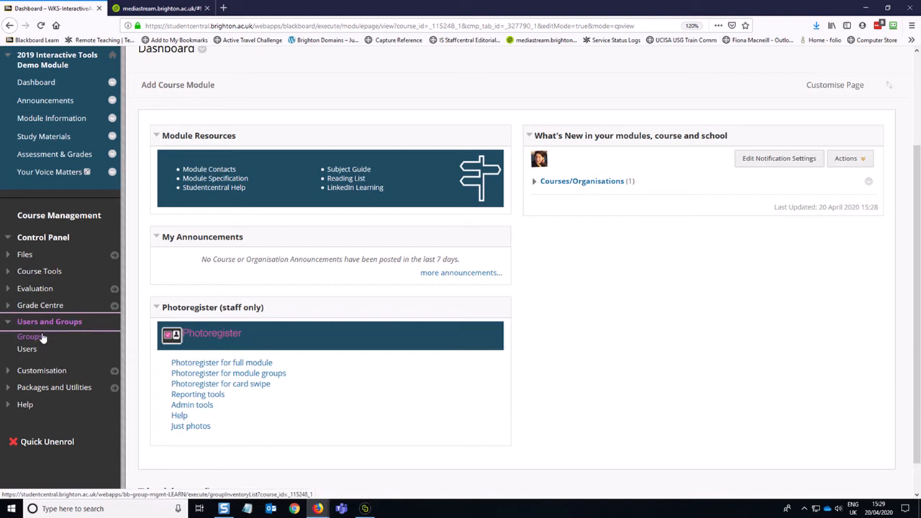
pyautogui.click(29, 337)
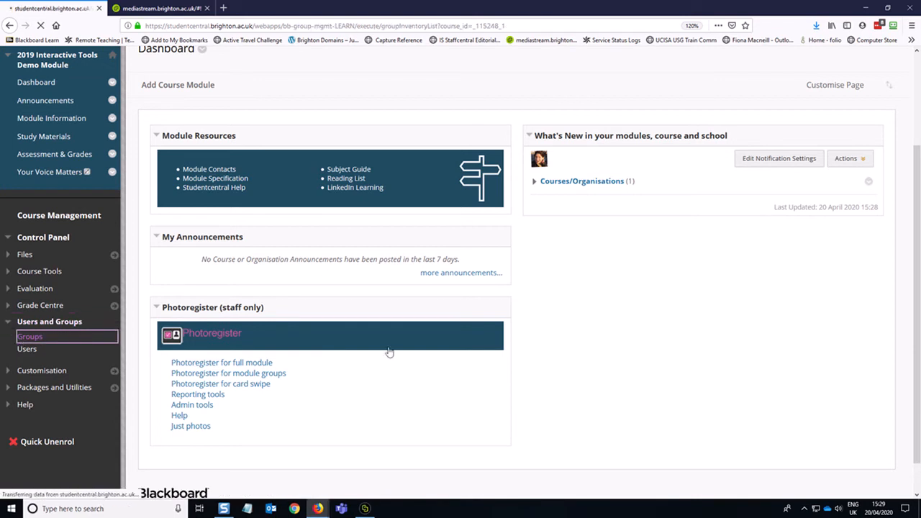
# Step: Show the Create menu offering Single Group or Group Set
pyautogui.click(29, 336)
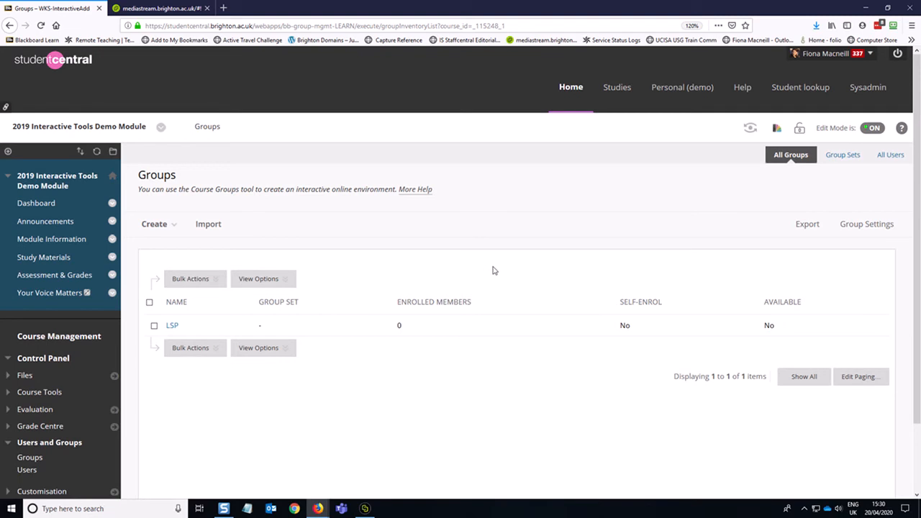
pyautogui.moveTo(211, 334)
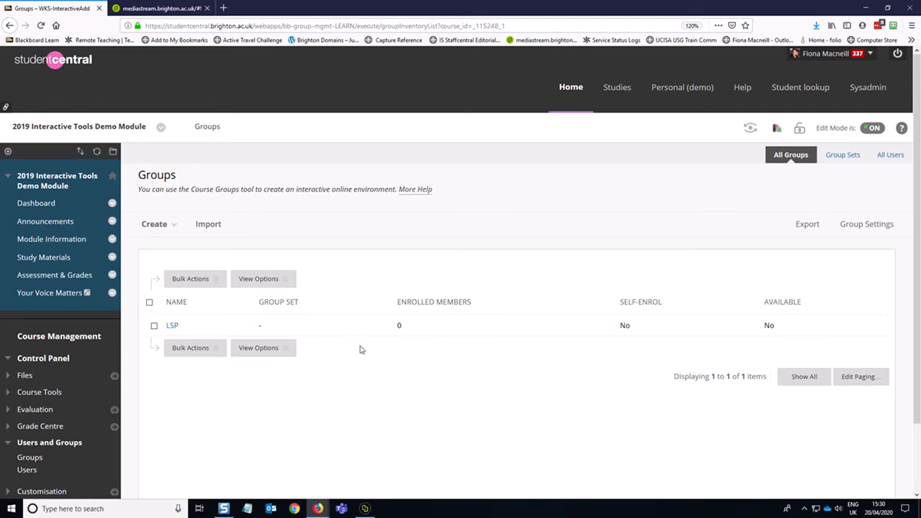
pyautogui.moveTo(361, 345)
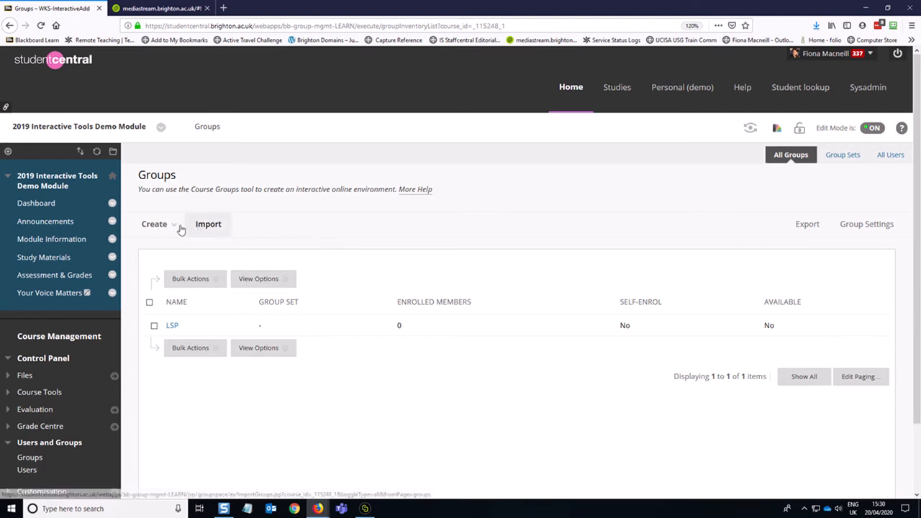
pyautogui.click(154, 224)
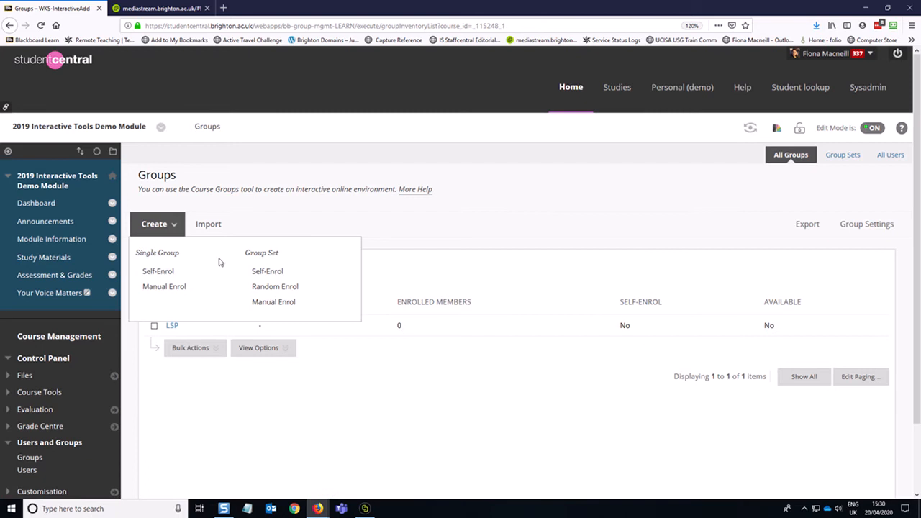
pyautogui.moveTo(249, 254)
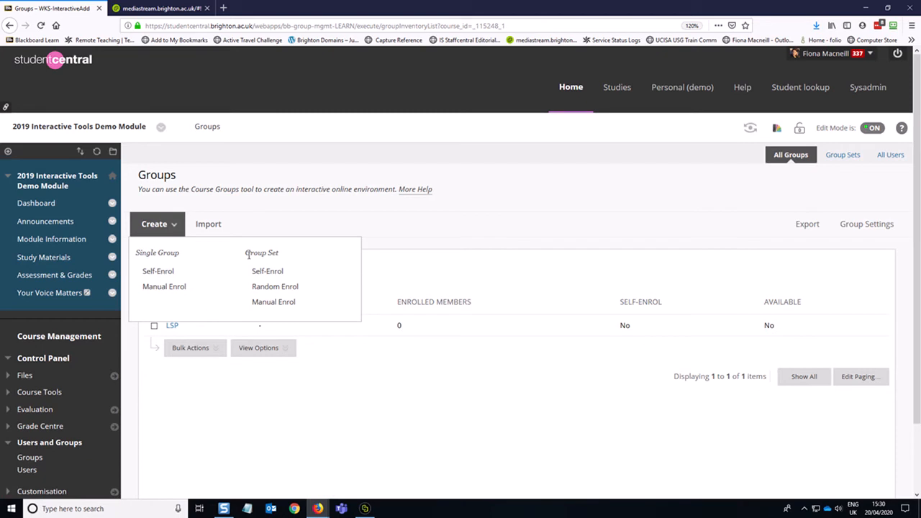
pyautogui.moveTo(248, 256)
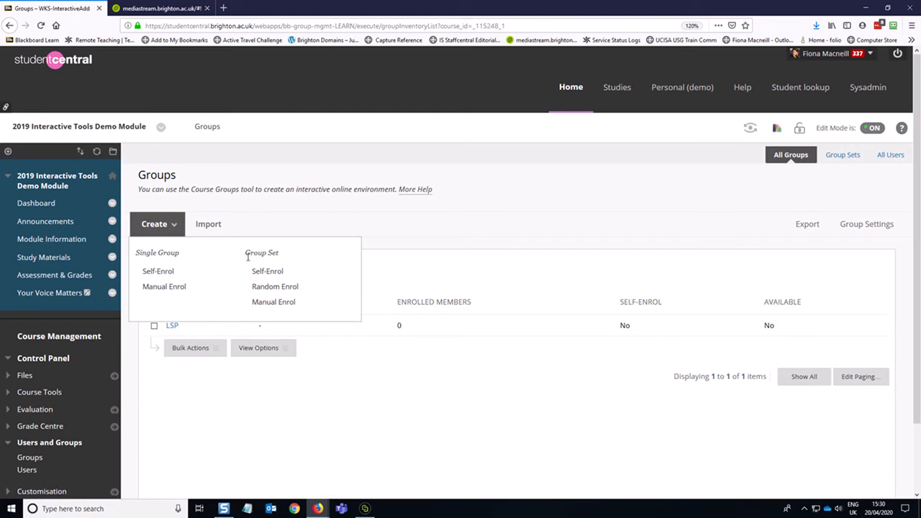
pyautogui.moveTo(251, 267)
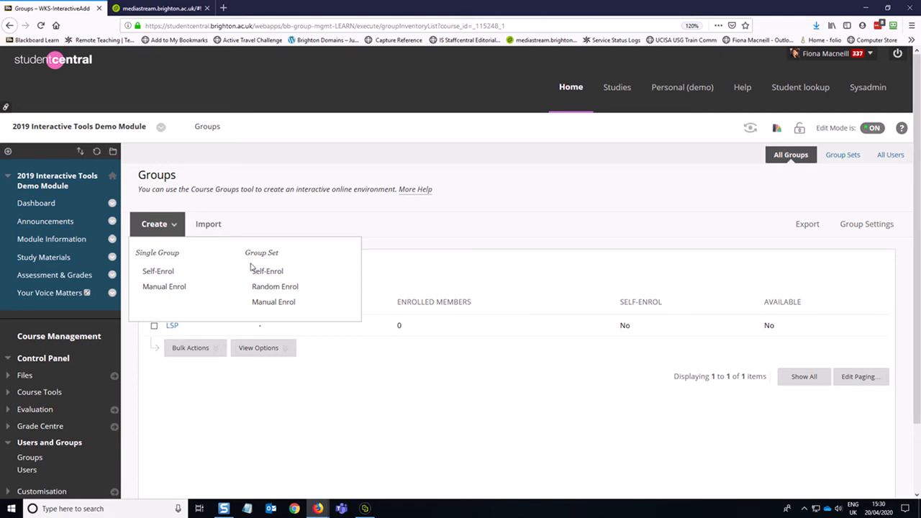
pyautogui.moveTo(268, 270)
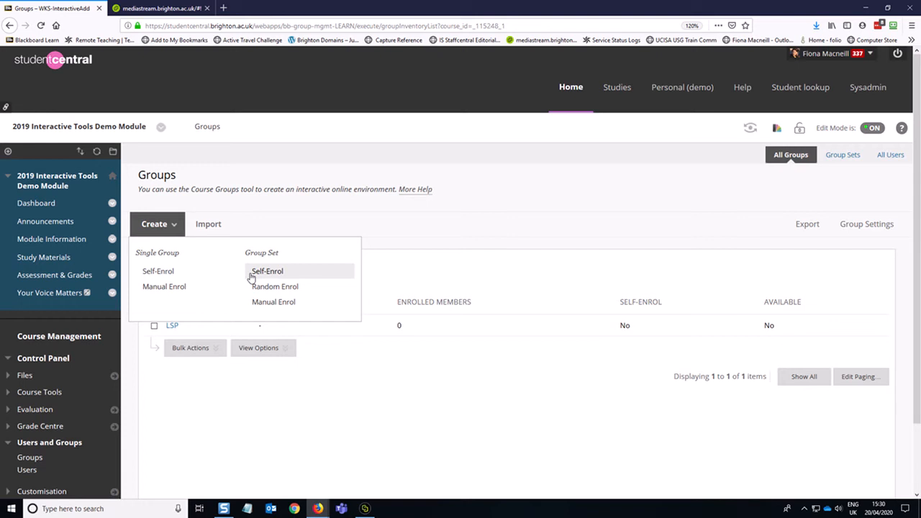
pyautogui.moveTo(282, 279)
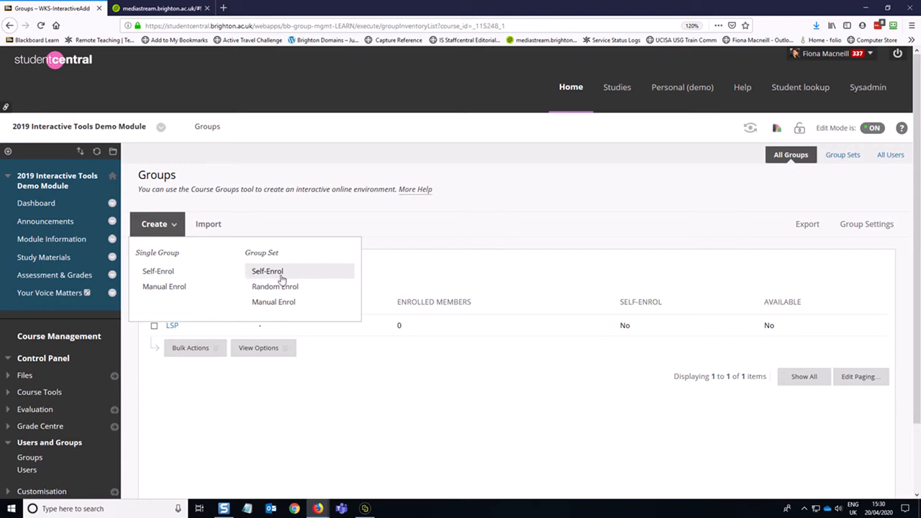
pyautogui.moveTo(305, 276)
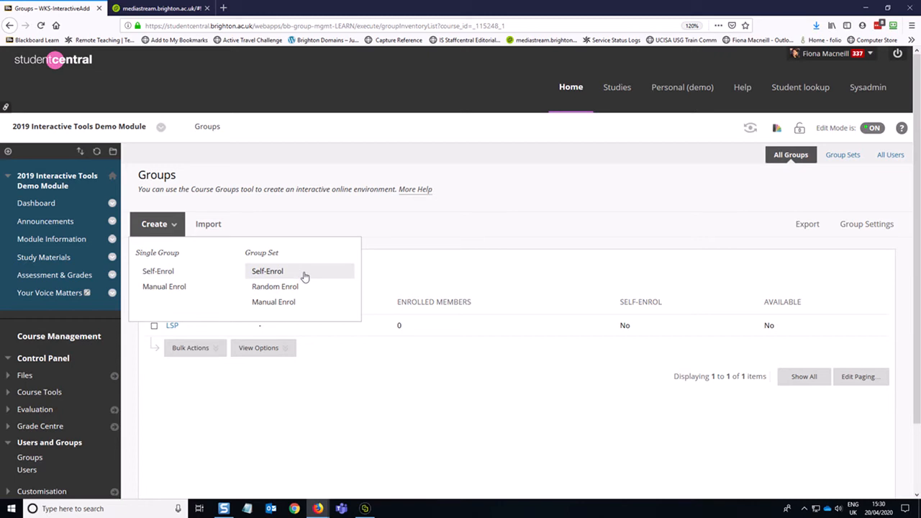
pyautogui.moveTo(302, 273)
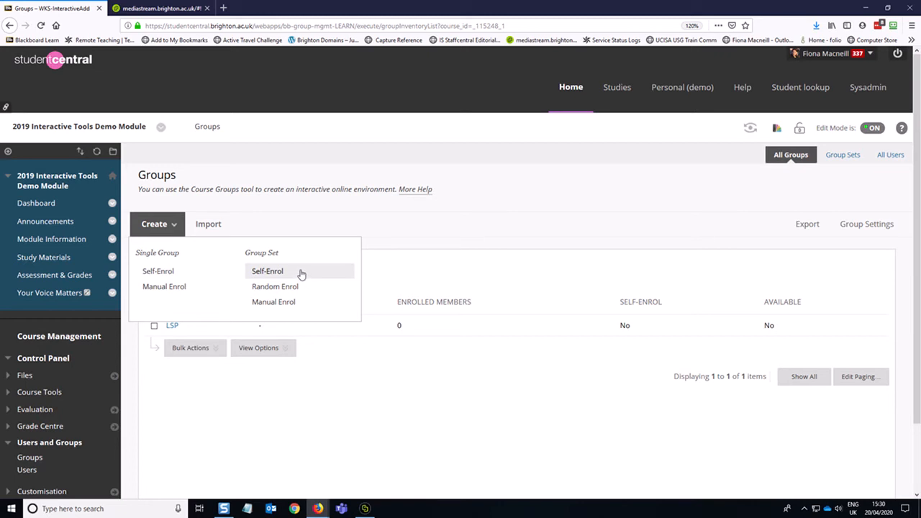
pyautogui.moveTo(296, 270)
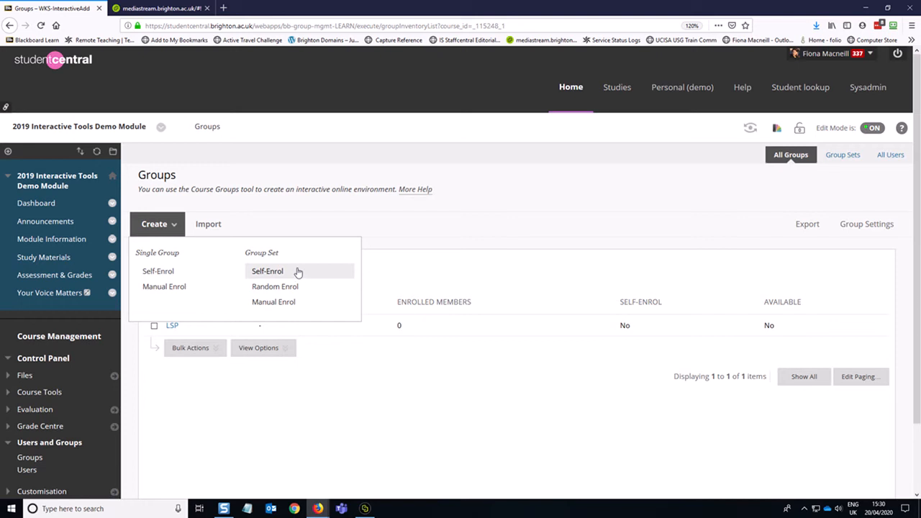
# Step: Start a self-enrol group set named Module Discussion Groups, described as separated by topic
pyautogui.click(267, 271)
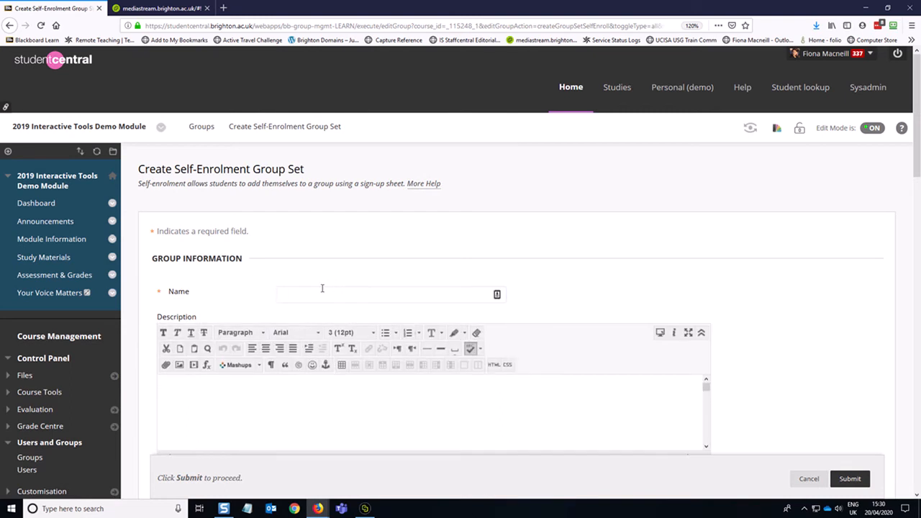
pyautogui.click(323, 294)
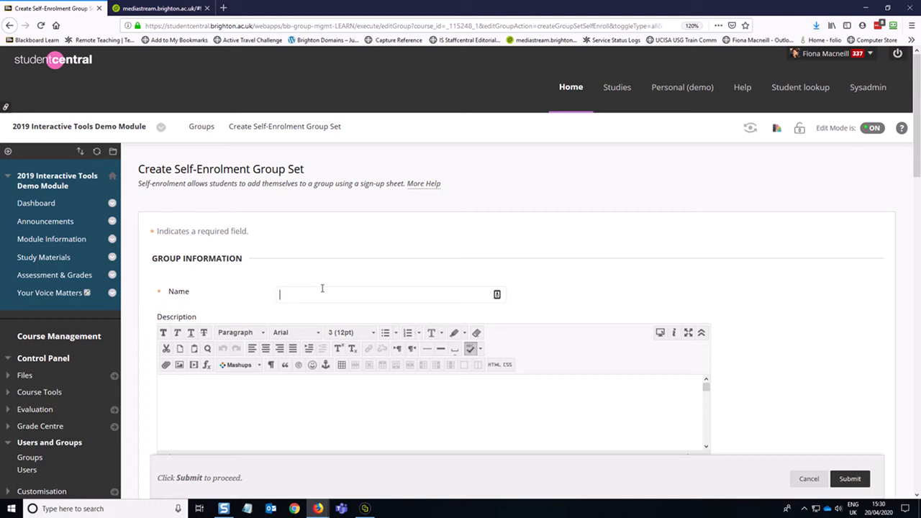
pyautogui.write('Di')
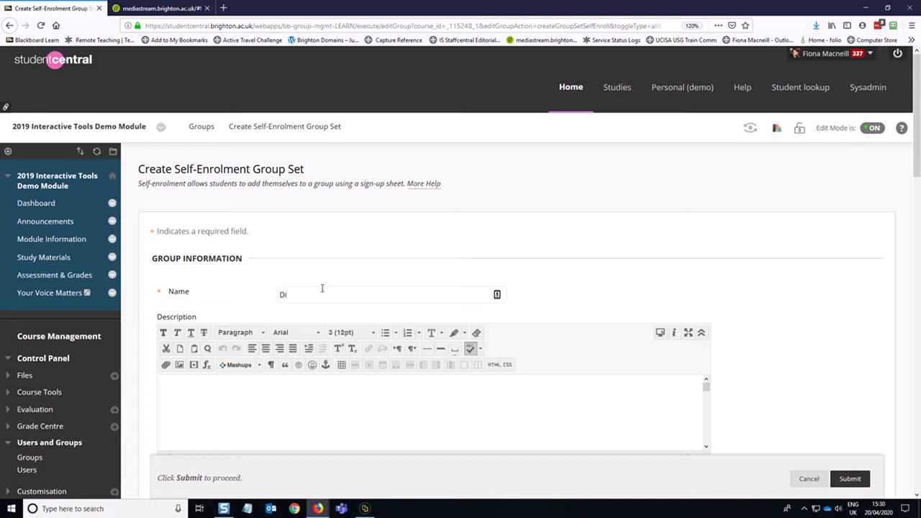
pyautogui.write('Module Discussion Groups')
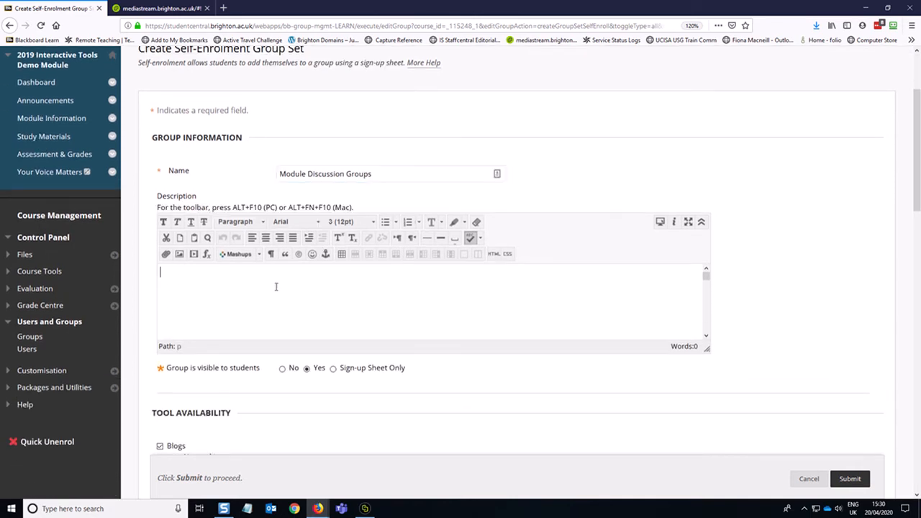
pyautogui.moveTo(285, 292)
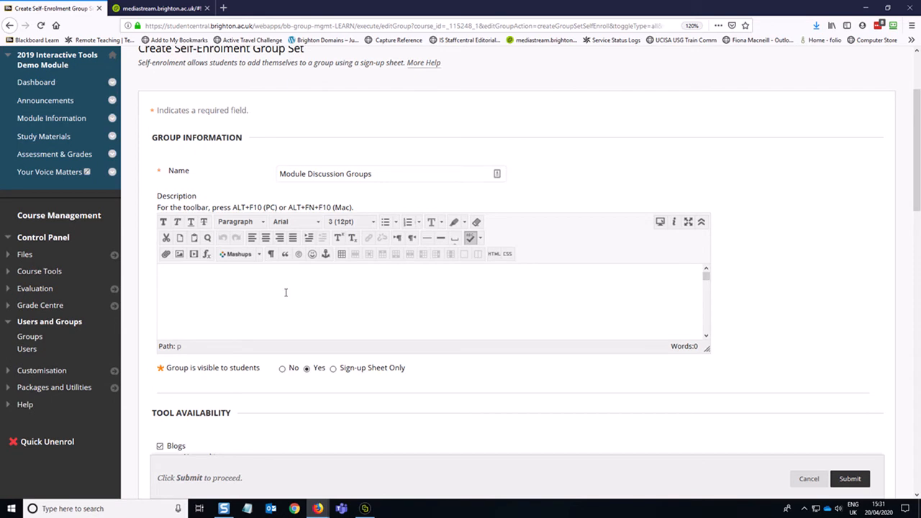
pyautogui.write('The module discussion groups ar')
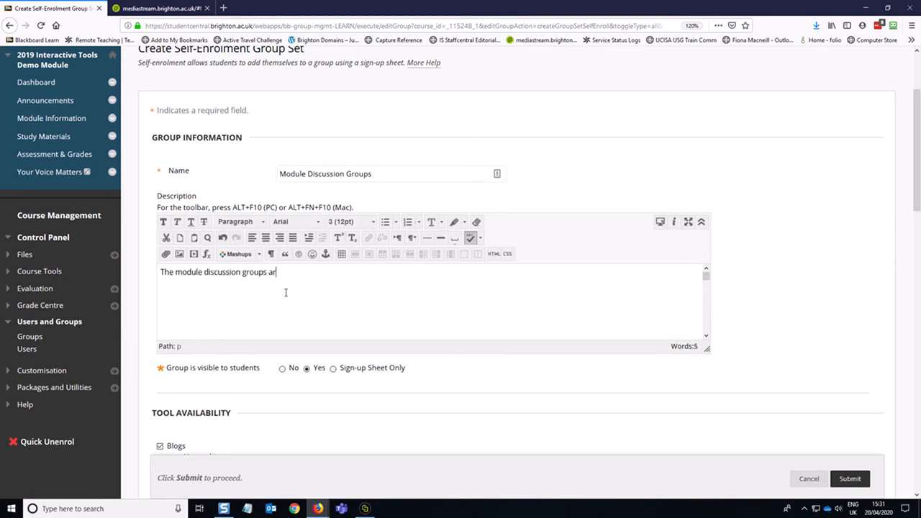
pyautogui.write('e separated by topic')
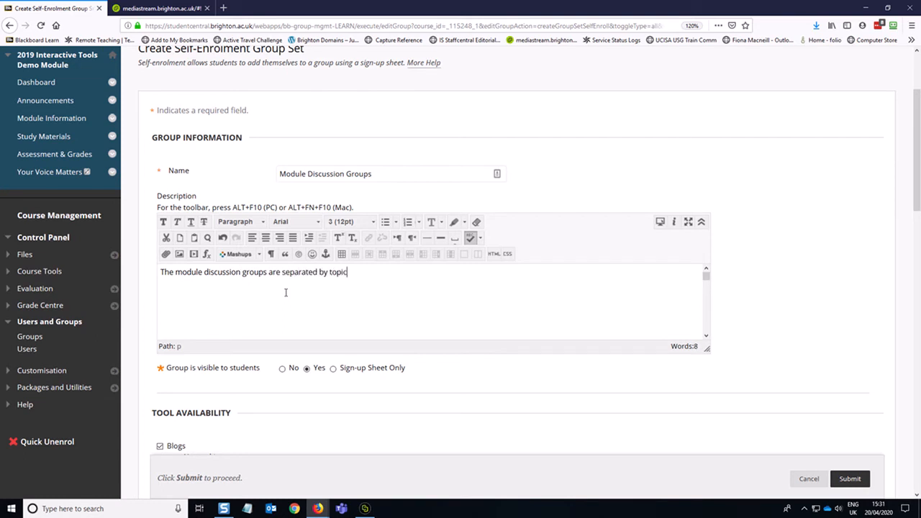
# Step: Turn off Blogs, File Exchange, Journals and Blackboard Collaborate Ultra, keeping Discussion Board and Email
pyautogui.scroll(-3)
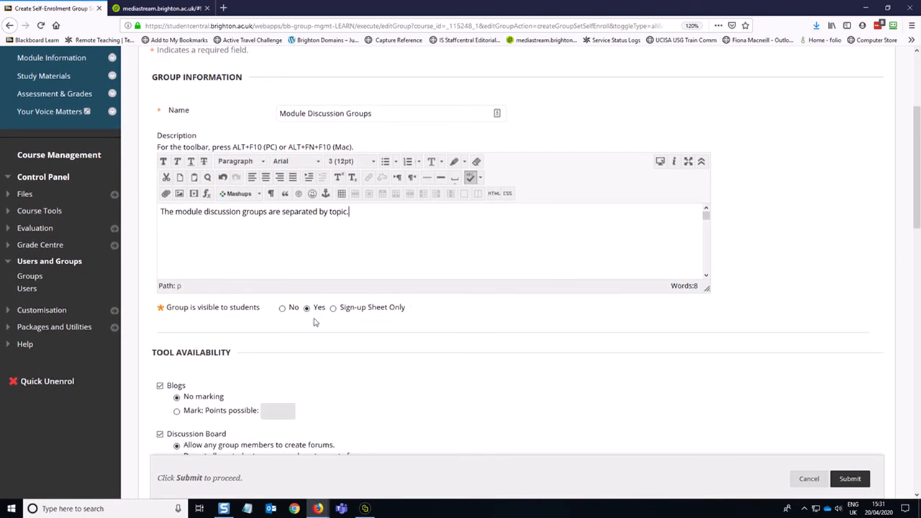
pyautogui.moveTo(265, 322)
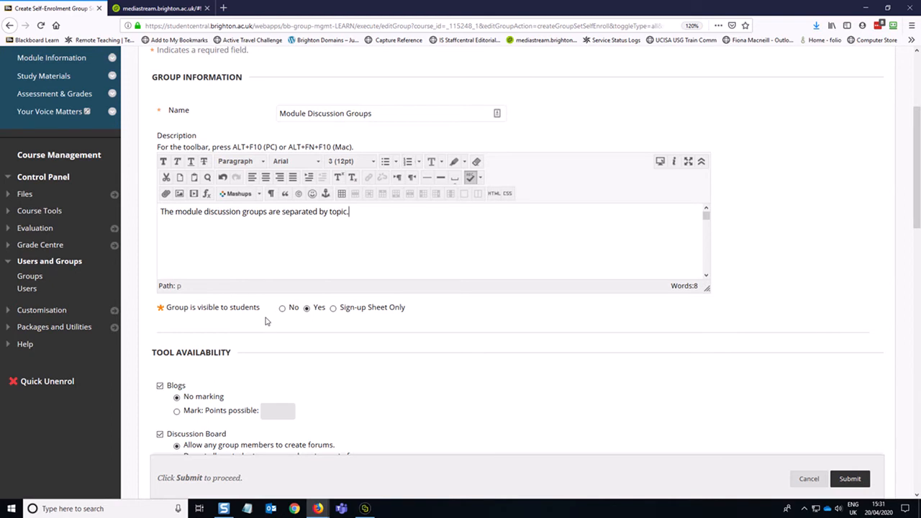
pyautogui.scroll(-3)
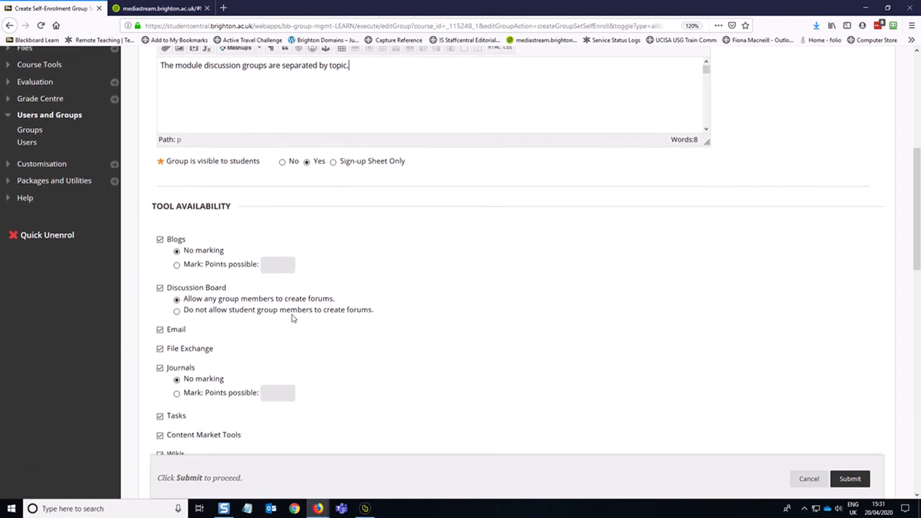
pyautogui.scroll(-3)
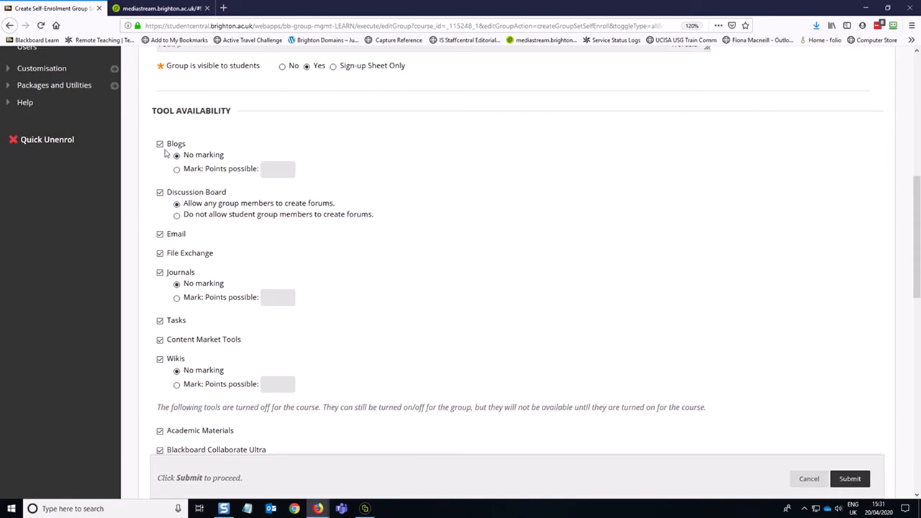
pyautogui.click(160, 144)
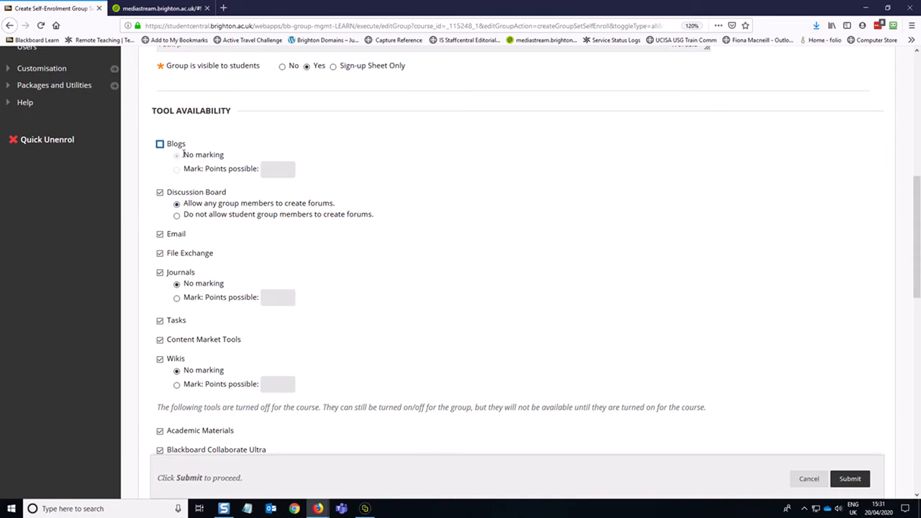
pyautogui.moveTo(142, 243)
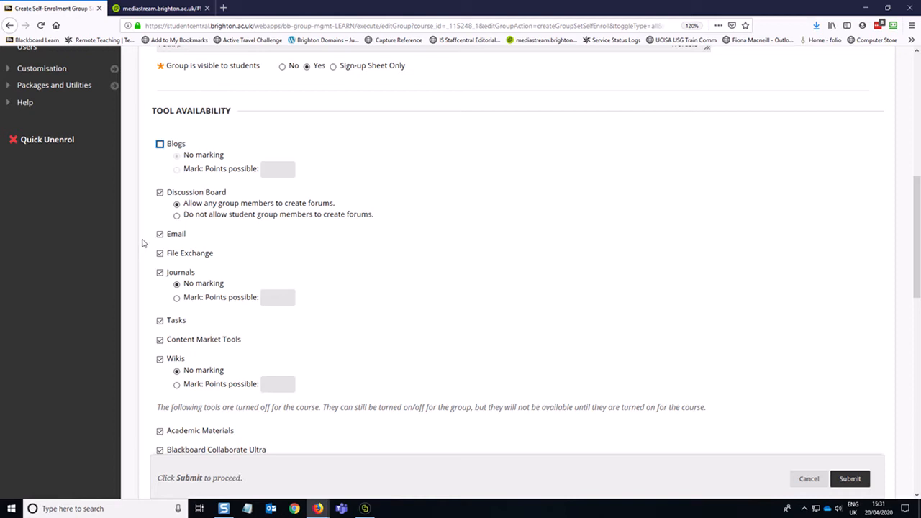
pyautogui.moveTo(153, 262)
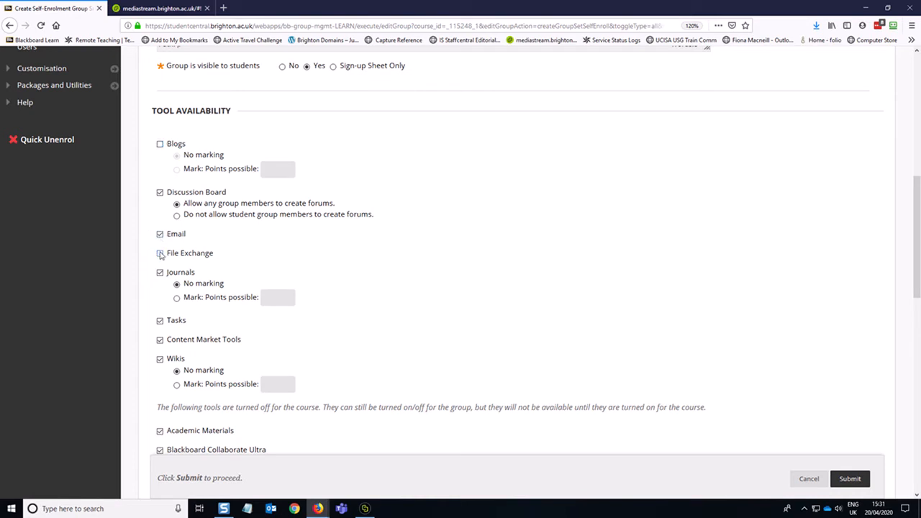
pyautogui.click(160, 253)
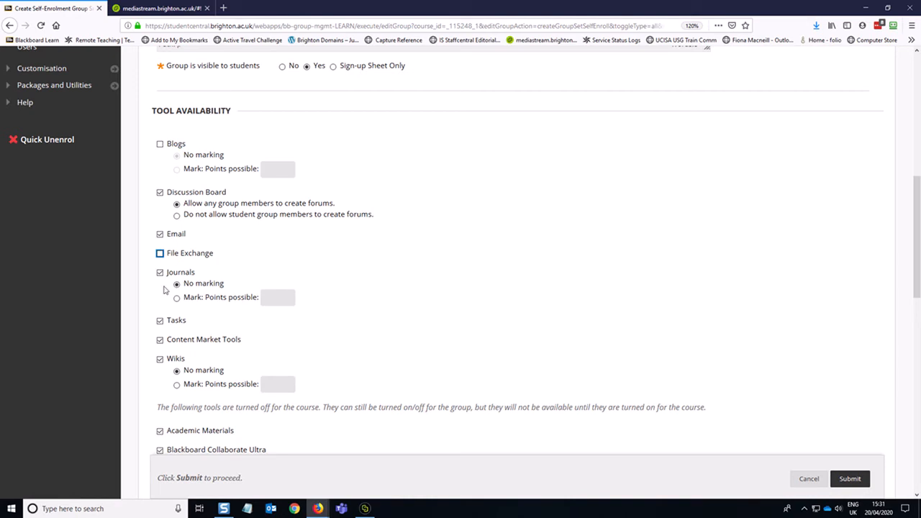
pyautogui.click(160, 272)
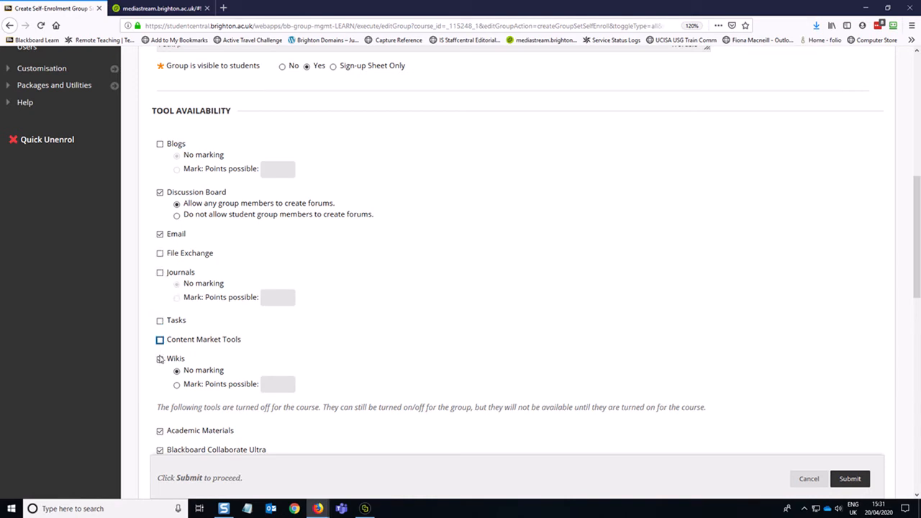
pyautogui.scroll(-3)
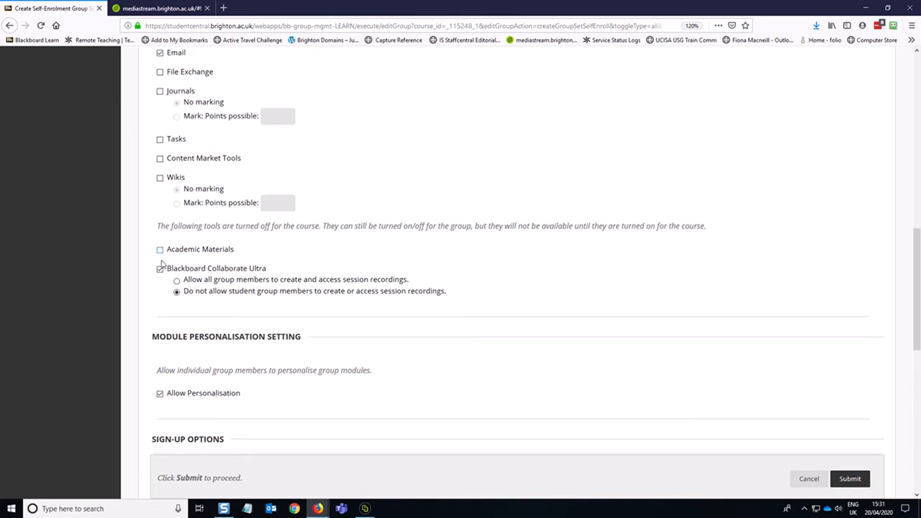
pyautogui.click(159, 269)
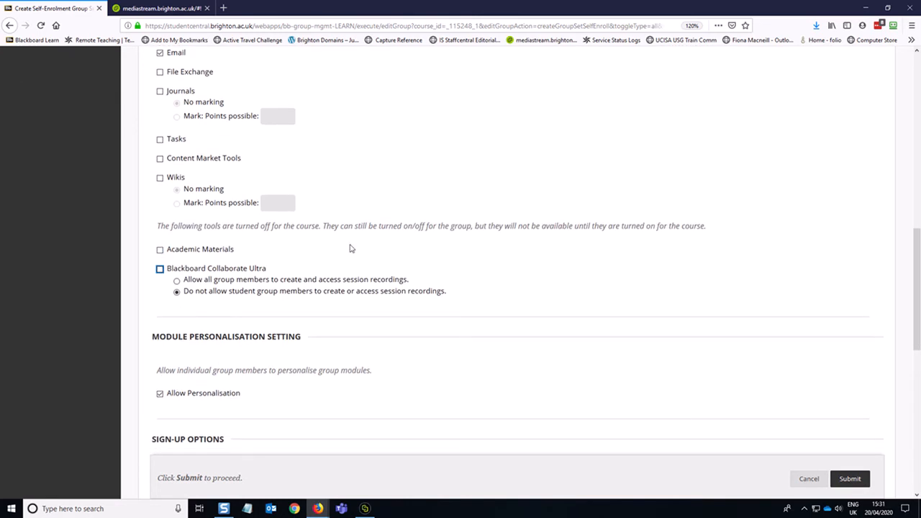
pyautogui.scroll(-3)
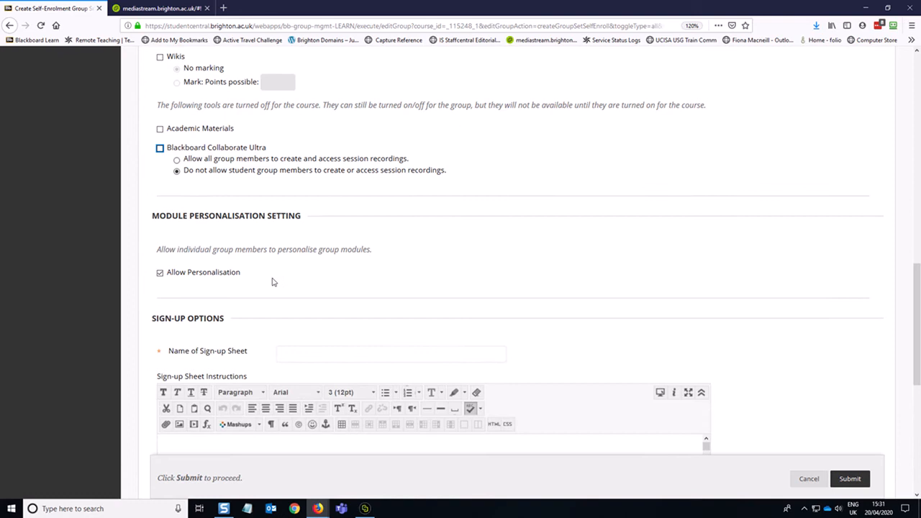
pyautogui.moveTo(193, 286)
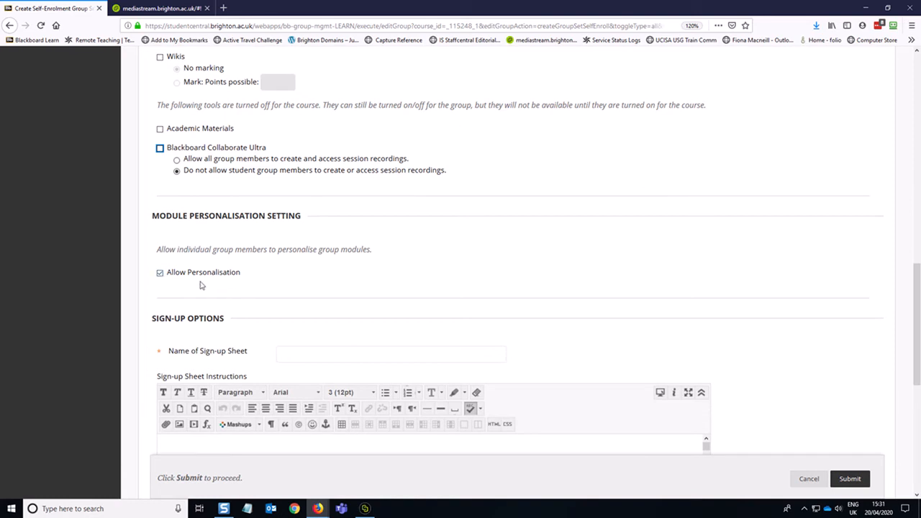
pyautogui.moveTo(167, 298)
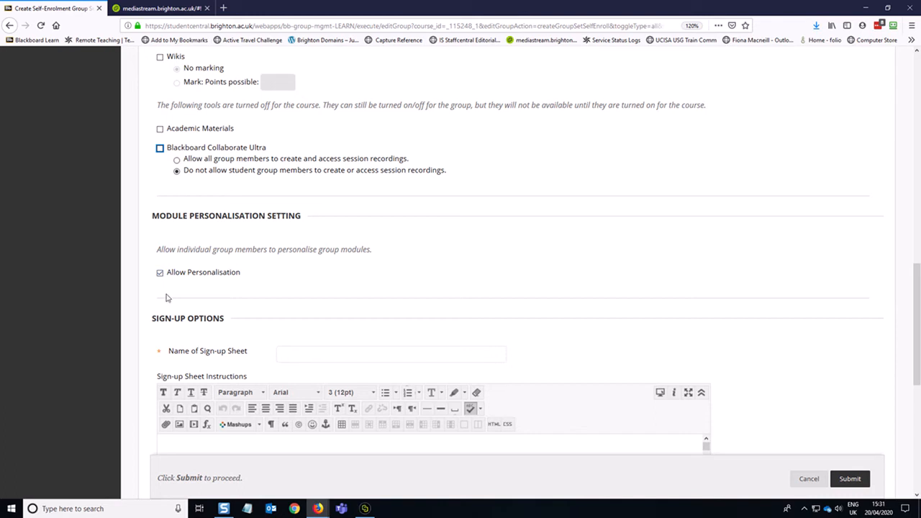
pyautogui.moveTo(267, 298)
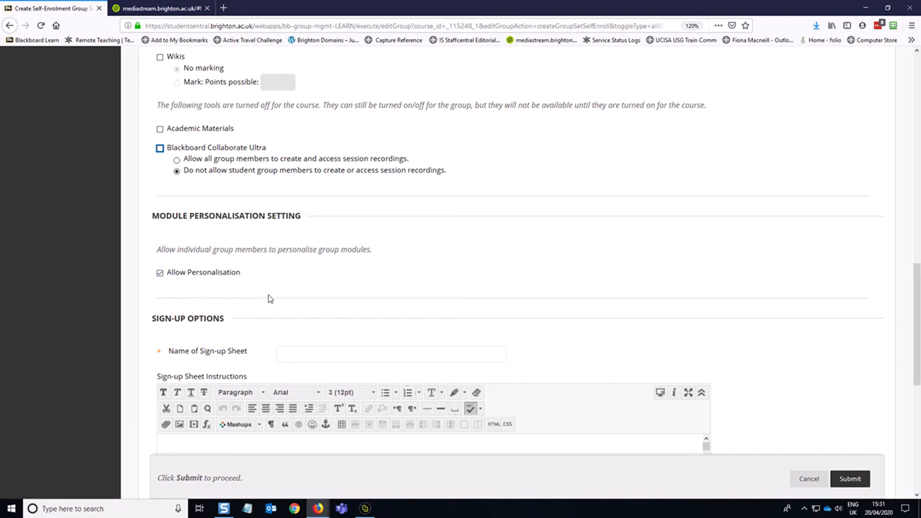
pyautogui.moveTo(274, 298)
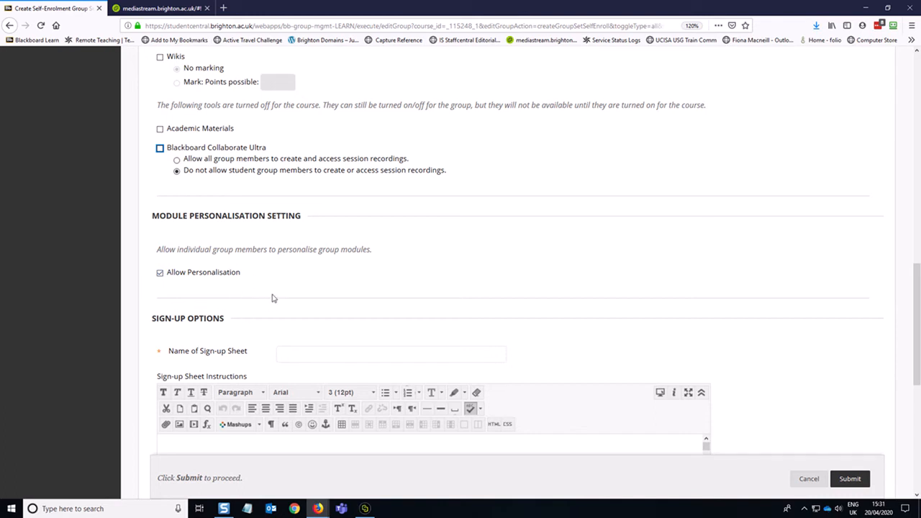
pyautogui.moveTo(319, 281)
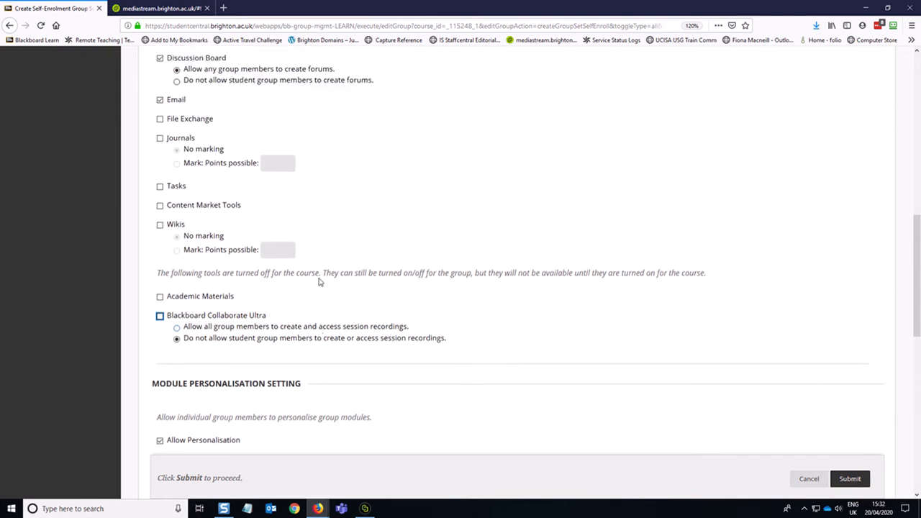
# Step: Prevent student group members from creating their own discussion forums
pyautogui.scroll(3)
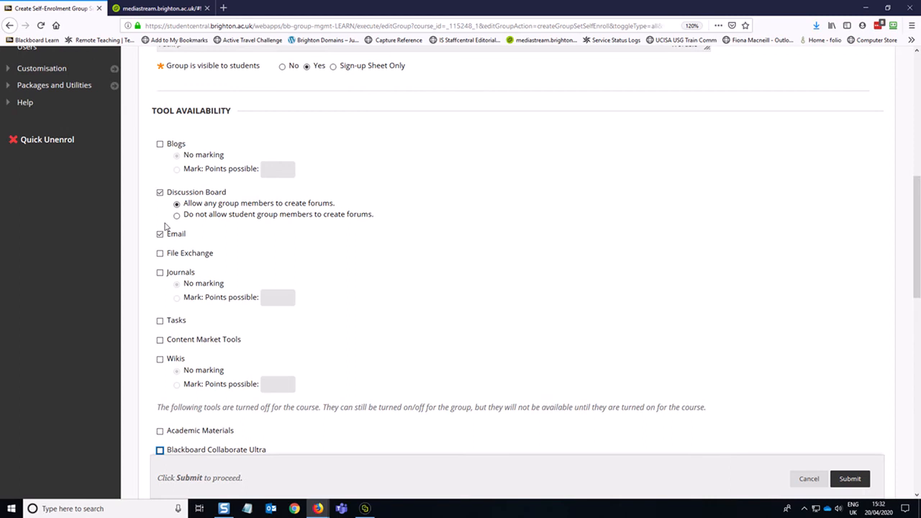
pyautogui.moveTo(189, 224)
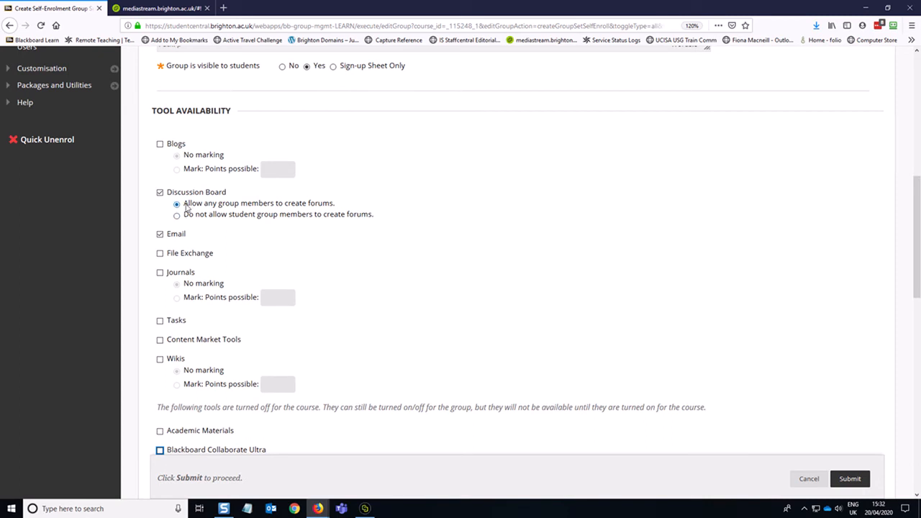
pyautogui.moveTo(280, 214)
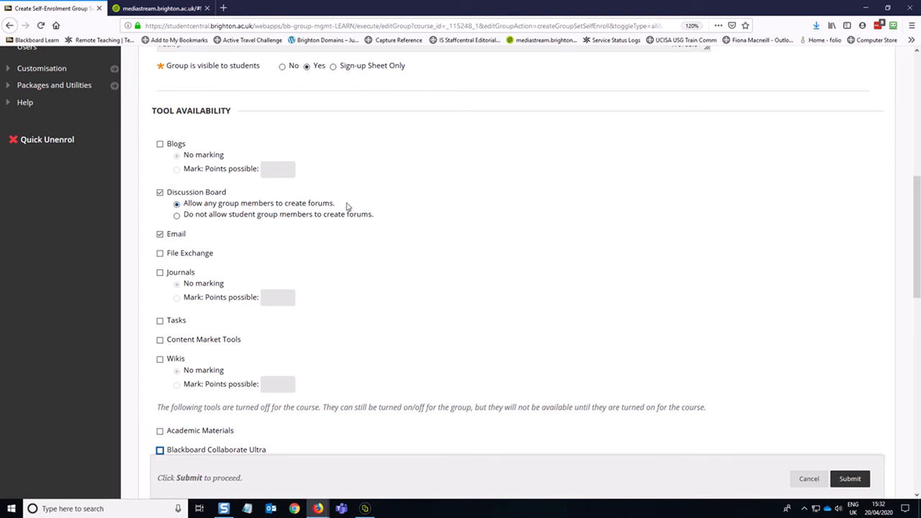
pyautogui.moveTo(308, 233)
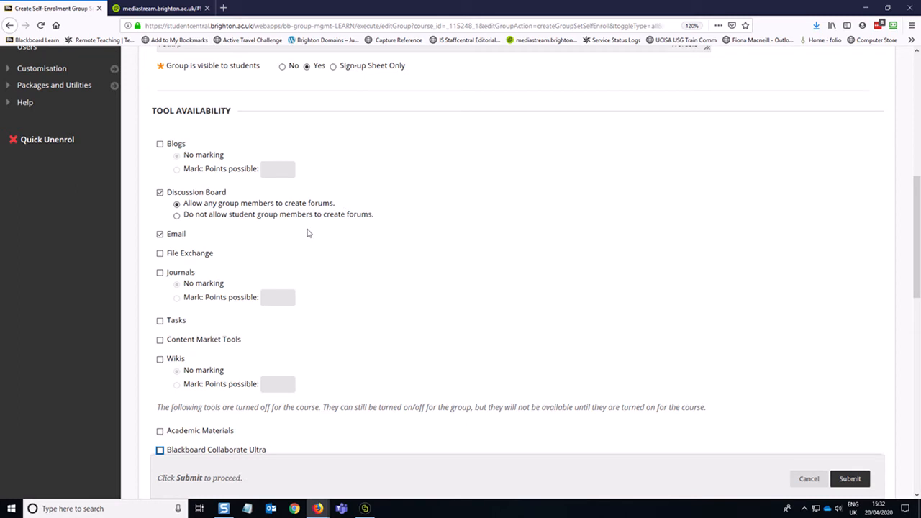
pyautogui.moveTo(307, 234)
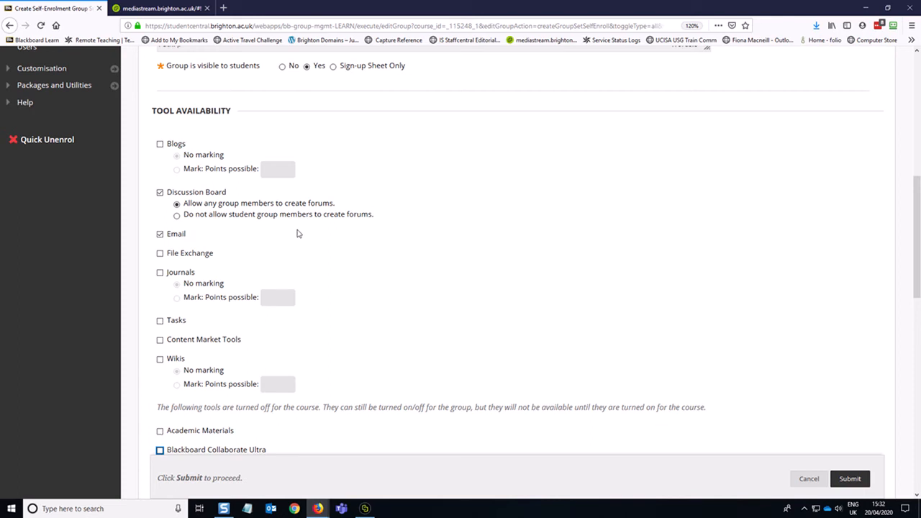
pyautogui.moveTo(179, 218)
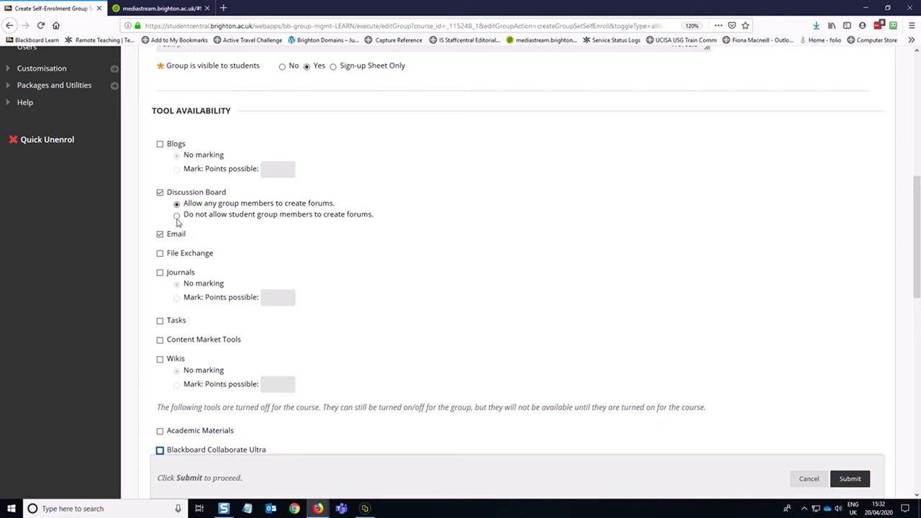
pyautogui.click(176, 216)
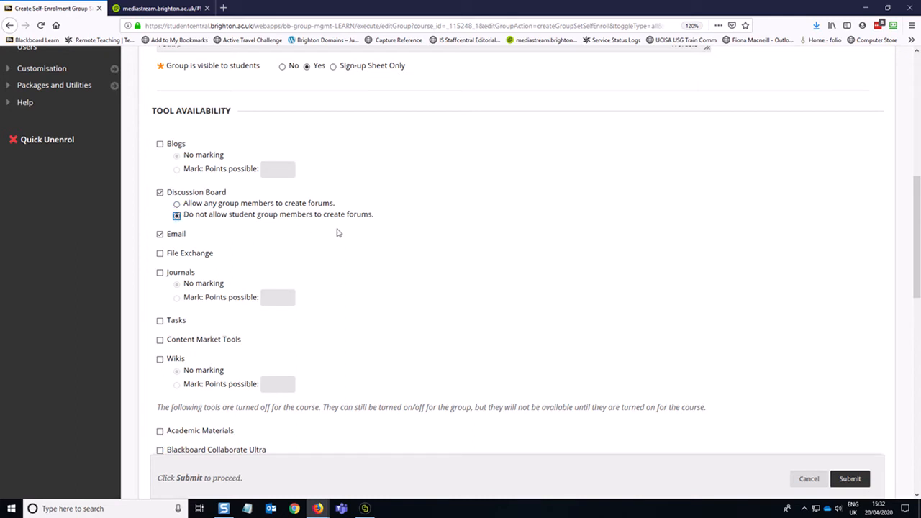
pyautogui.moveTo(424, 220)
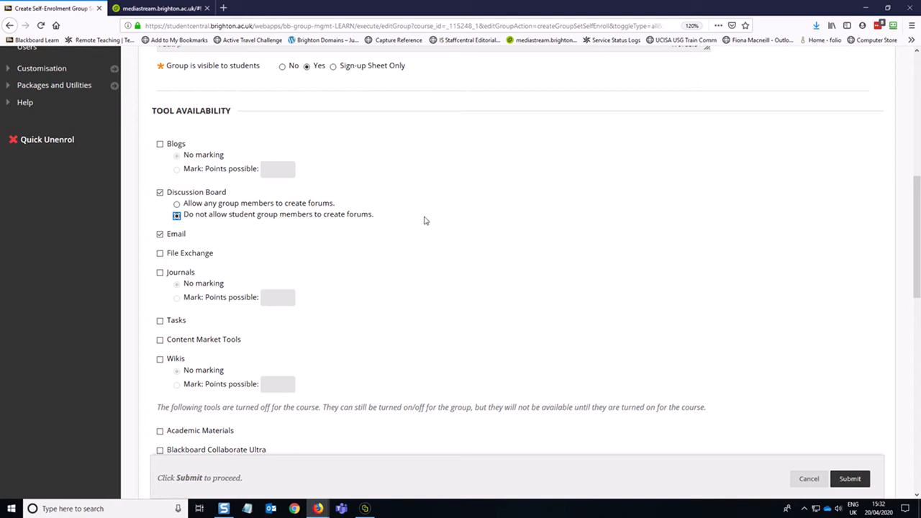
pyautogui.moveTo(416, 216)
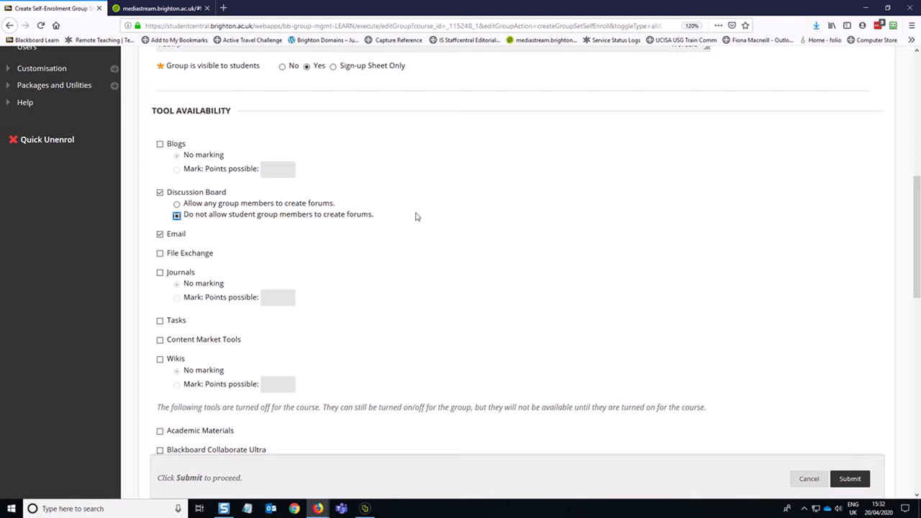
pyautogui.click(176, 215)
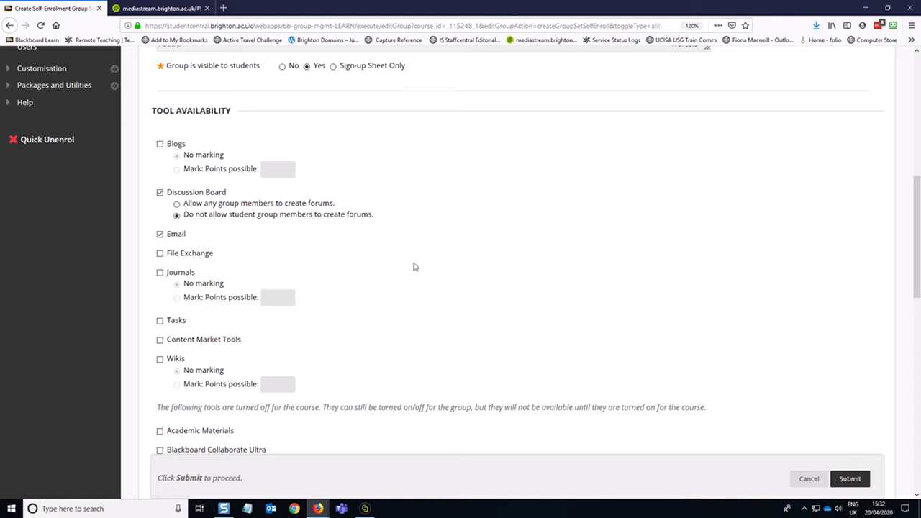
# Step: Name the sign-up sheet Module Discussion Group Sign-up
pyautogui.scroll(-3)
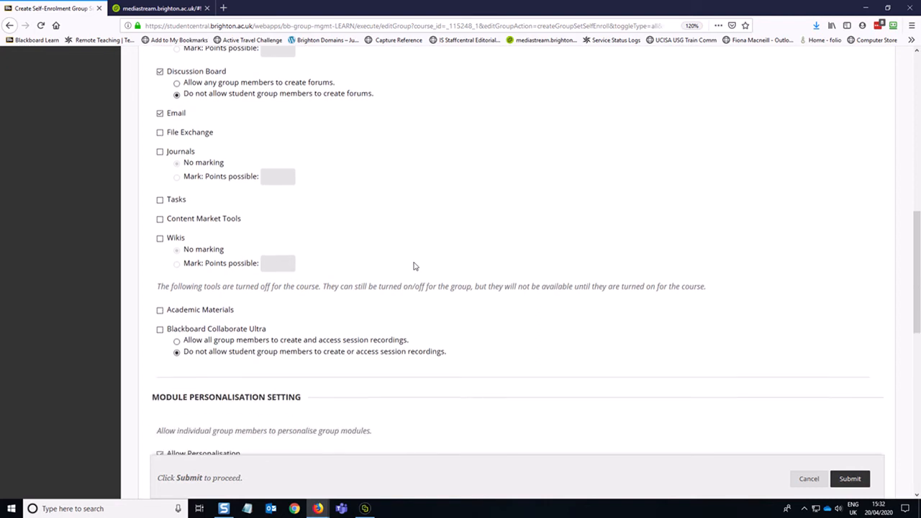
pyautogui.scroll(-3)
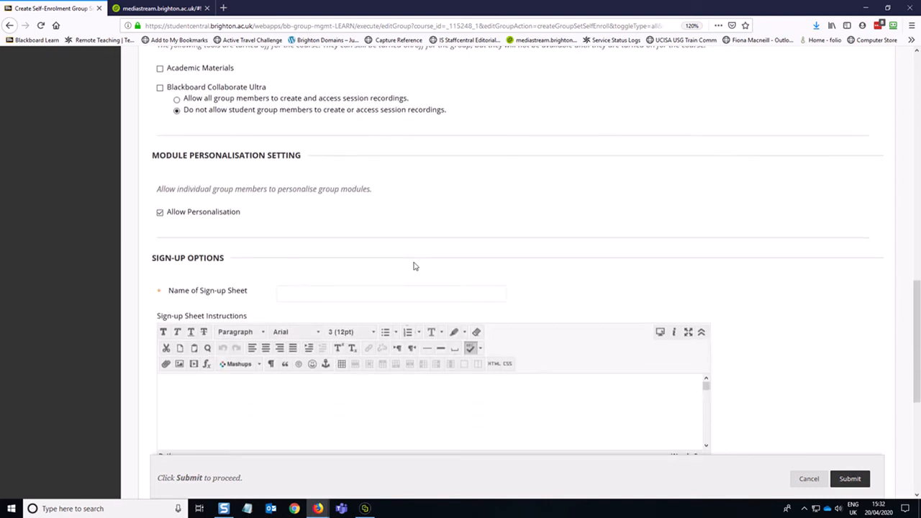
pyautogui.scroll(-3)
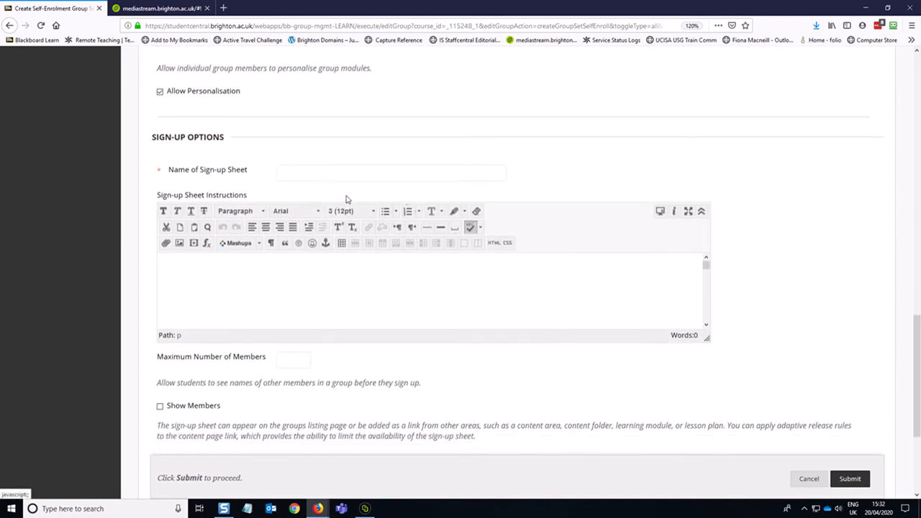
pyautogui.click(391, 172)
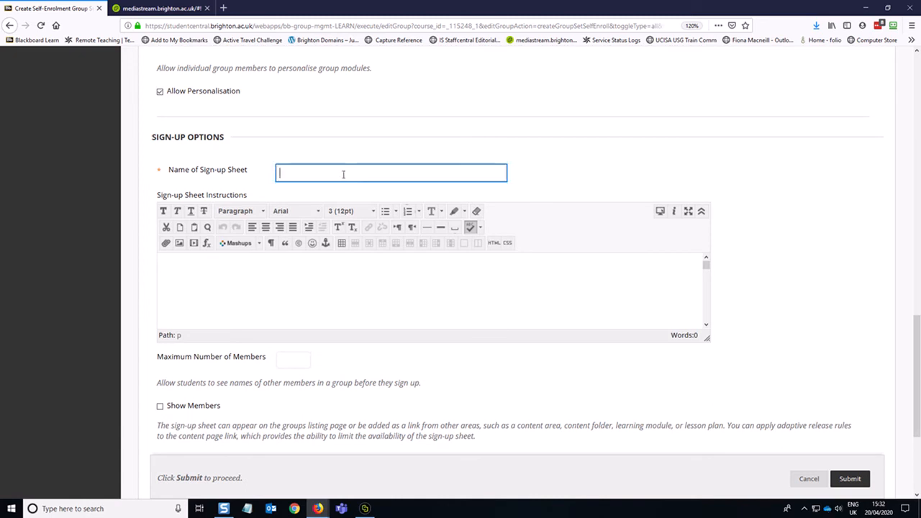
pyautogui.moveTo(513, 161)
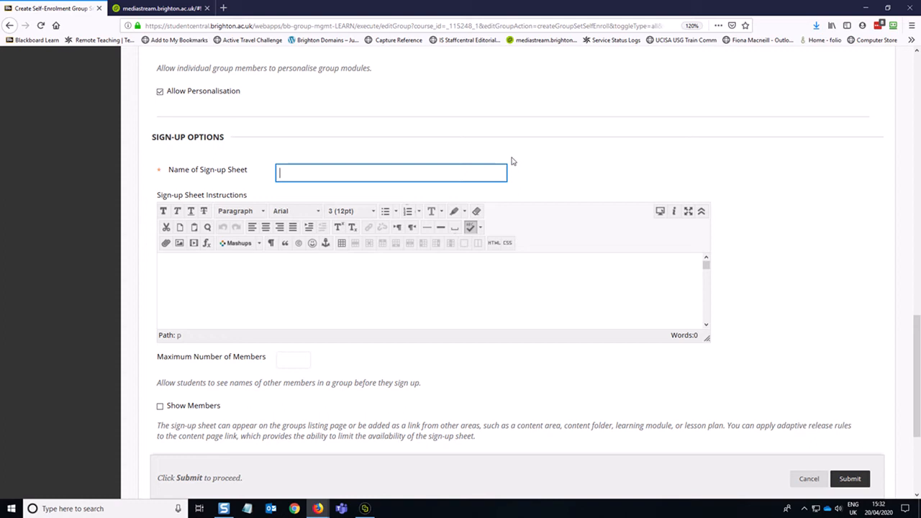
pyautogui.write('Module Discussion Group')
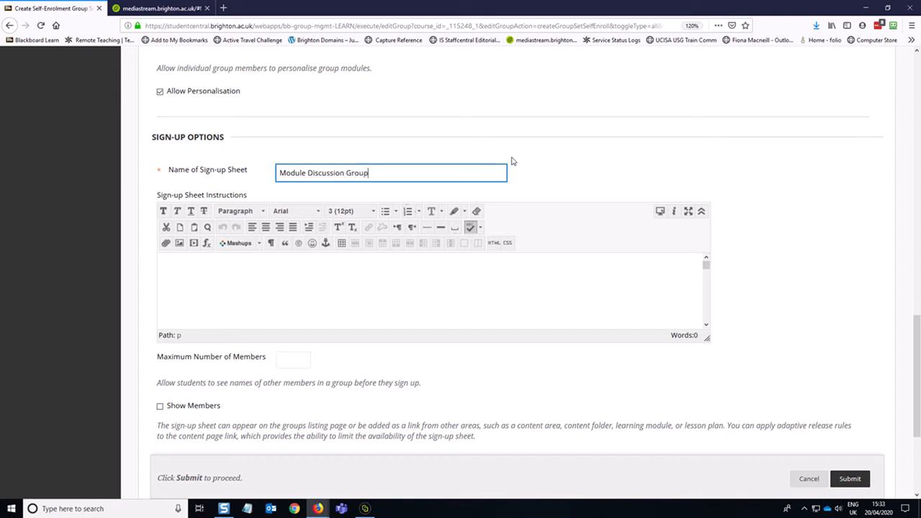
pyautogui.write('Sign-up')
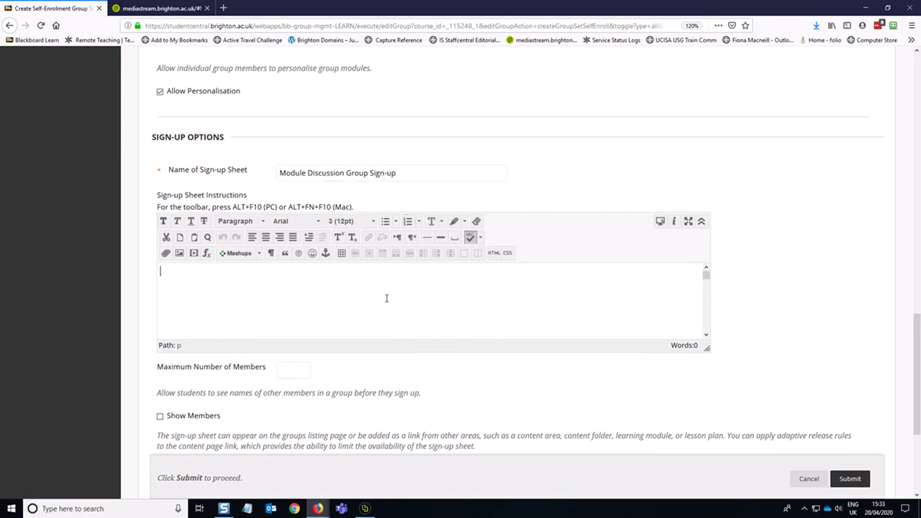
pyautogui.write('Sing')
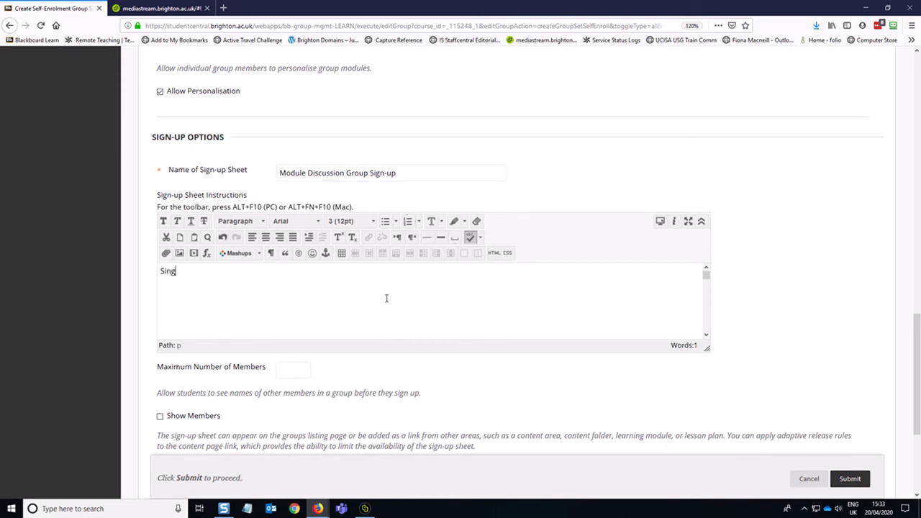
pyautogui.write('Sign-up for the discussion that')
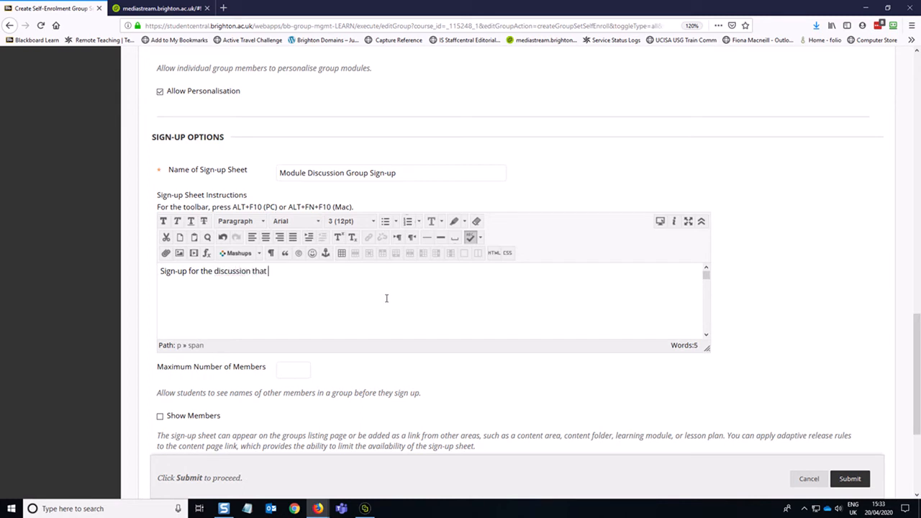
pyautogui.write('you wish to')
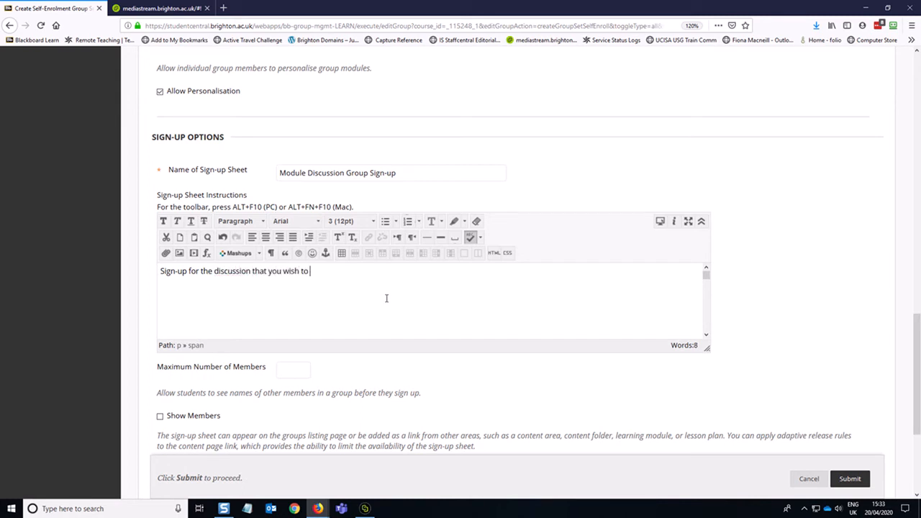
pyautogui.write('take part in. Please')
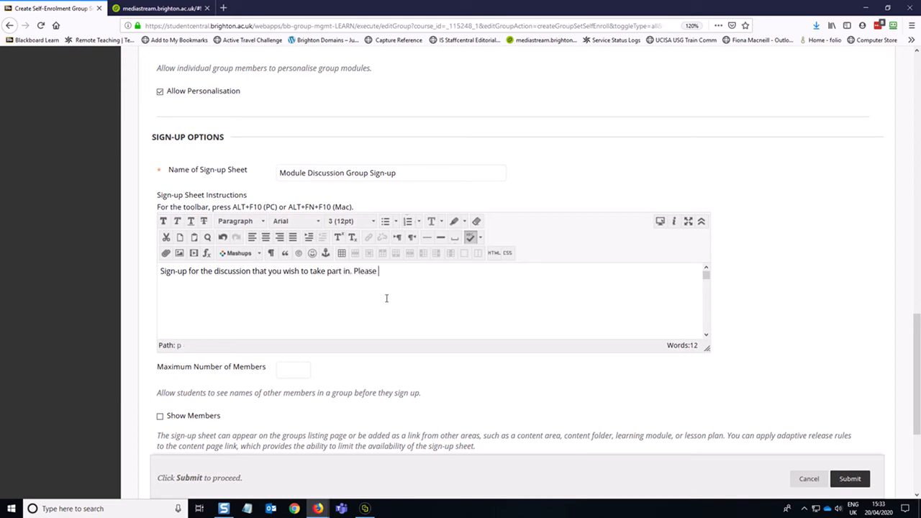
pyautogui.write('choose c')
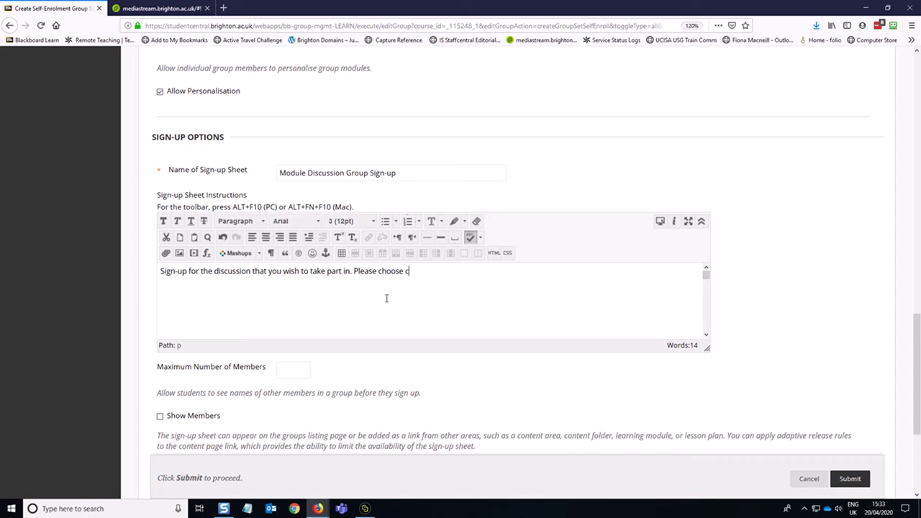
pyautogui.write('arefully as if you n')
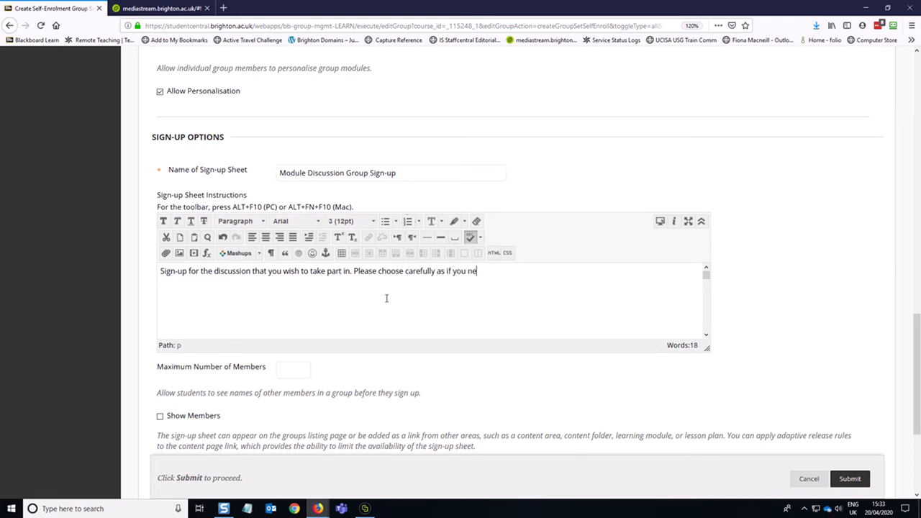
pyautogui.write('ed to change to a different')
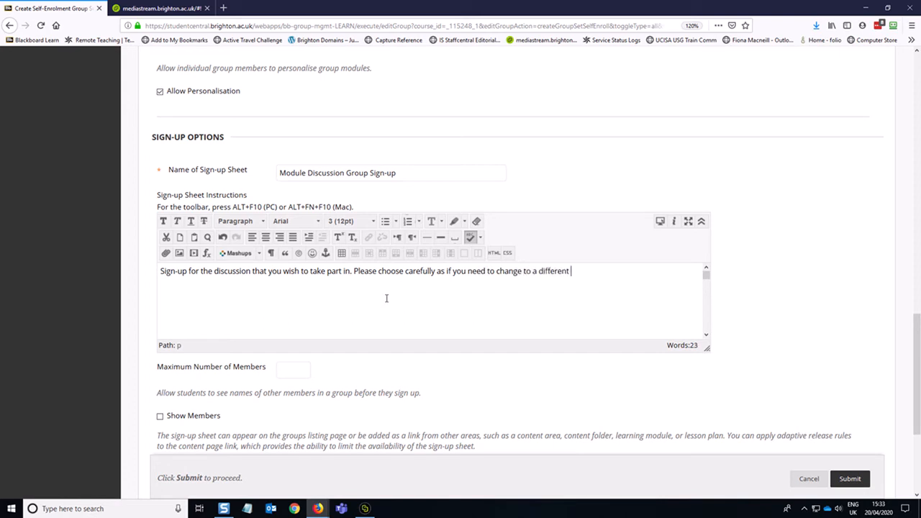
pyautogui.write('dic')
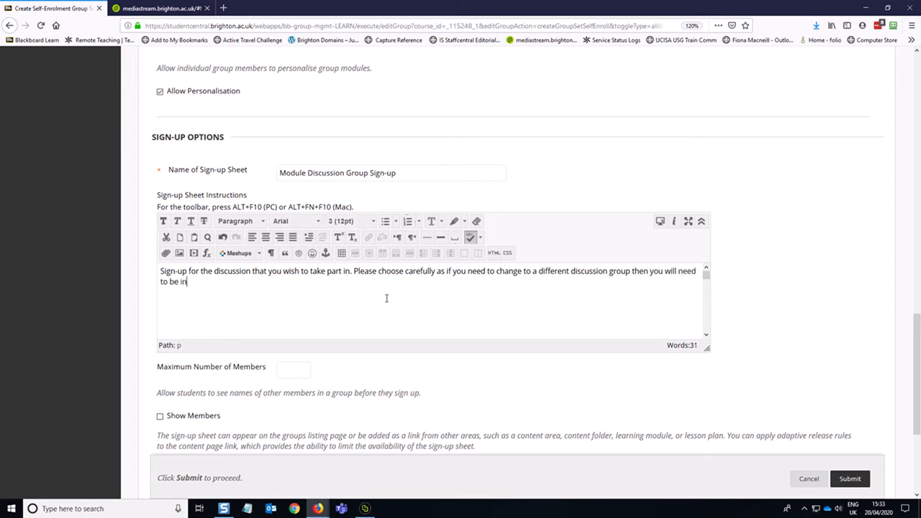
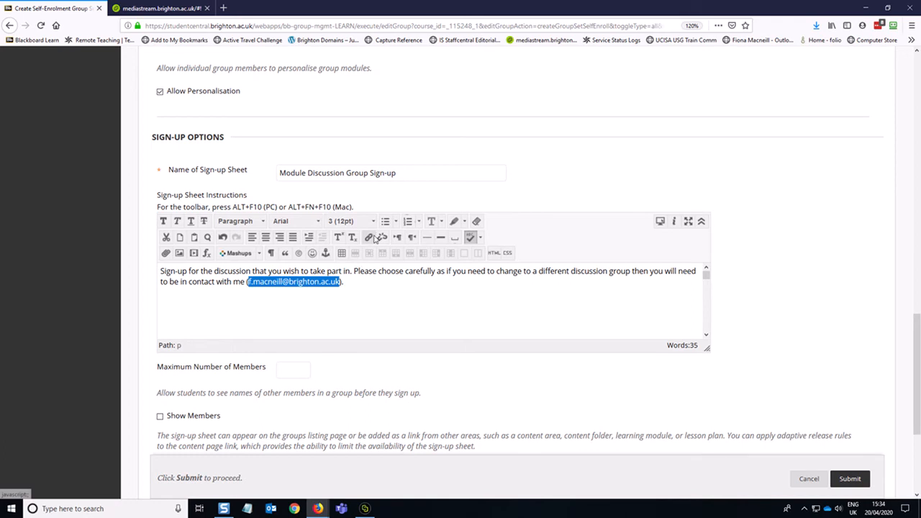
pyautogui.click(368, 237)
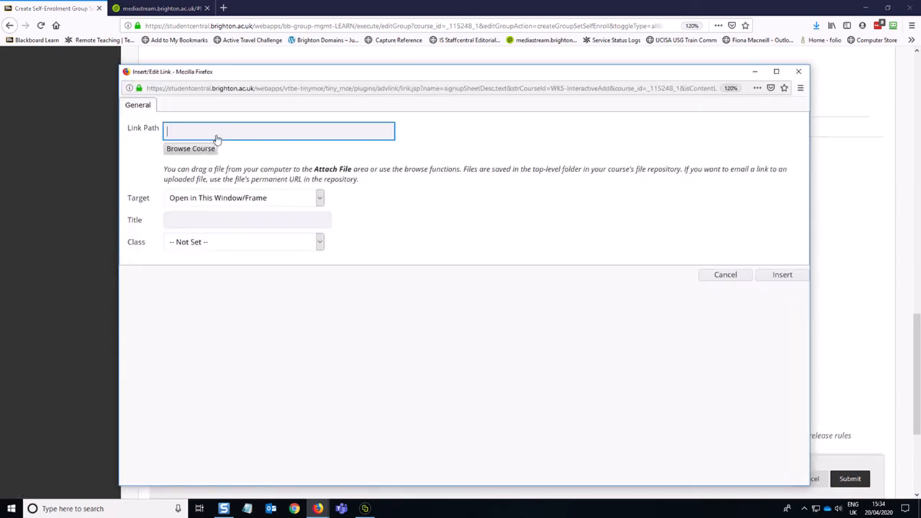
pyautogui.write('matl')
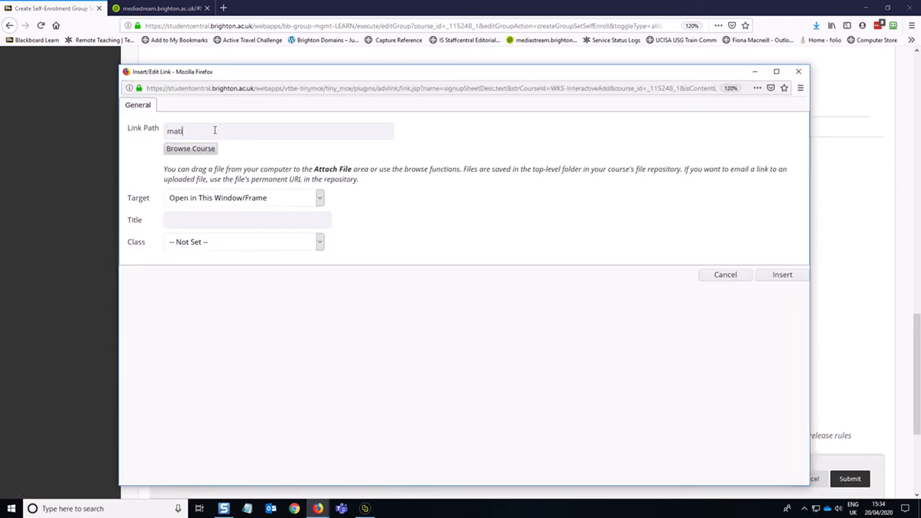
pyautogui.write('mailto:')
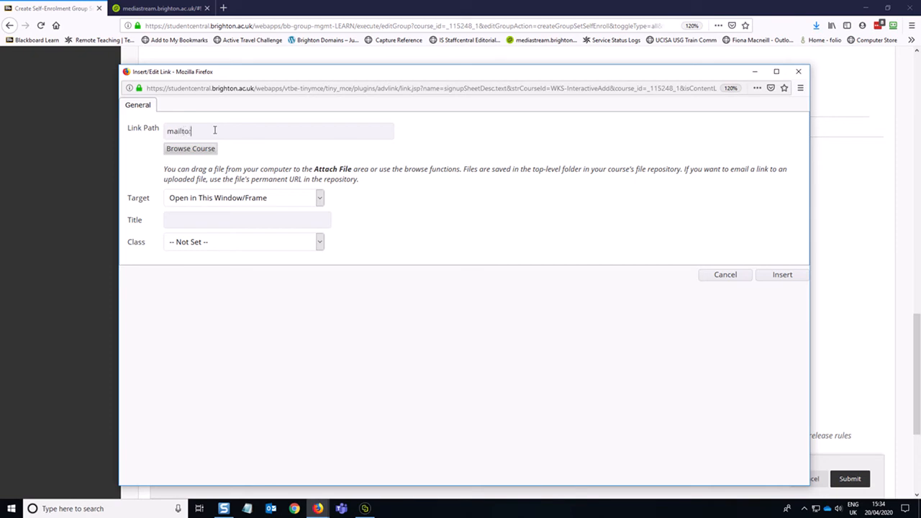
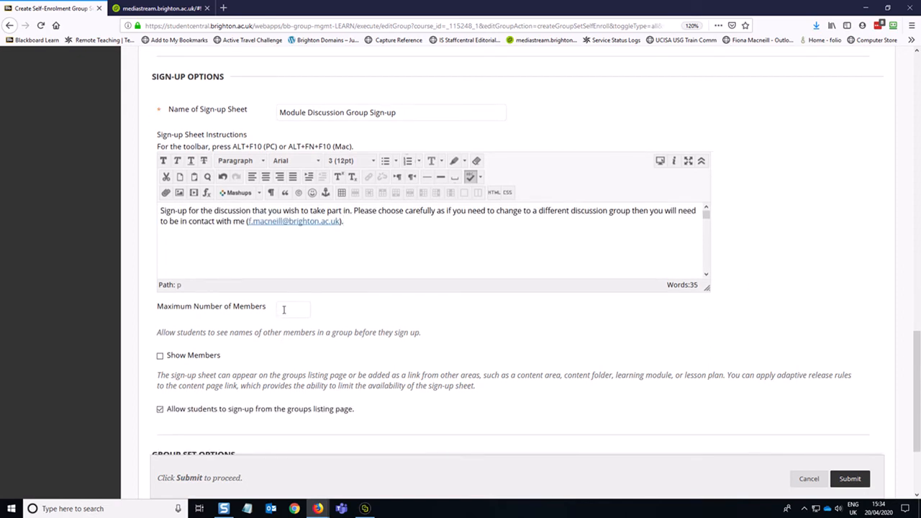
# Step: Cap groups at 4 members, leave members hidden, and allow sign-up from the groups listing
pyautogui.click(293, 308)
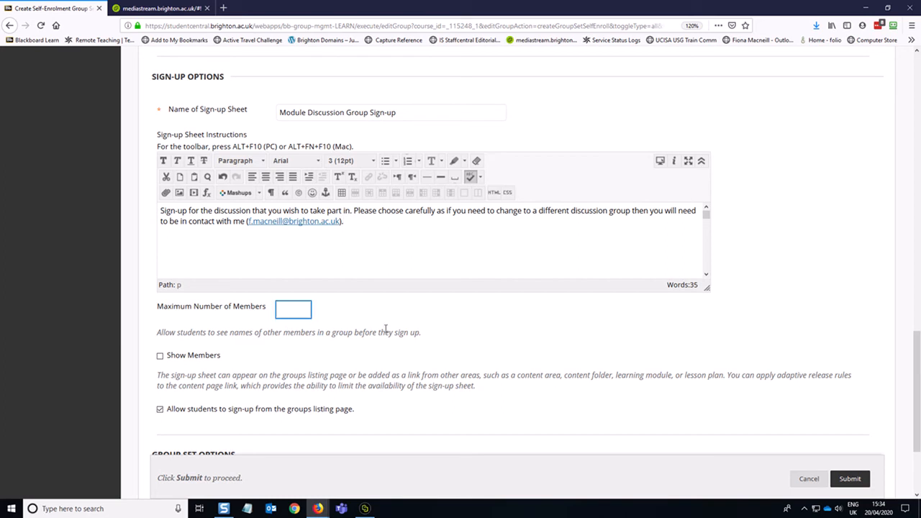
pyautogui.click(293, 307)
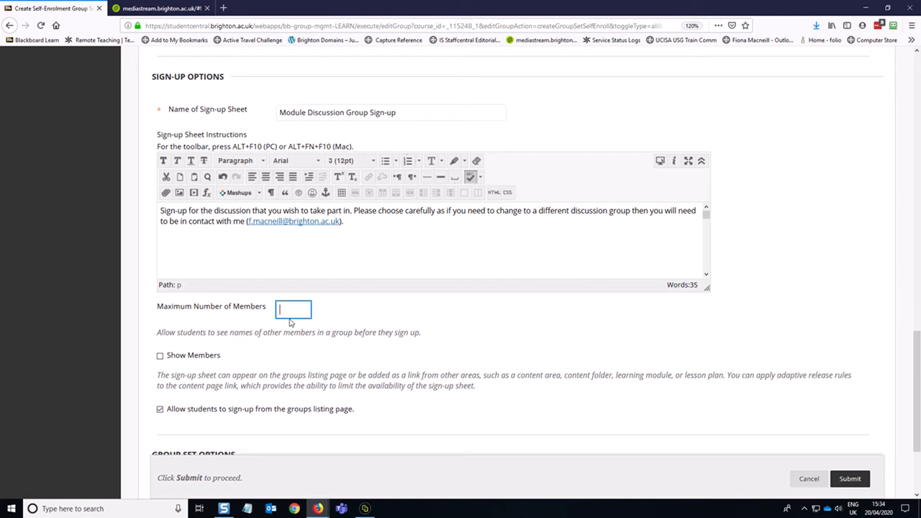
pyautogui.write('4')
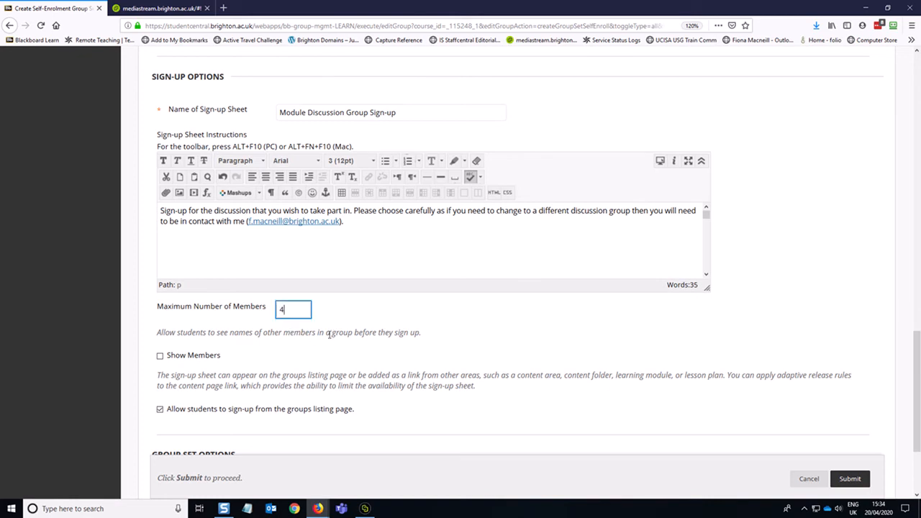
pyautogui.scroll(-3)
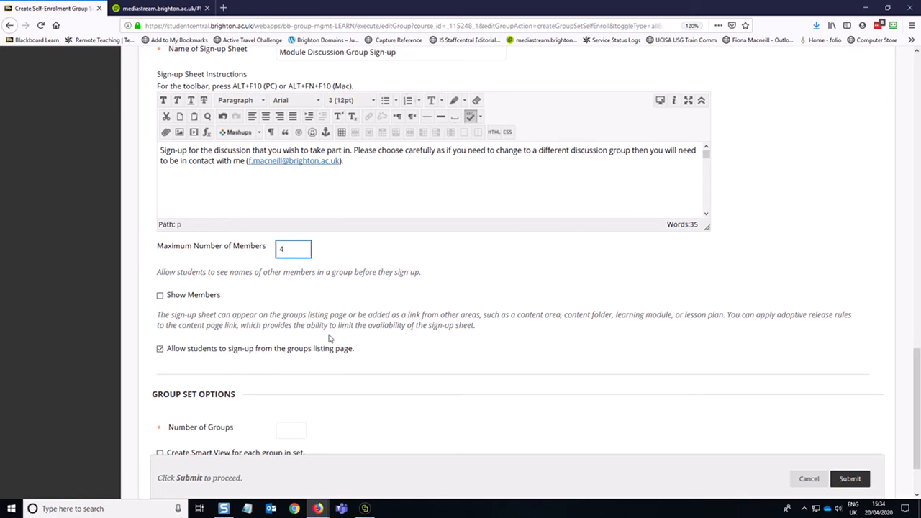
pyautogui.scroll(-3)
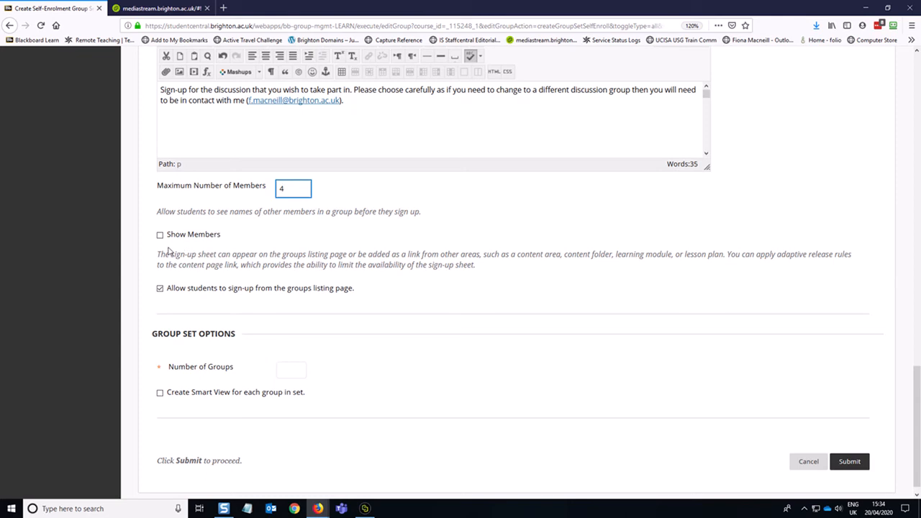
pyautogui.click(293, 187)
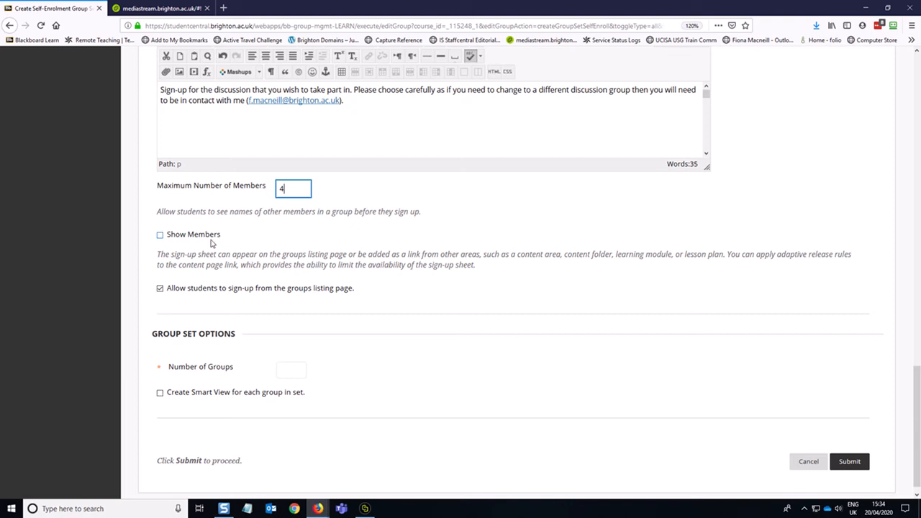
pyautogui.moveTo(213, 245)
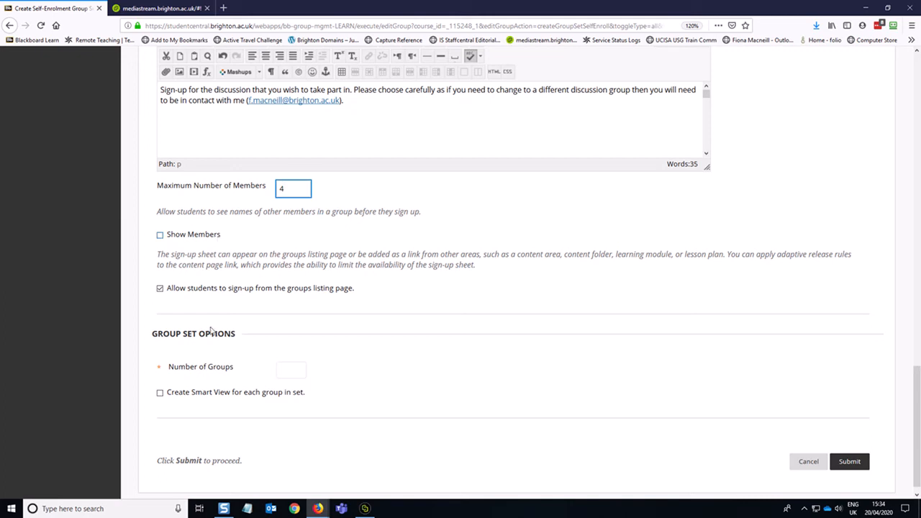
pyautogui.moveTo(322, 307)
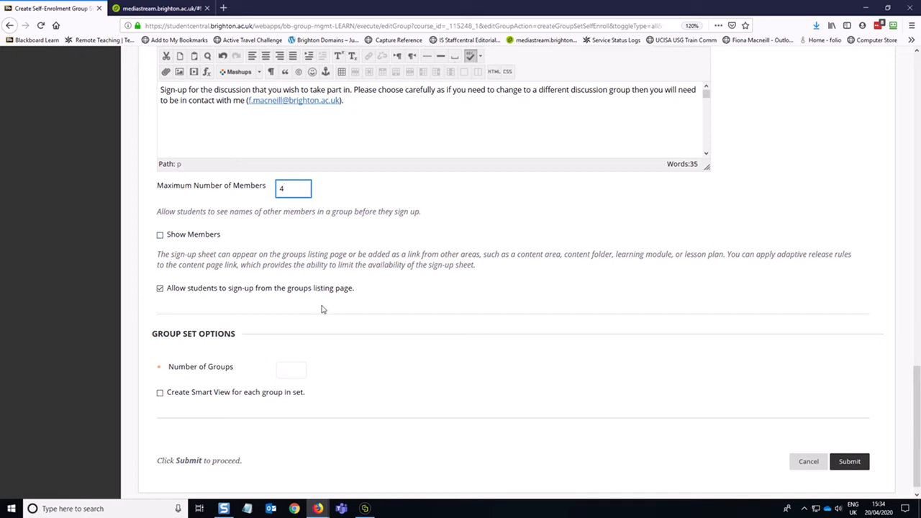
pyautogui.click(293, 187)
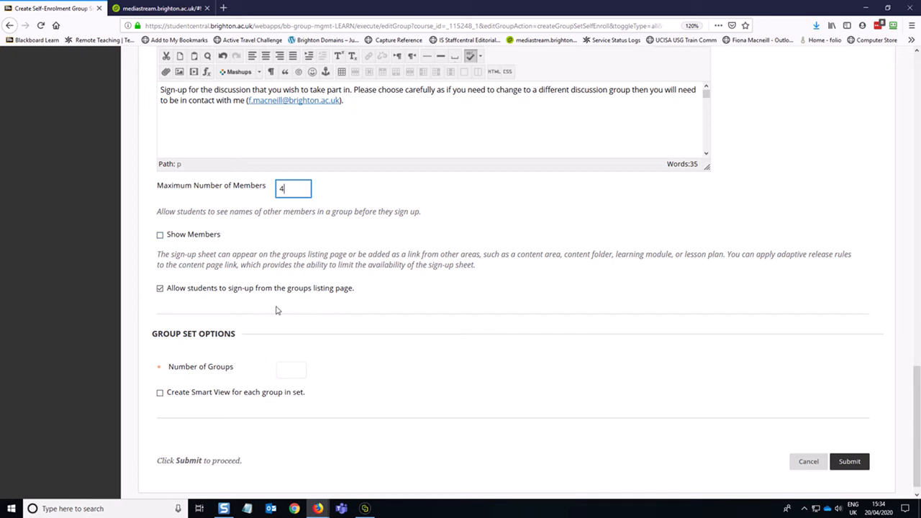
pyautogui.moveTo(273, 302)
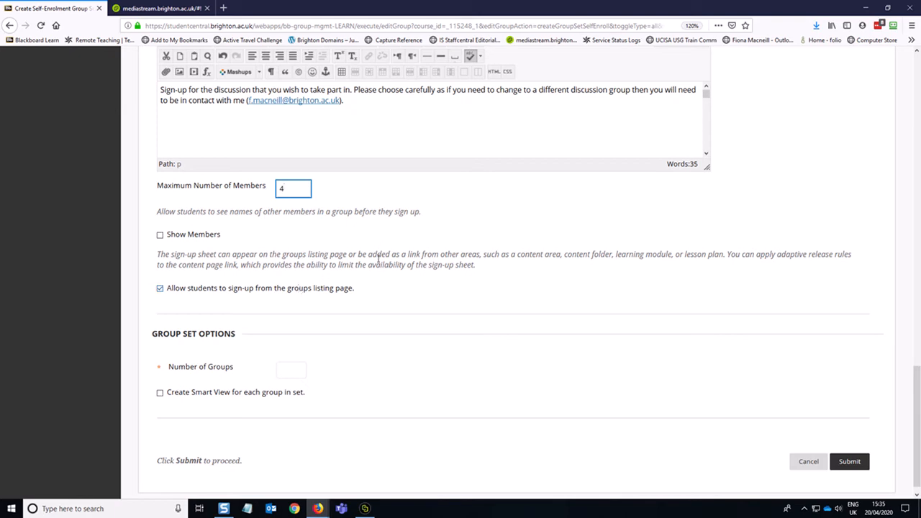
pyautogui.moveTo(290, 302)
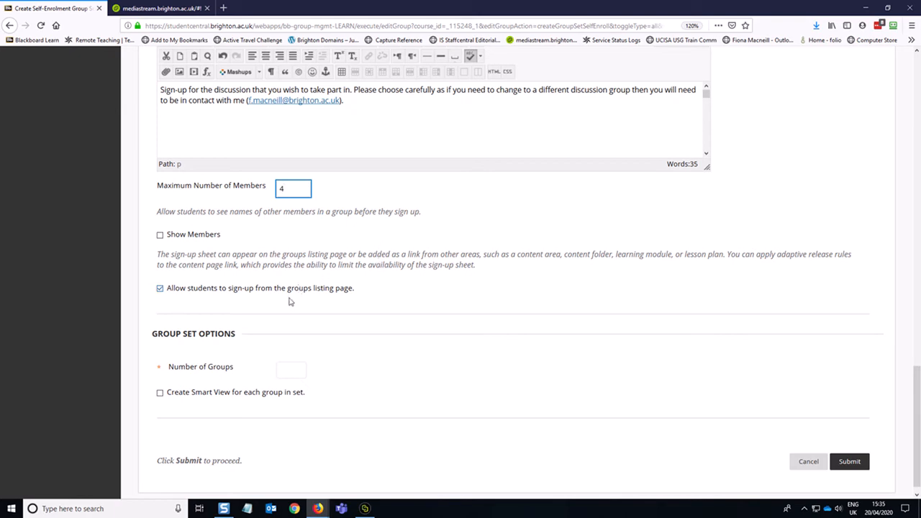
pyautogui.scroll(-3)
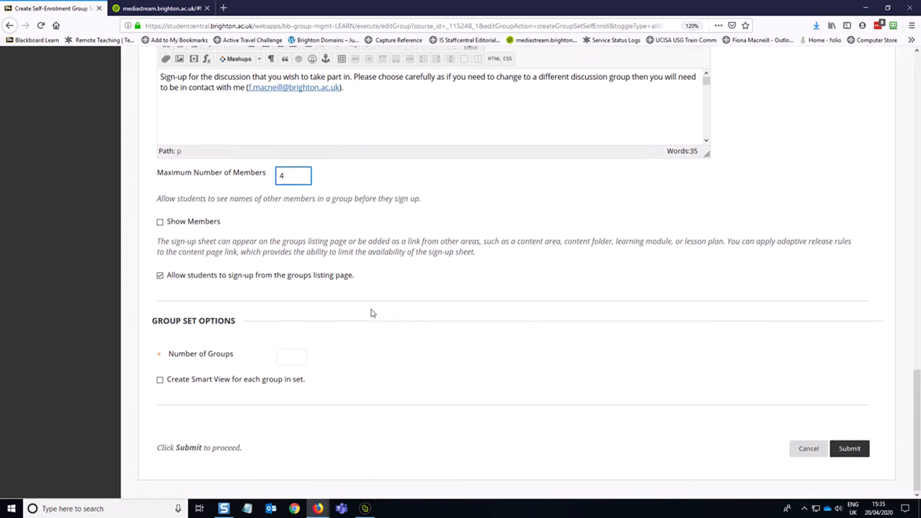
# Step: Set Number of Groups to 4 and submit the group set
pyautogui.click(290, 356)
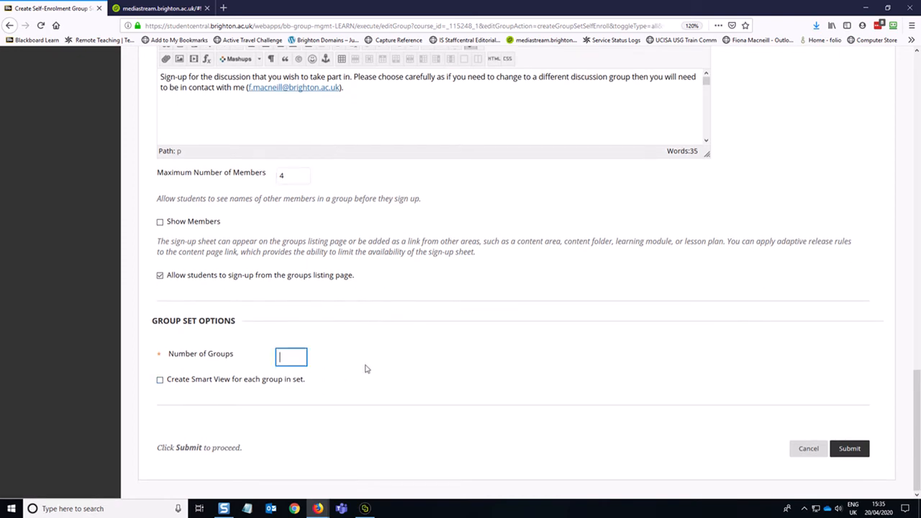
pyautogui.moveTo(383, 344)
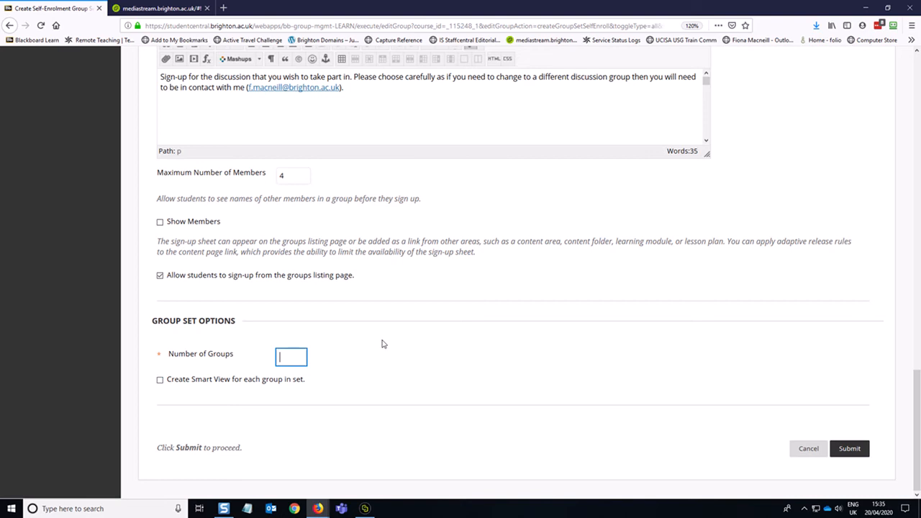
pyautogui.write('4')
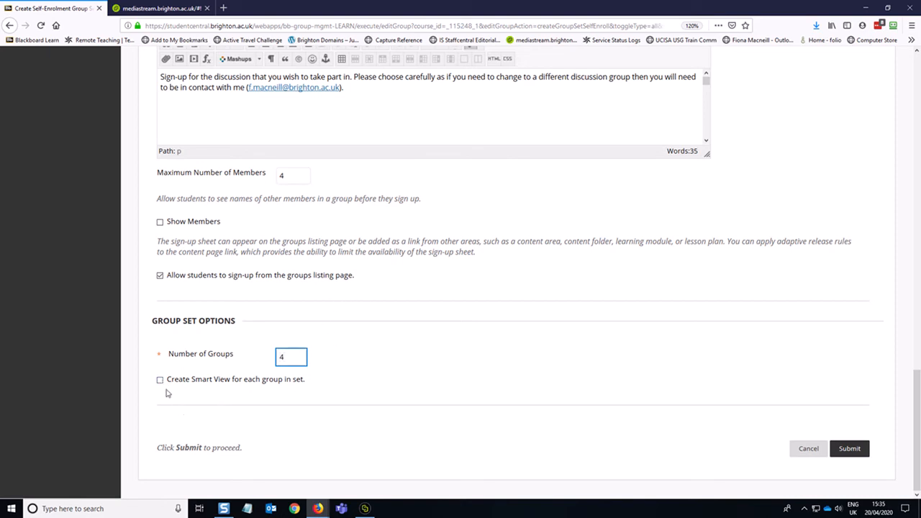
pyautogui.moveTo(302, 411)
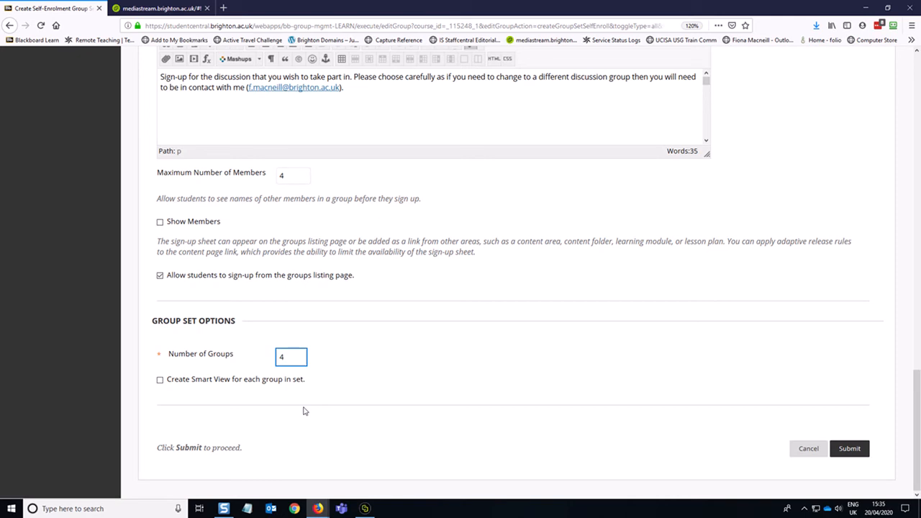
pyautogui.moveTo(320, 374)
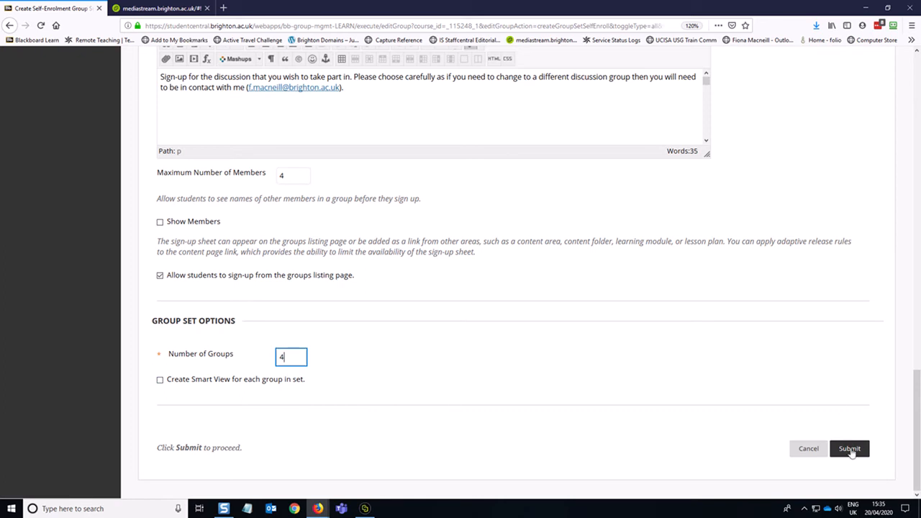
pyautogui.click(849, 449)
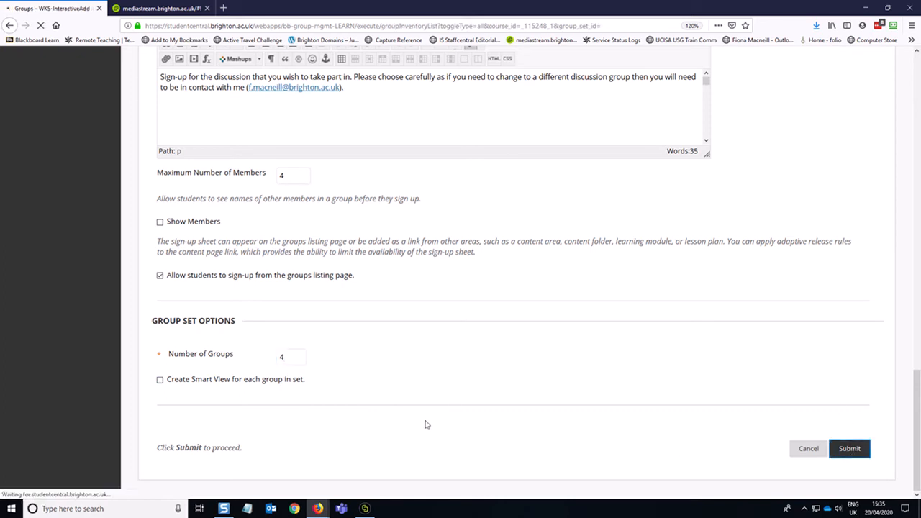
pyautogui.click(849, 449)
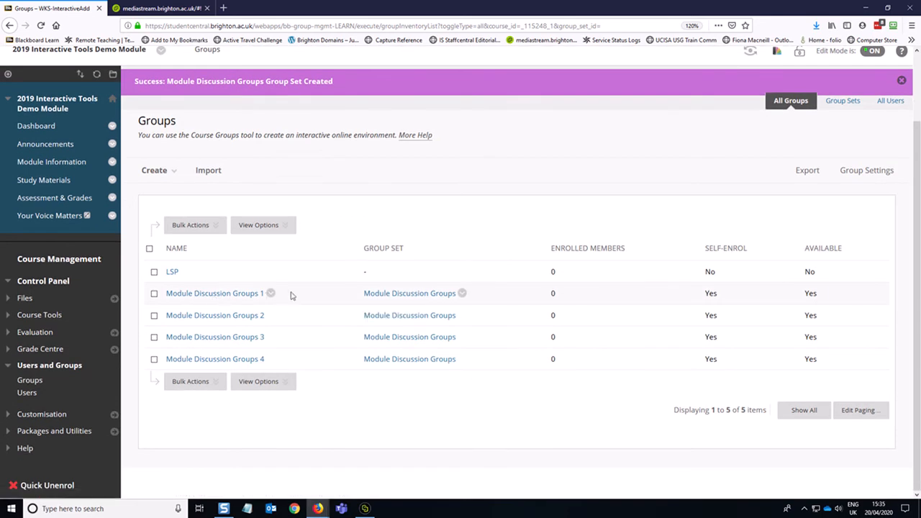
pyautogui.moveTo(270, 373)
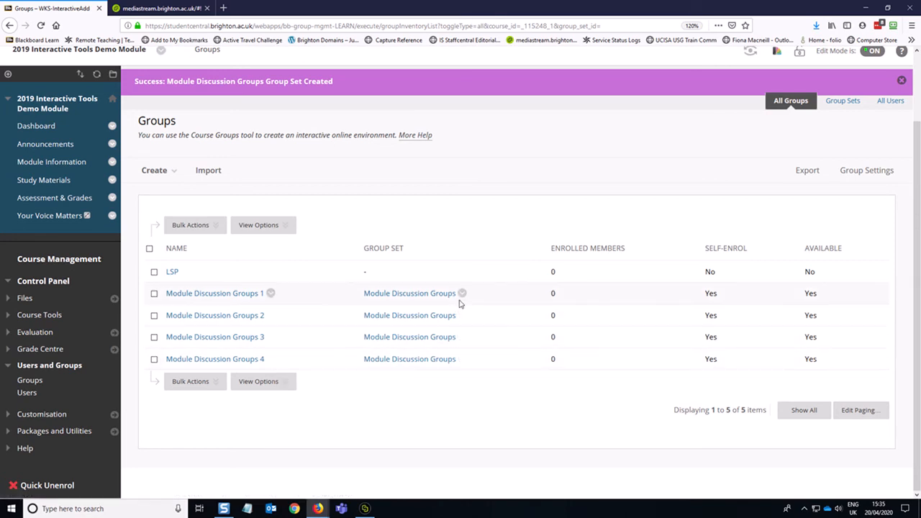
pyautogui.moveTo(462, 294)
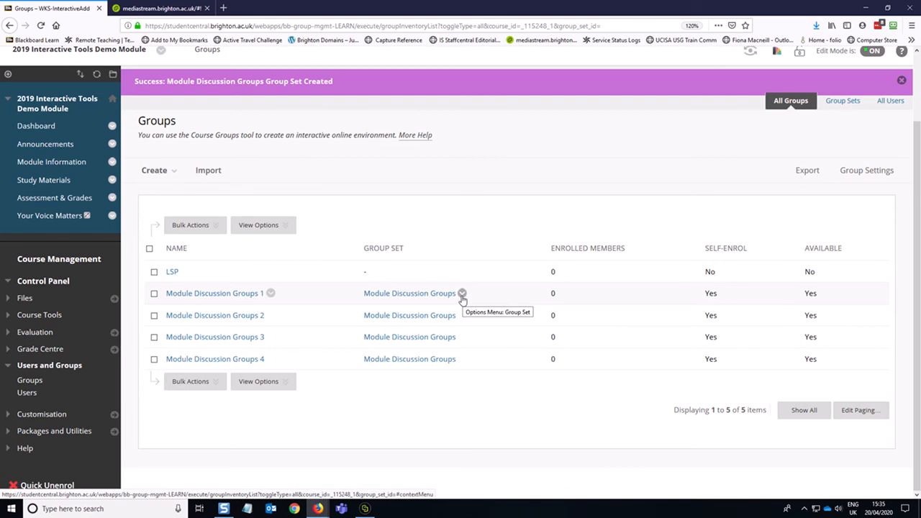
pyautogui.moveTo(463, 302)
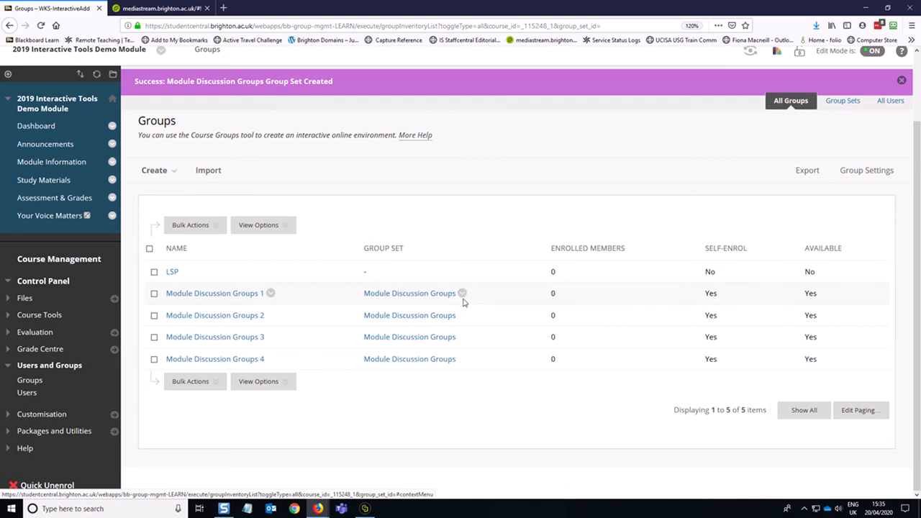
pyautogui.moveTo(462, 293)
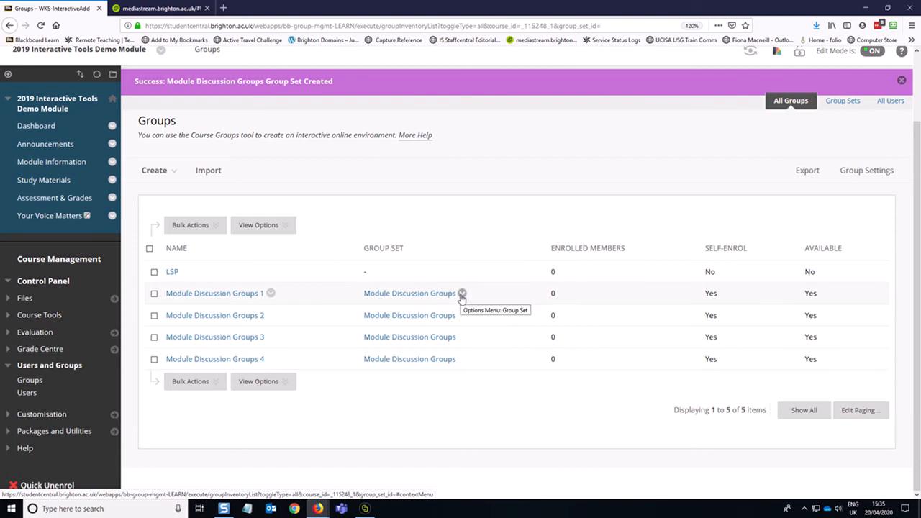
# Step: Choose Edit Group Set Membership from the Module Discussion Groups options menu
pyautogui.click(462, 294)
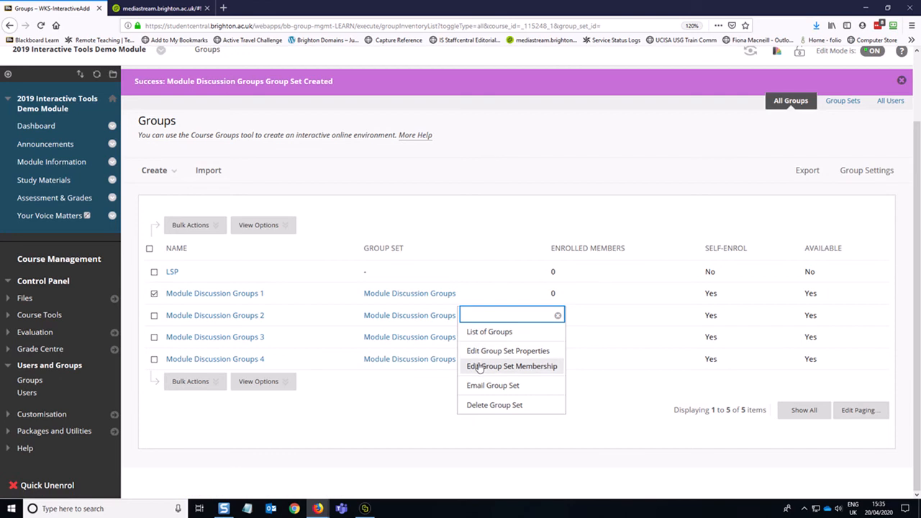
pyautogui.moveTo(480, 374)
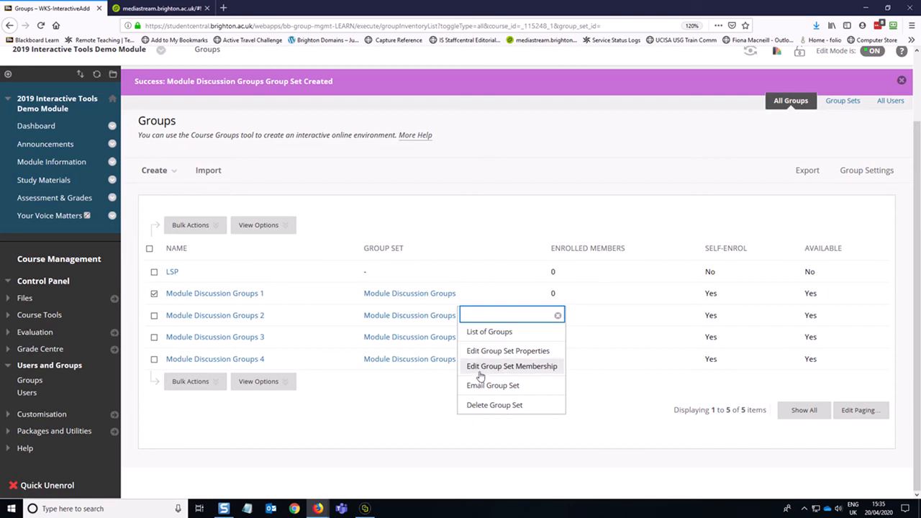
pyautogui.click(511, 367)
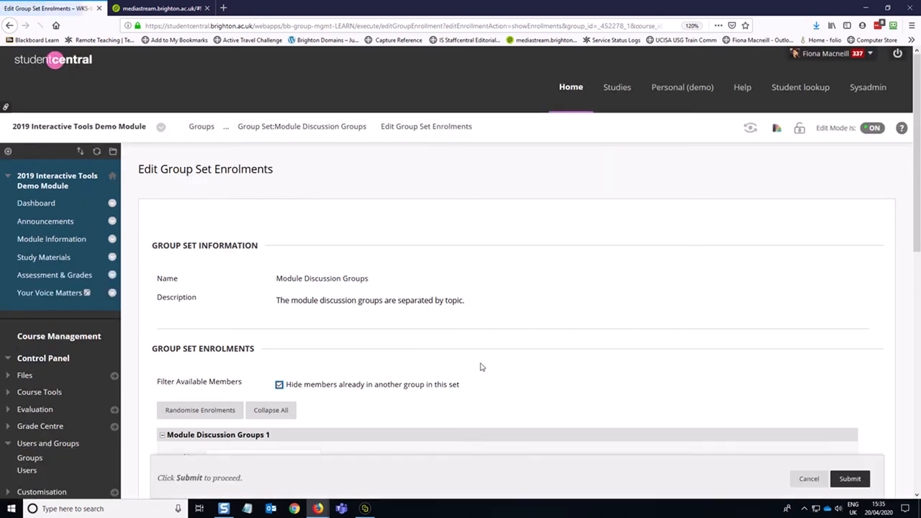
# Step: Rename the first two groups Global Warming and Sustainable Energy
pyautogui.scroll(-3)
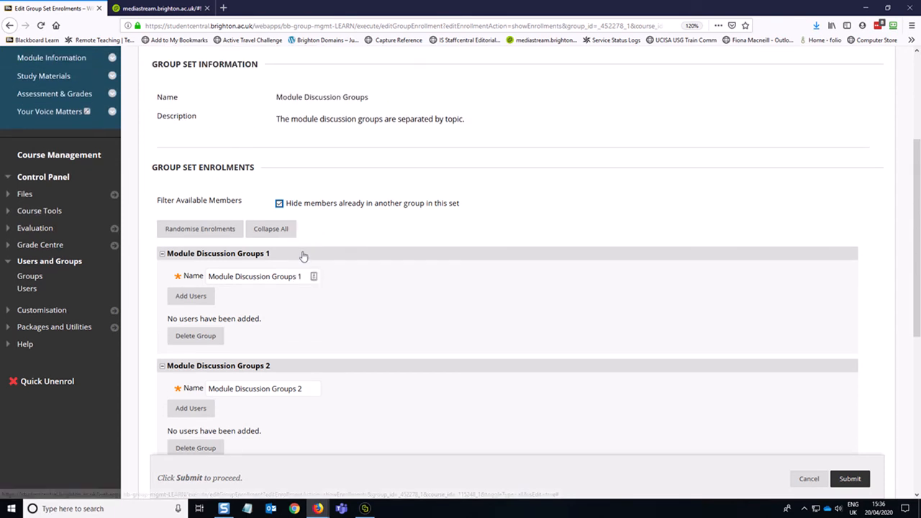
pyautogui.moveTo(287, 277)
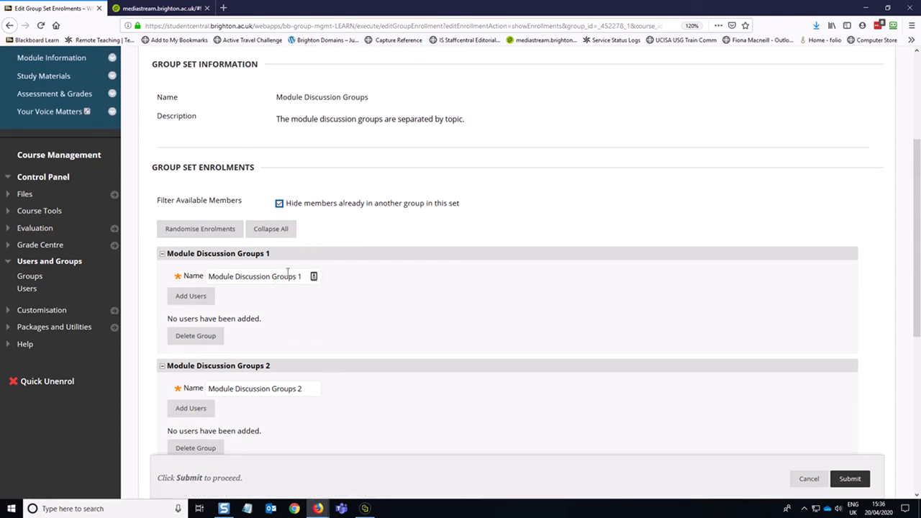
pyautogui.tripleClick(253, 277)
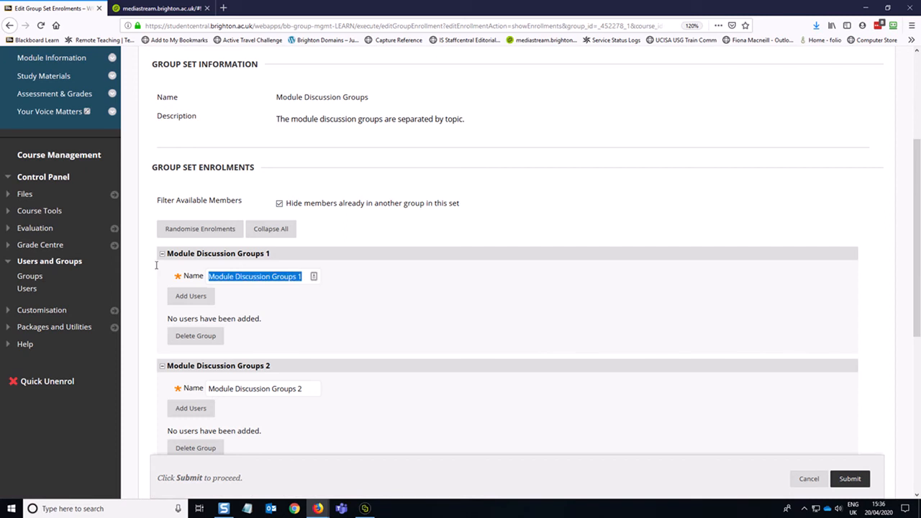
pyautogui.write('Global')
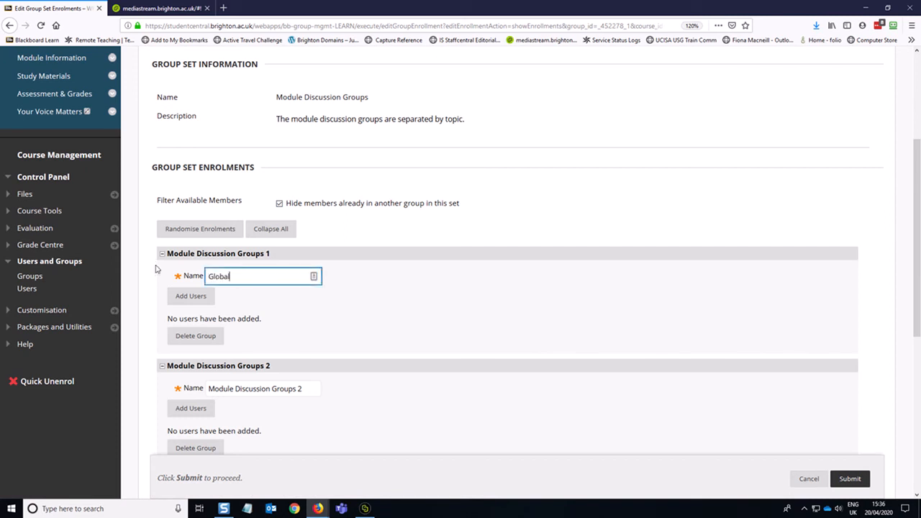
pyautogui.write('Warming')
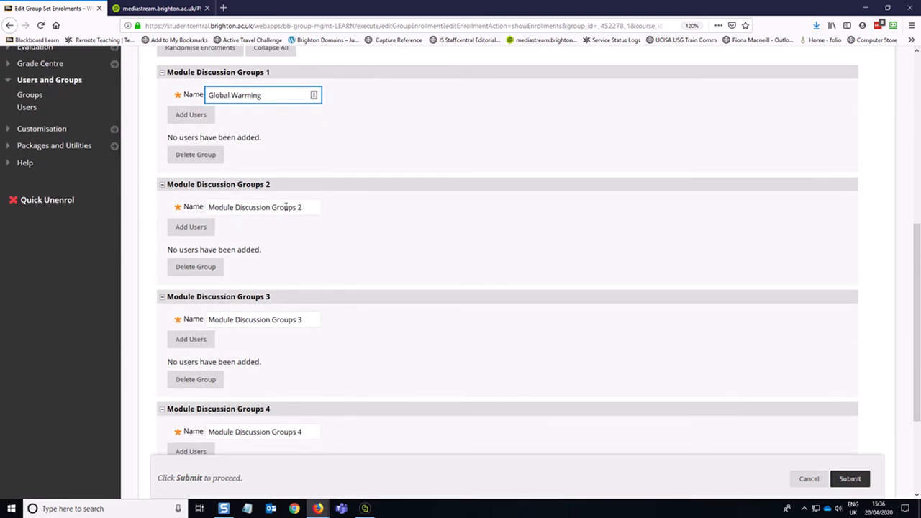
pyautogui.write('Sustainable Energ')
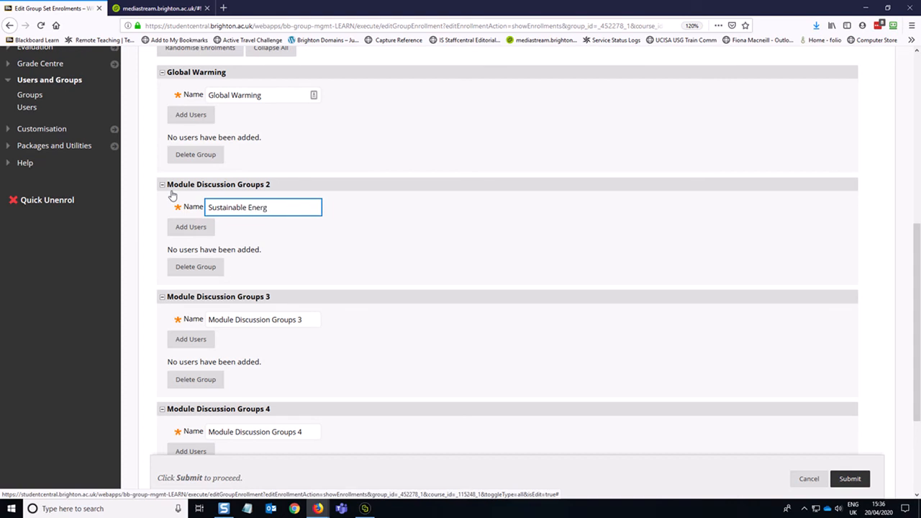
pyautogui.write('y')
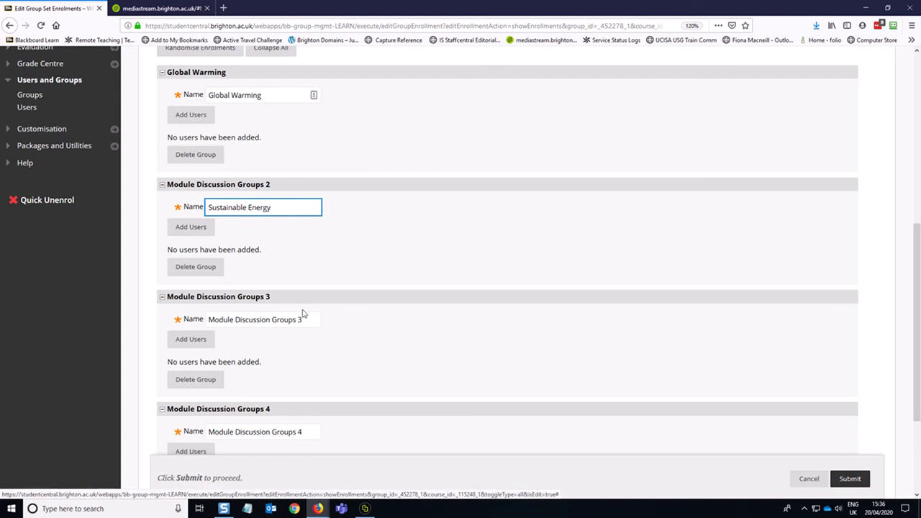
# Step: Rename the third and fourth groups Alternative veheicles and Solar Panels
pyautogui.click(262, 319)
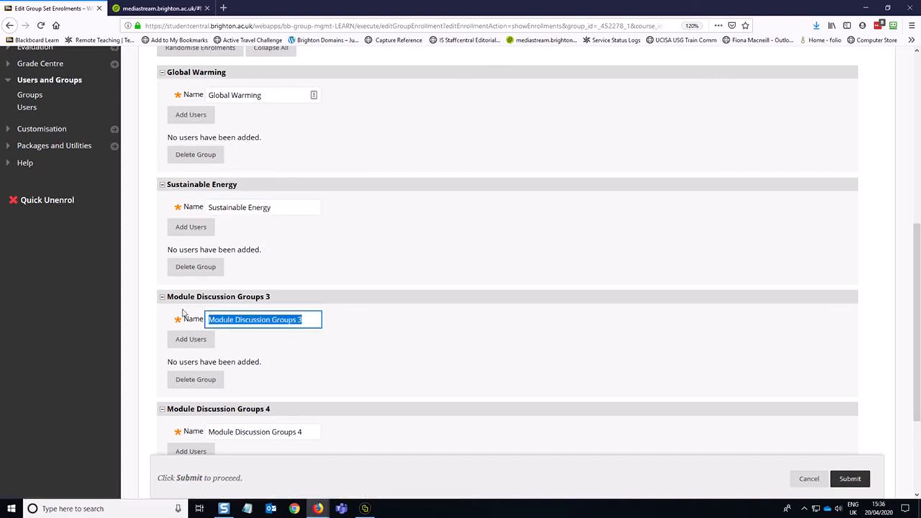
pyautogui.write('Alternative ve')
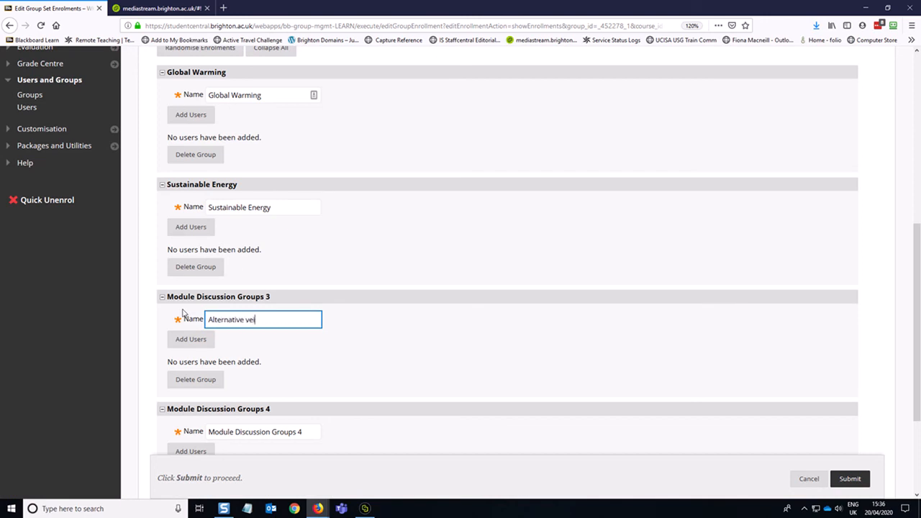
pyautogui.write('heicles')
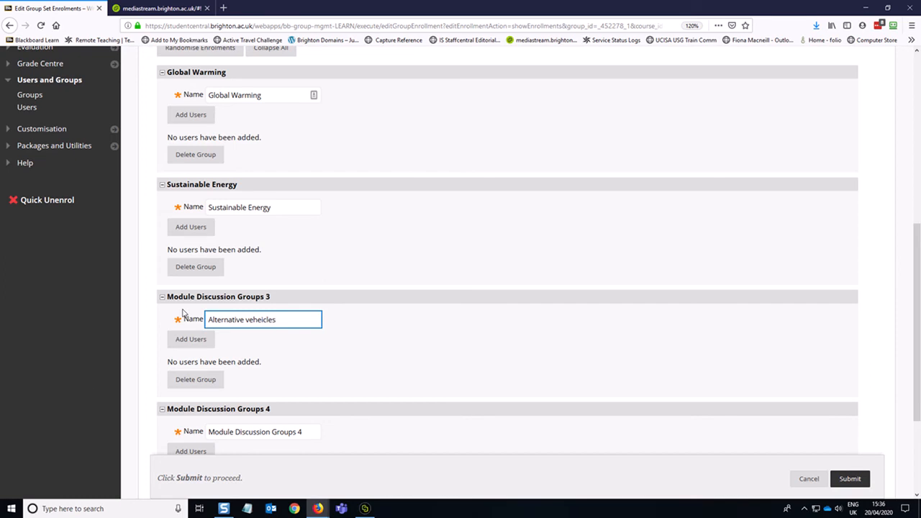
pyautogui.scroll(-3)
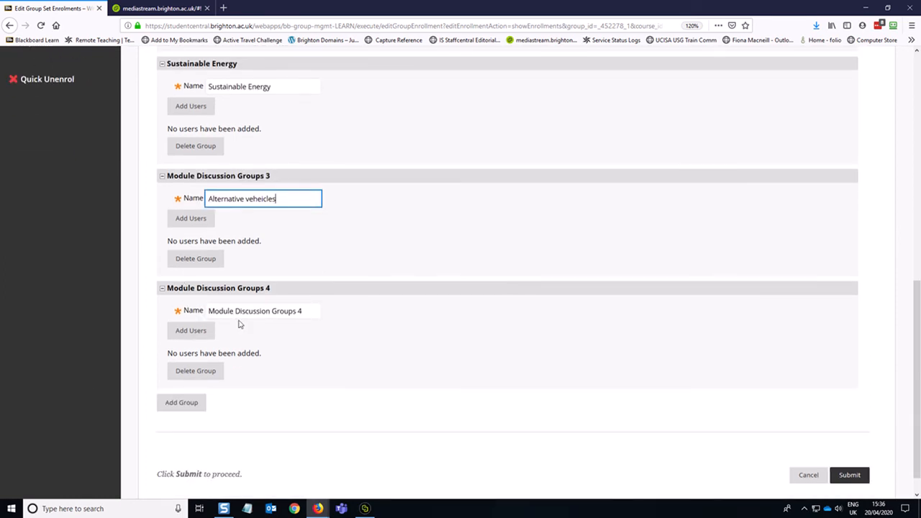
pyautogui.tripleClick(262, 311)
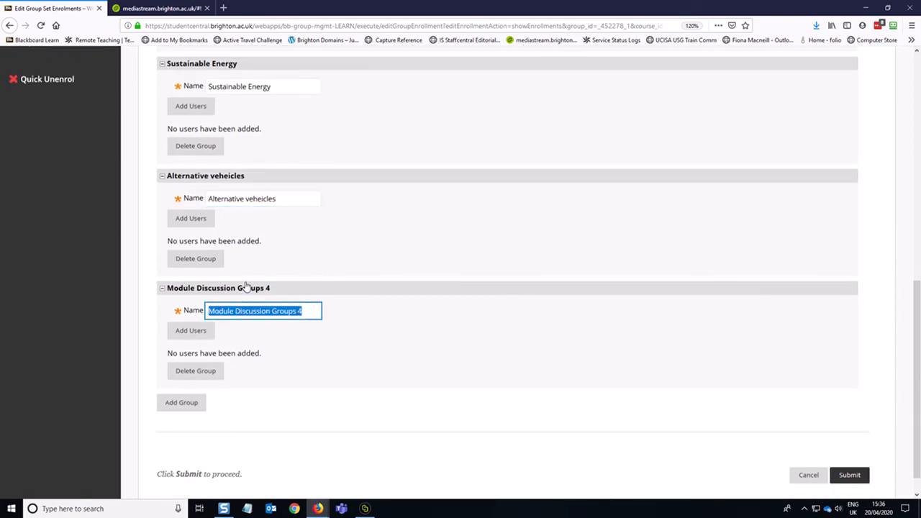
pyautogui.write('Solar Panels')
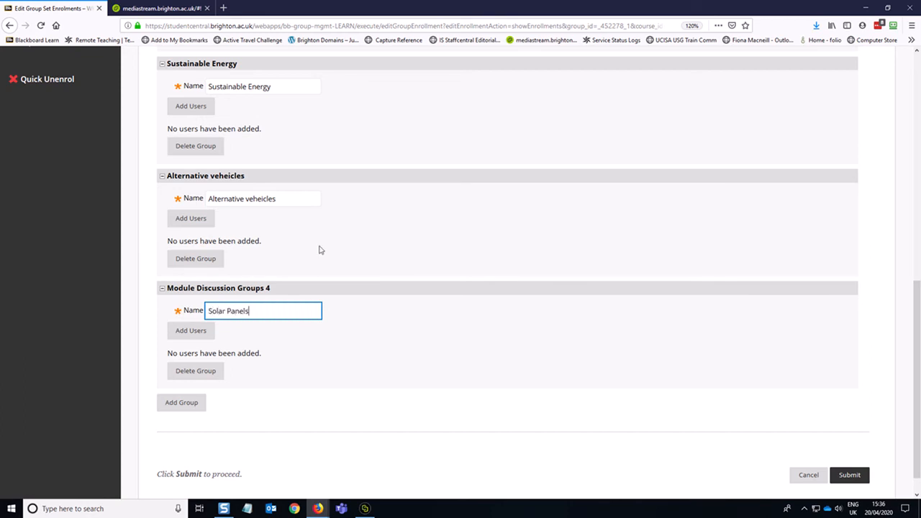
pyautogui.scroll(-3)
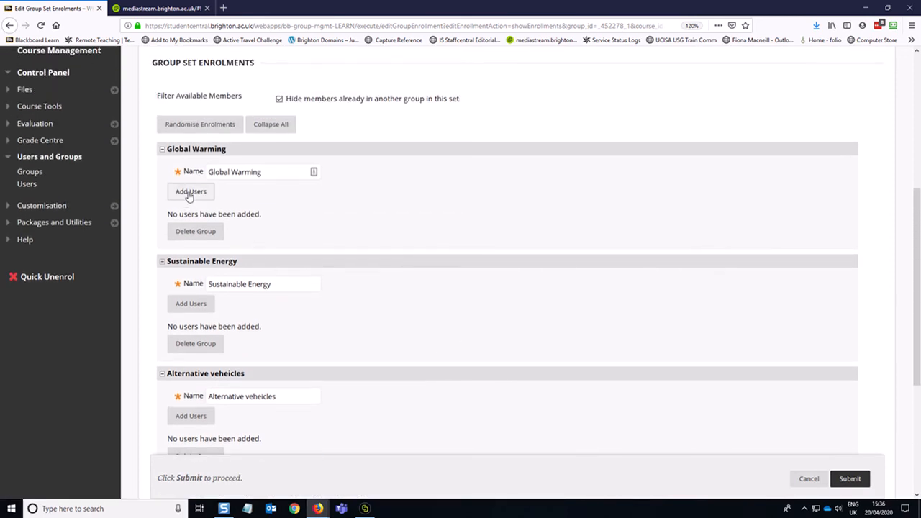
# Step: Search all course users regardless of role for adding to Global Warming
pyautogui.click(190, 190)
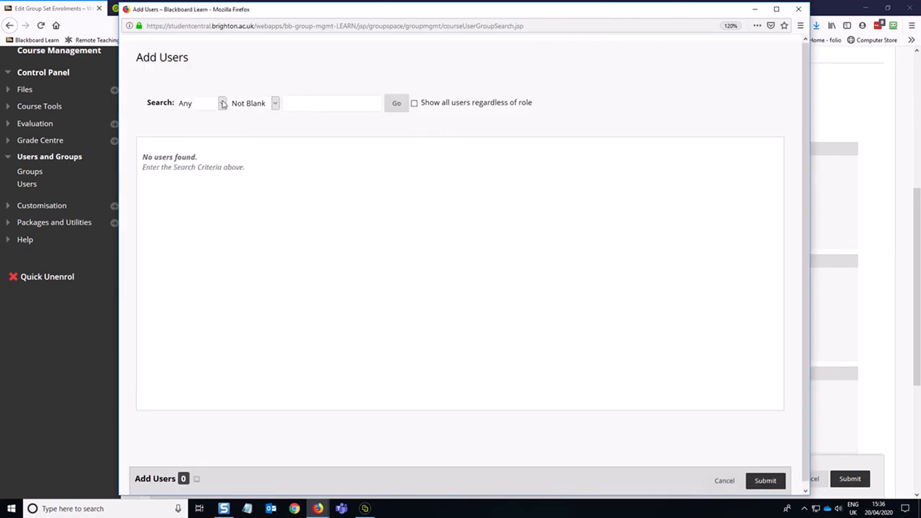
pyautogui.click(200, 103)
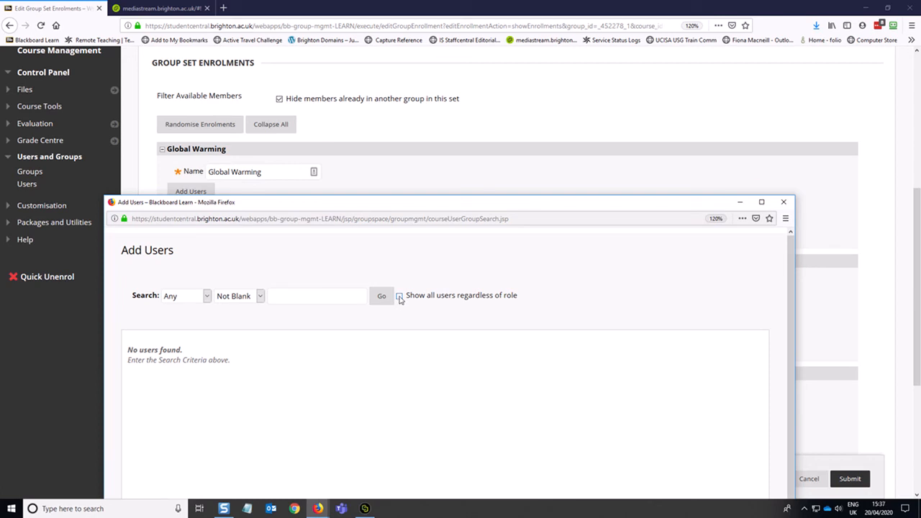
pyautogui.click(400, 295)
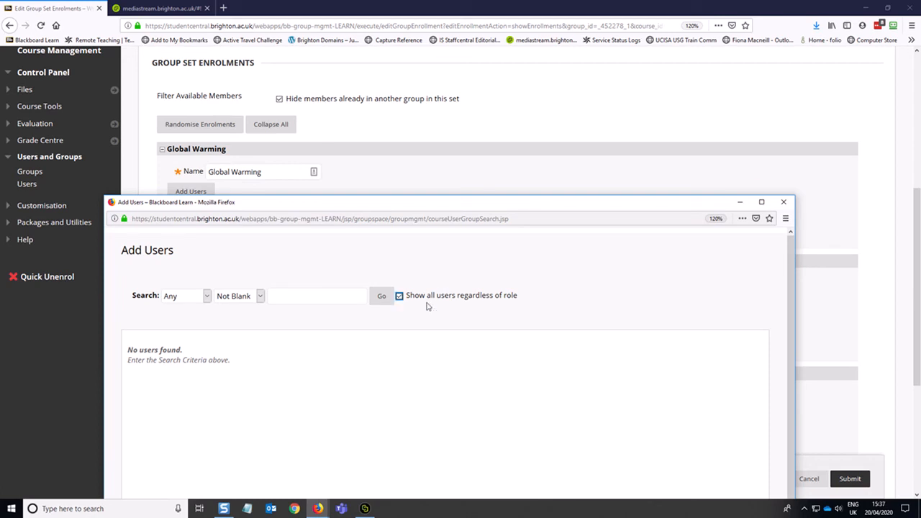
pyautogui.click(400, 296)
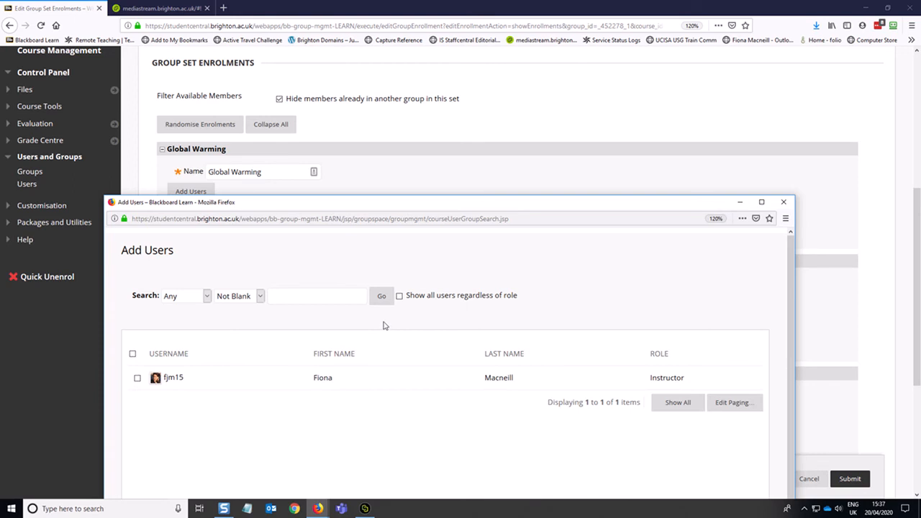
pyautogui.moveTo(665, 390)
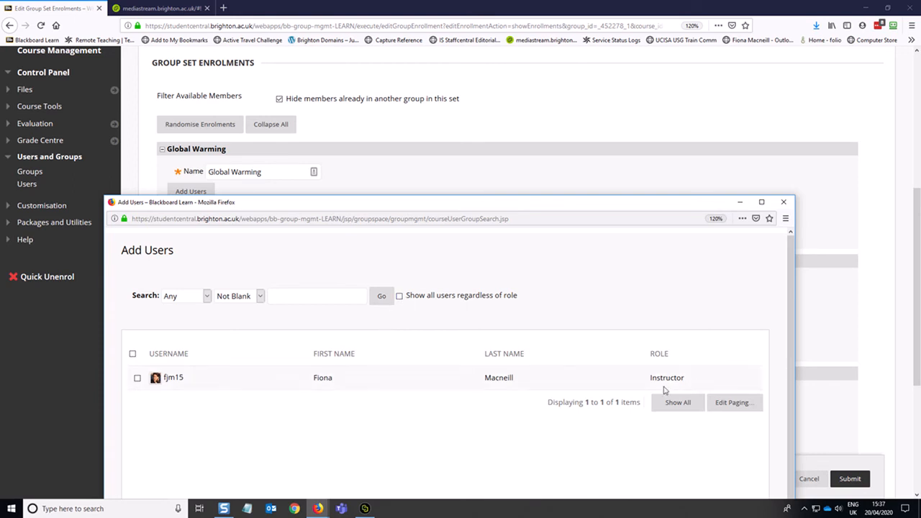
pyautogui.click(136, 377)
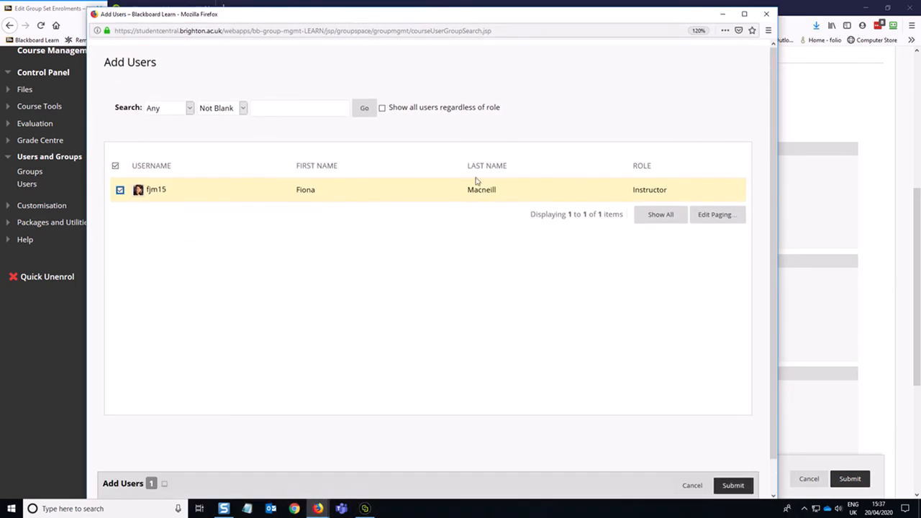
pyautogui.click(733, 485)
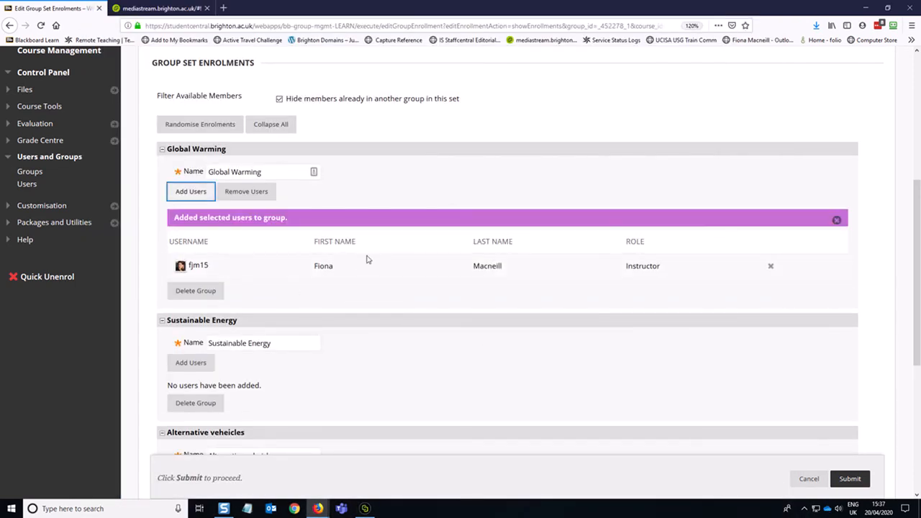
pyautogui.moveTo(656, 296)
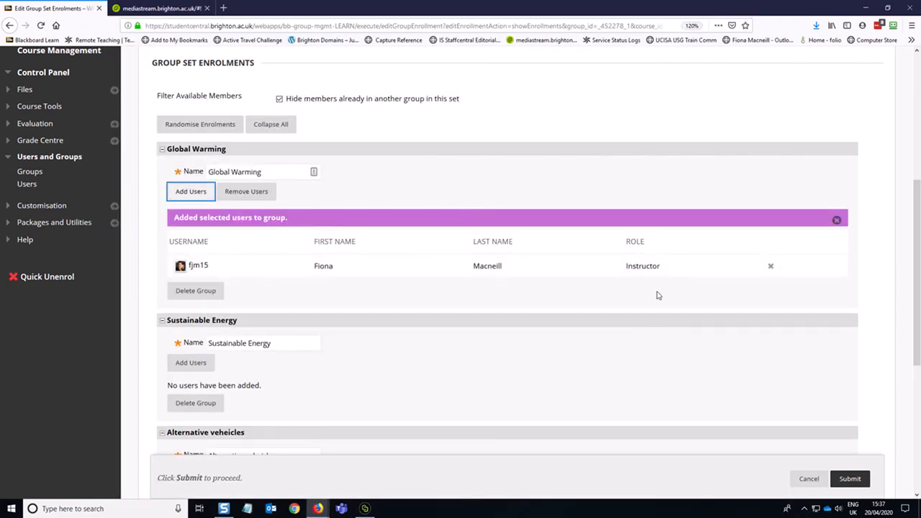
pyautogui.scroll(-3)
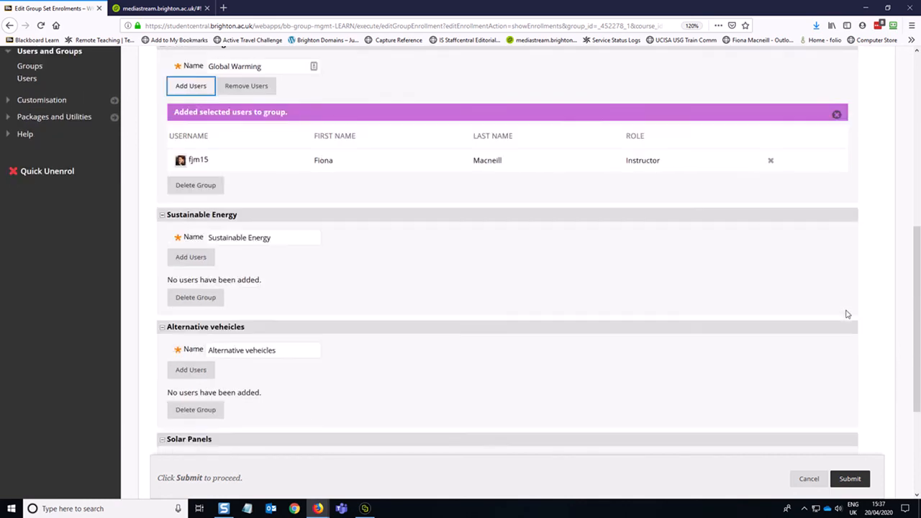
pyautogui.scroll(-3)
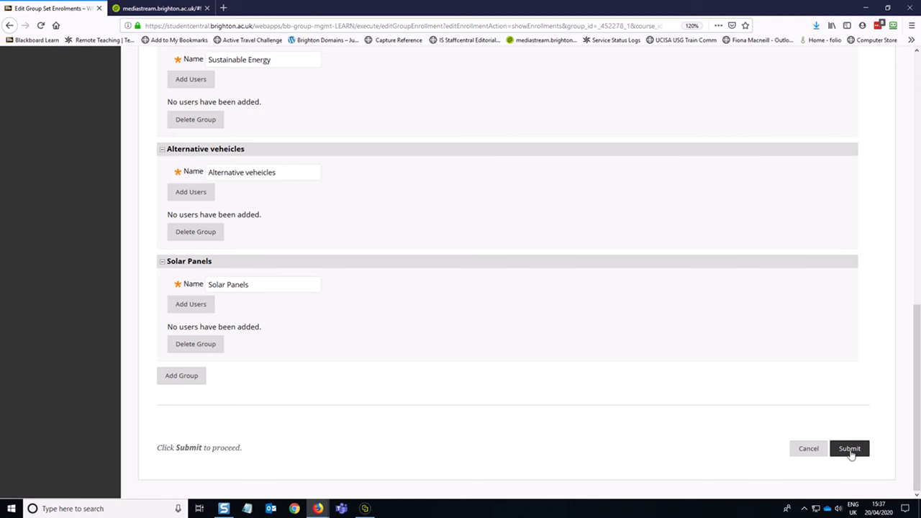
# Step: Submit the enrolments and review the Groups list showing Global Warming with one member
pyautogui.click(848, 448)
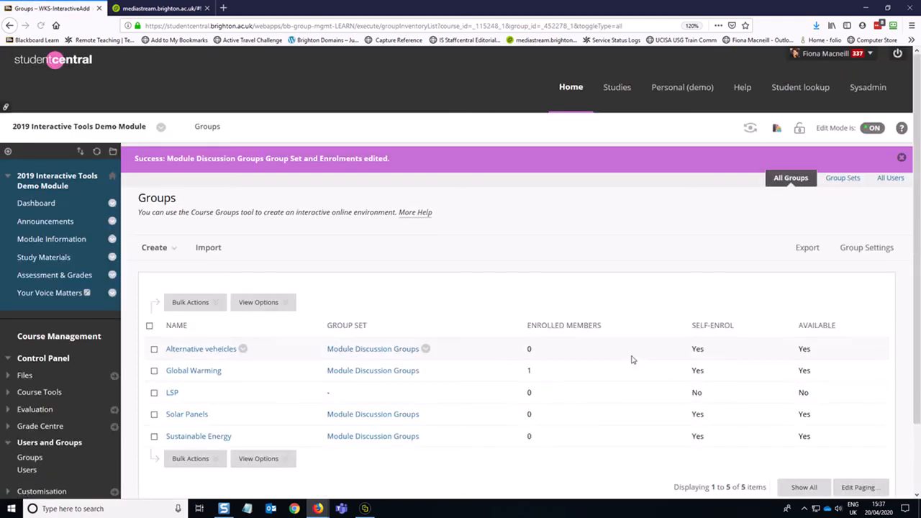
pyautogui.scroll(-3)
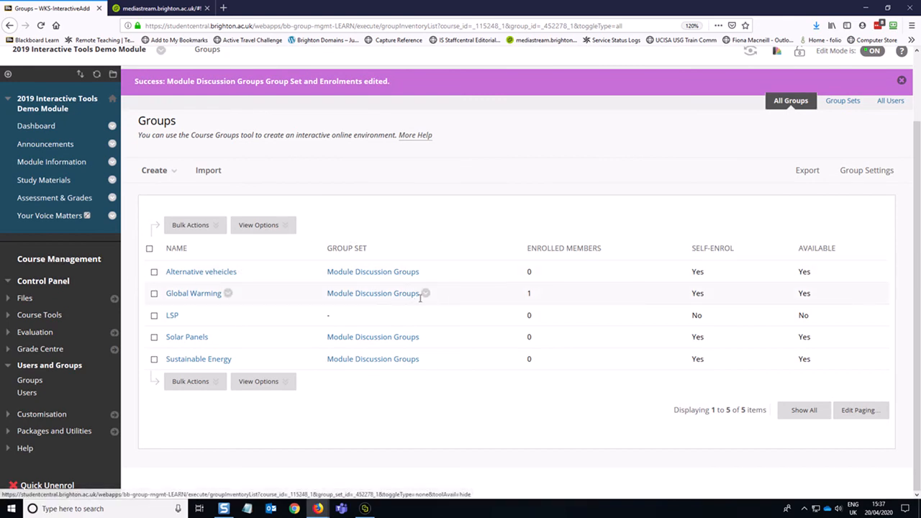
pyautogui.moveTo(420, 297)
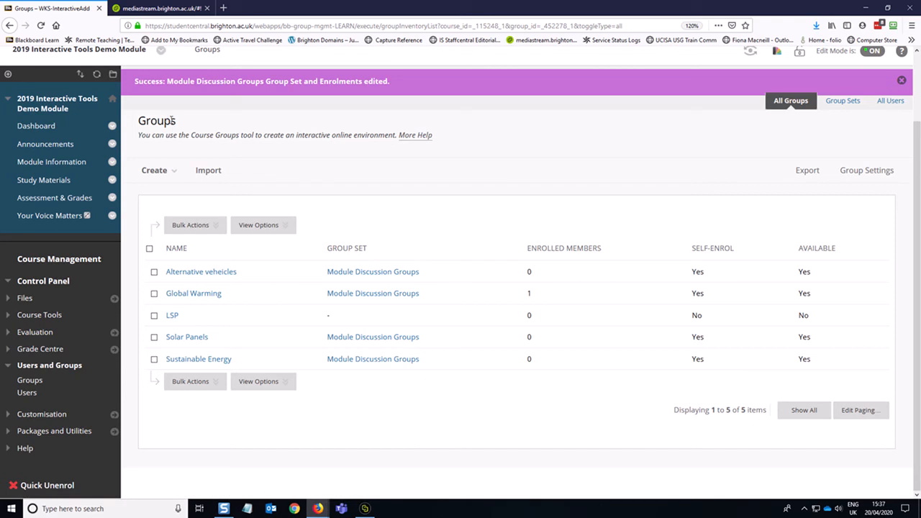
pyautogui.moveTo(190, 151)
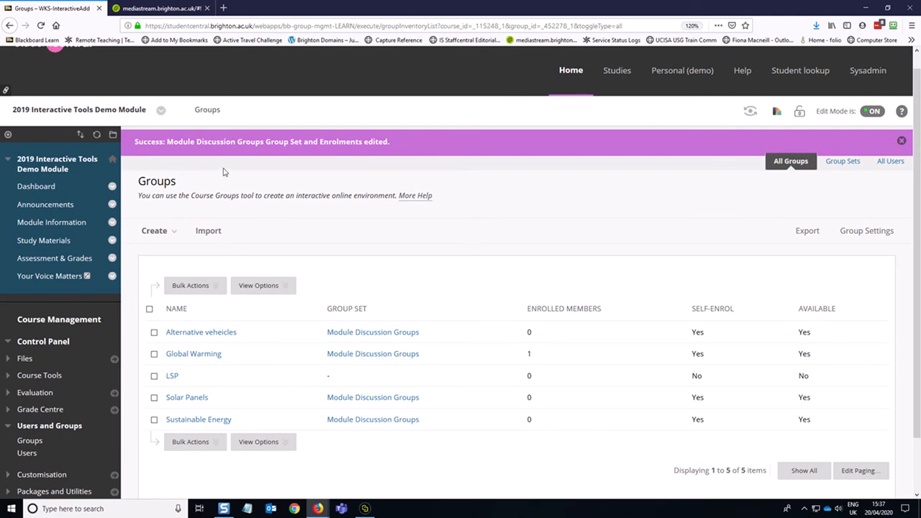
pyautogui.moveTo(226, 178)
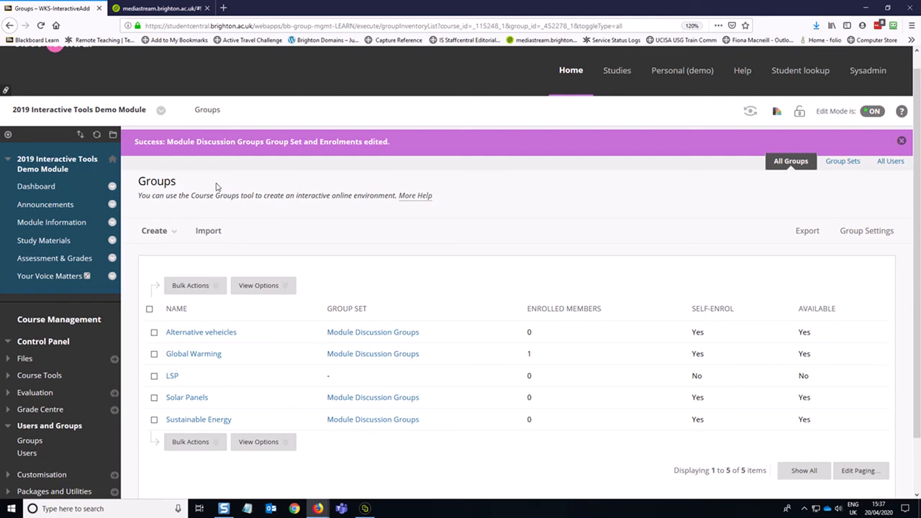
pyautogui.moveTo(178, 191)
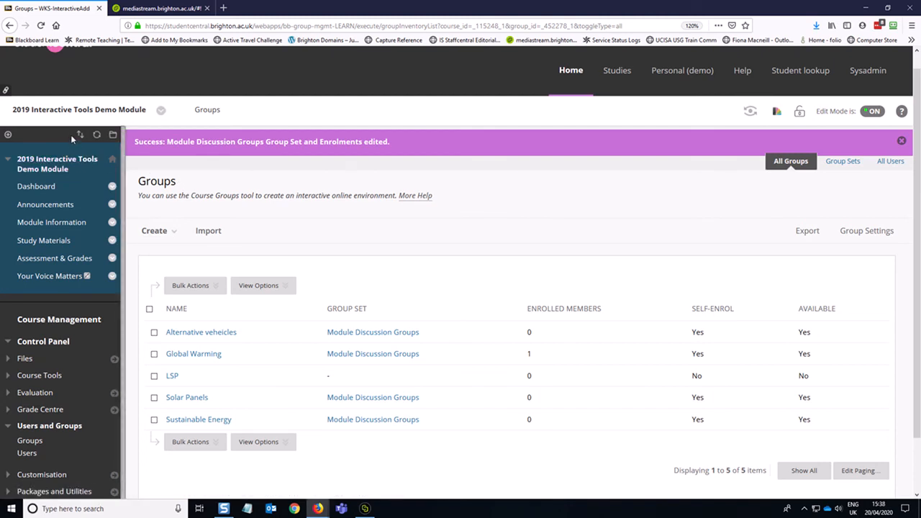
# Step: Add a course menu tool link 'Sign-up for your group' to Groups, available to users
pyautogui.click(9, 135)
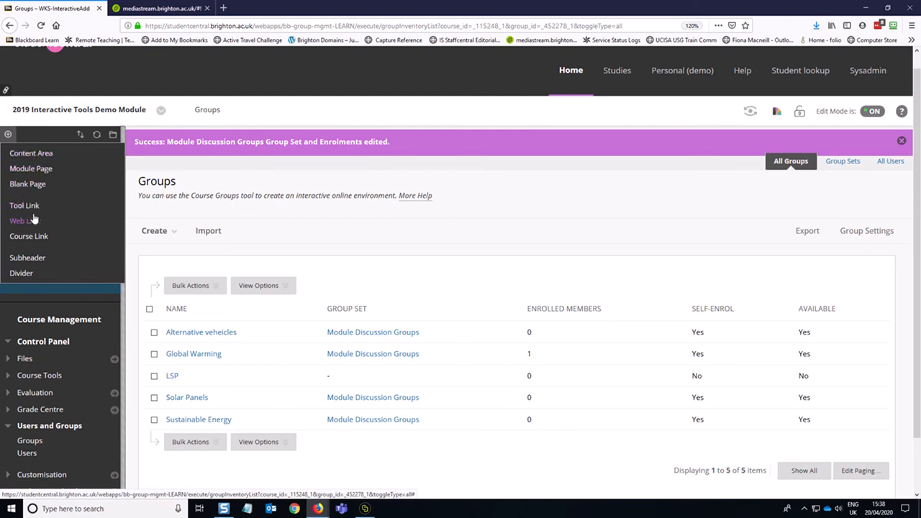
pyautogui.moveTo(23, 205)
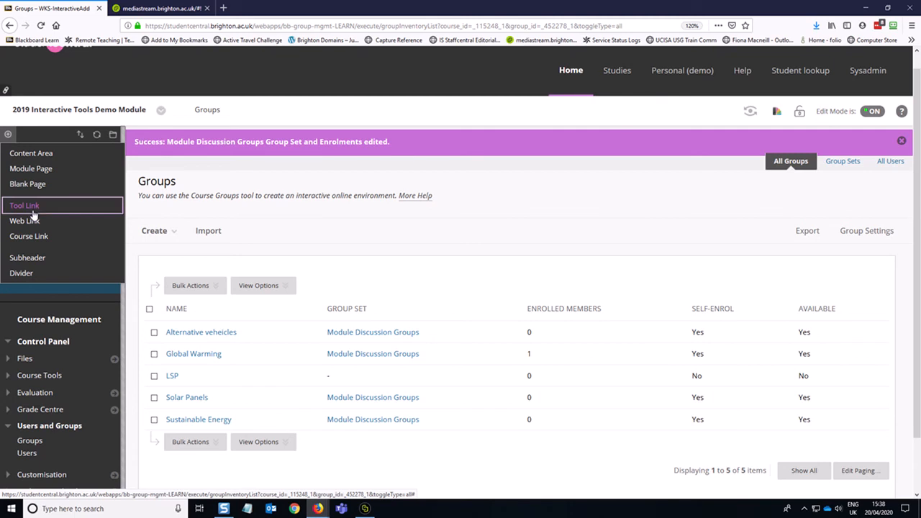
pyautogui.click(23, 204)
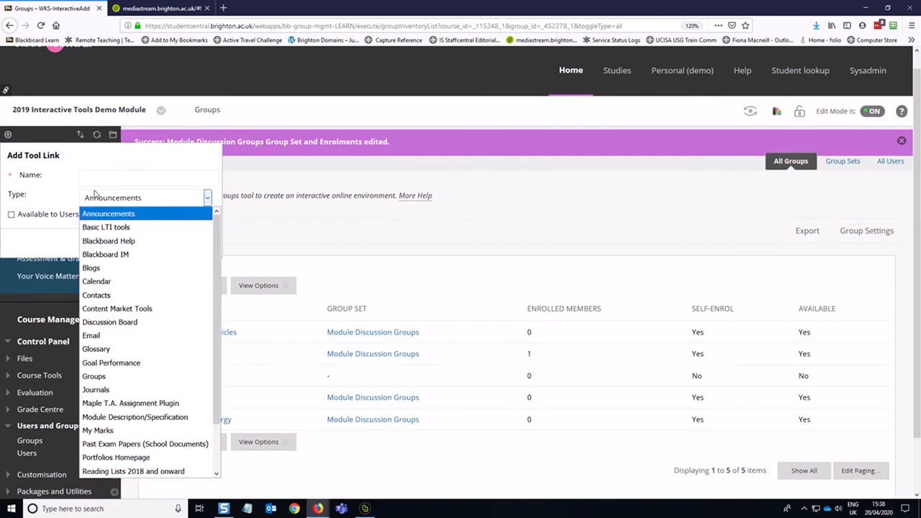
pyautogui.moveTo(95, 349)
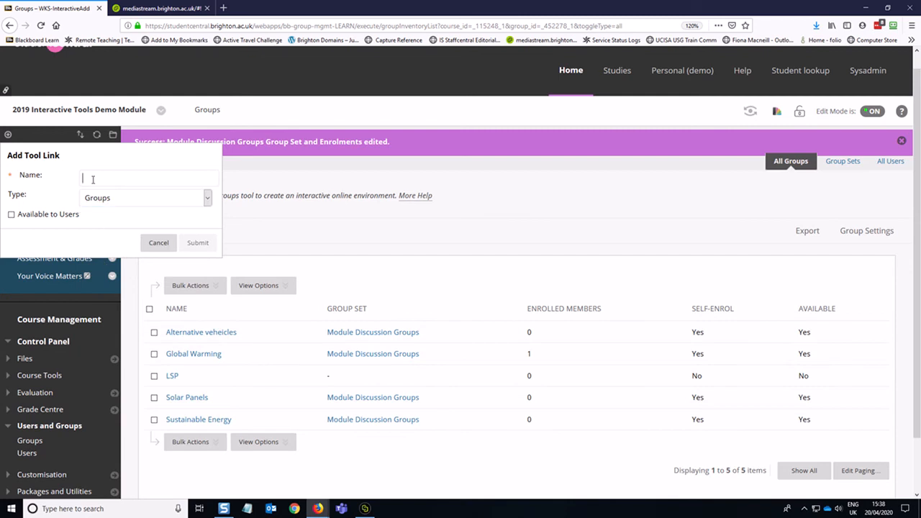
pyautogui.write('Sign-up for your')
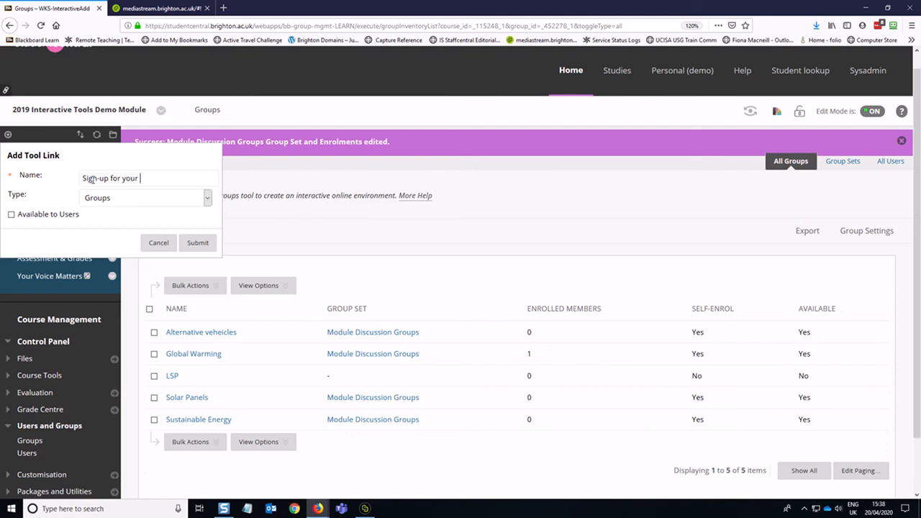
pyautogui.write('group')
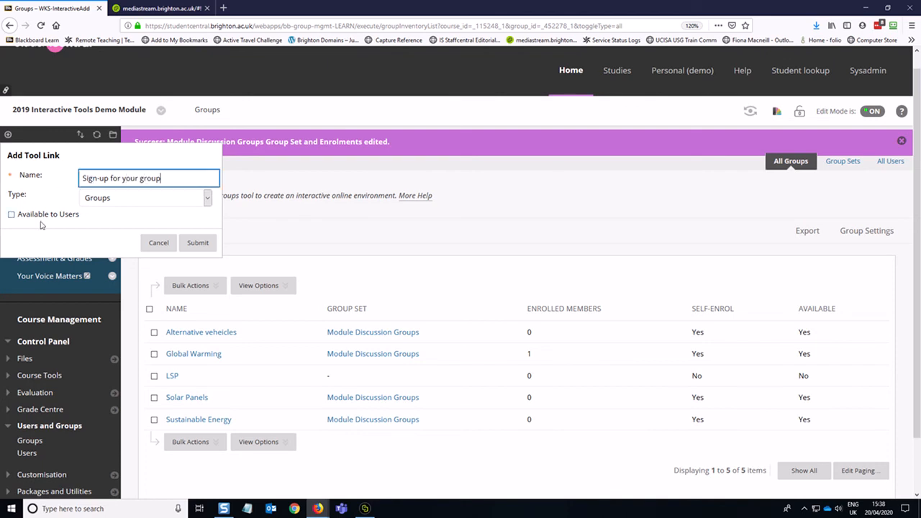
pyautogui.click(12, 213)
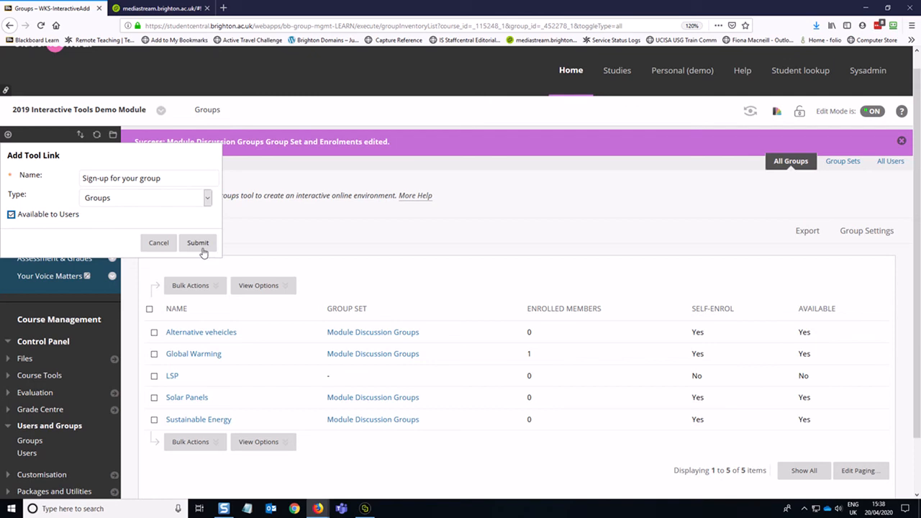
pyautogui.click(197, 242)
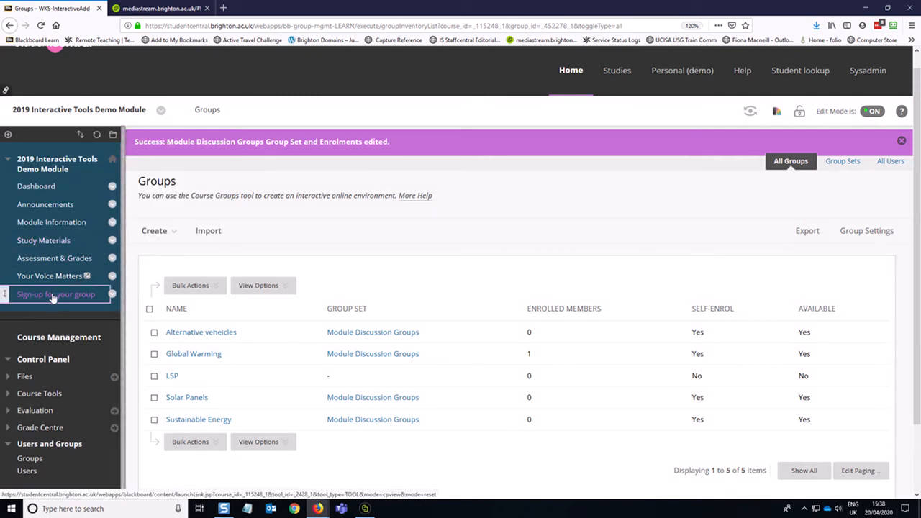
pyautogui.moveTo(748, 111)
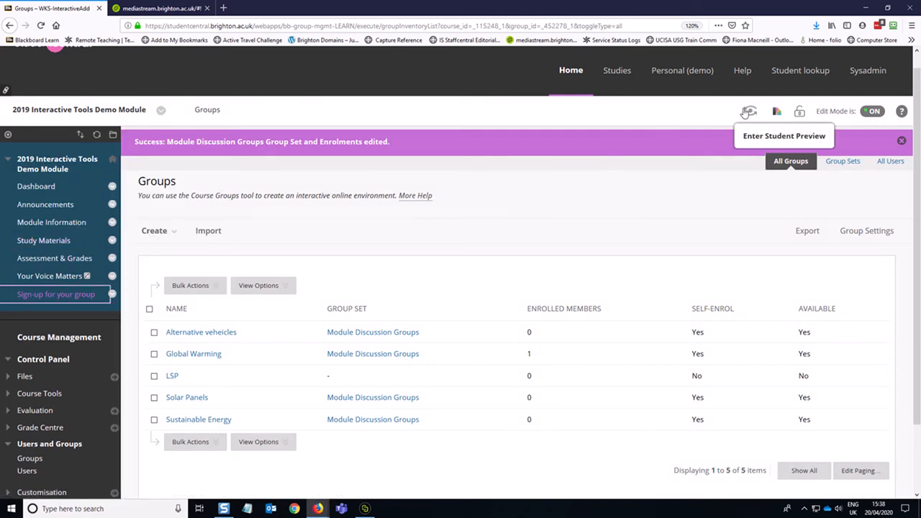
# Step: In student preview, use the sign-up sheet to join the Alternative veheicles group
pyautogui.click(748, 111)
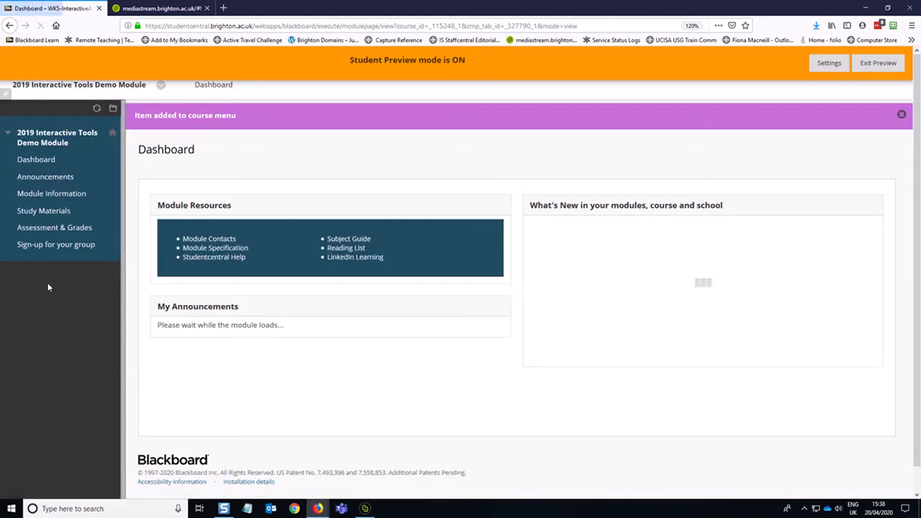
pyautogui.click(55, 245)
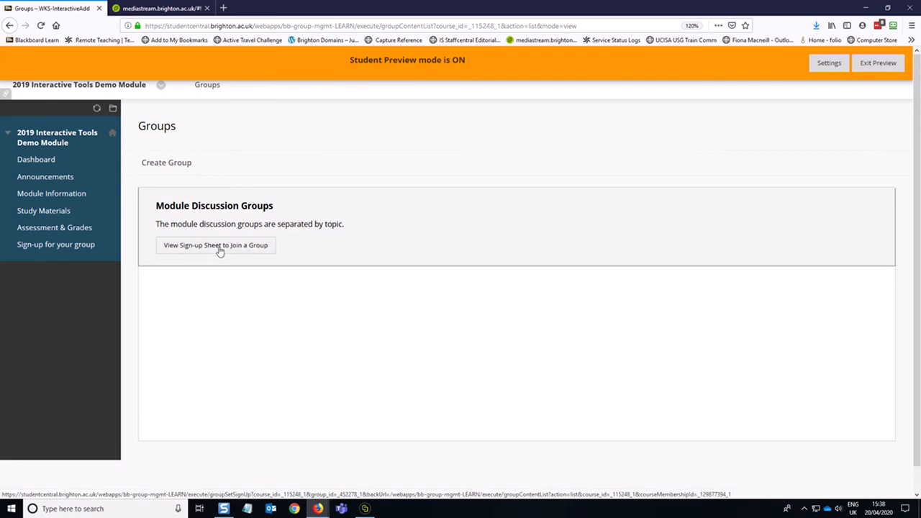
pyautogui.click(216, 245)
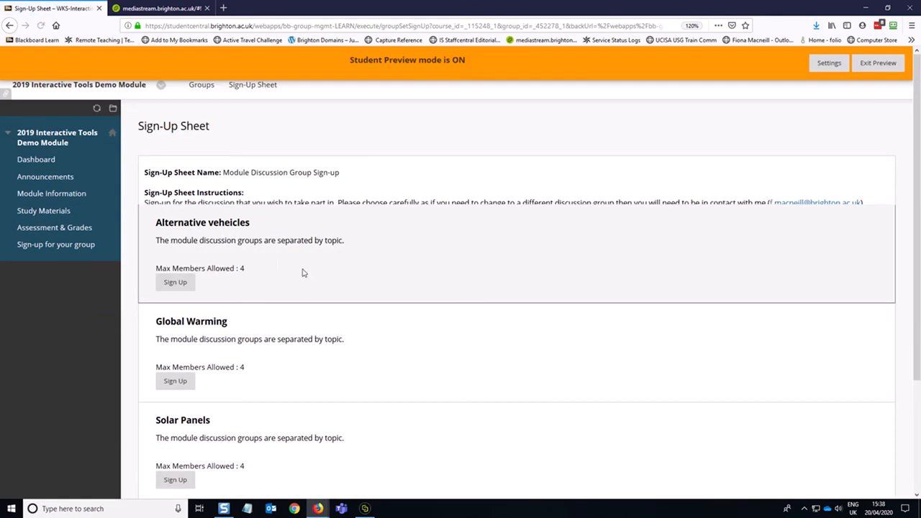
pyautogui.scroll(-3)
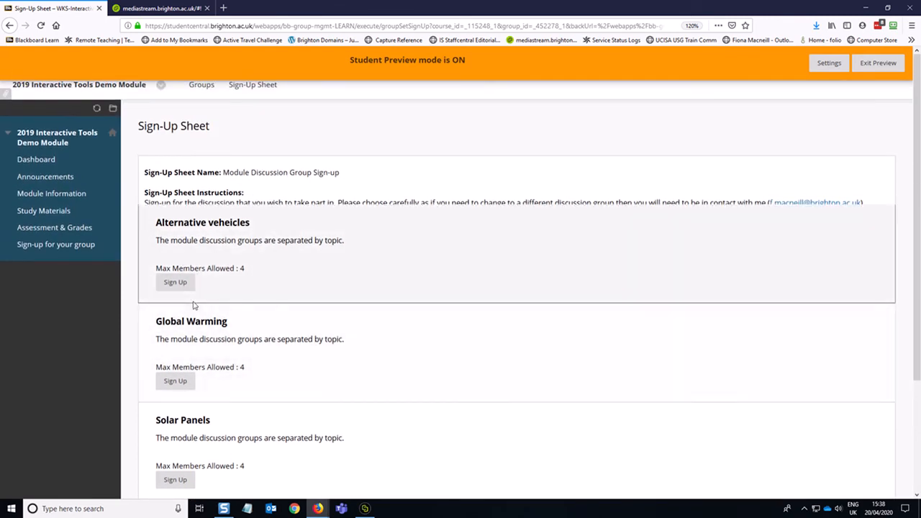
pyautogui.scroll(-3)
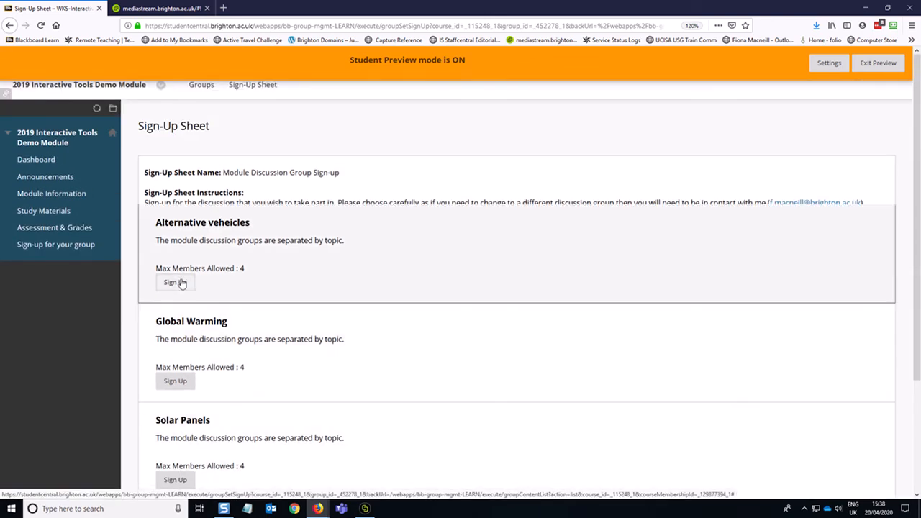
pyautogui.click(176, 280)
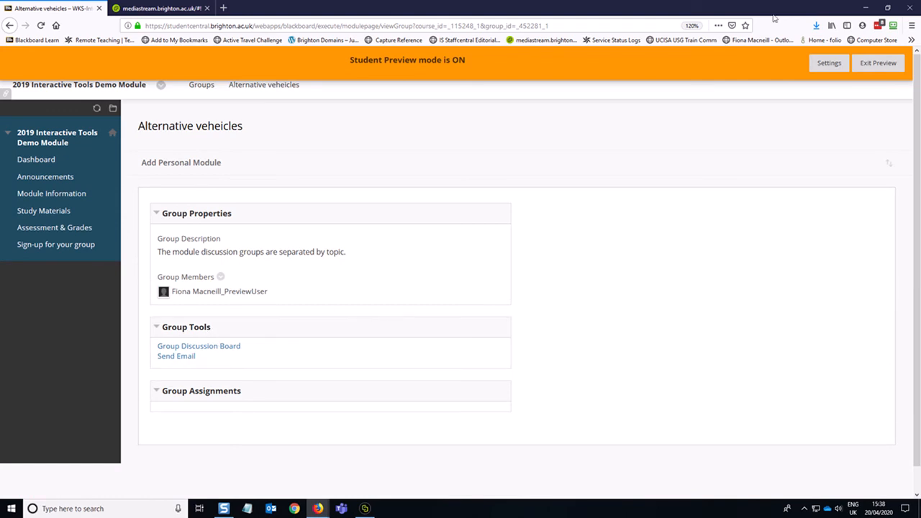
# Step: Exit student preview, keeping the preview user and its data
pyautogui.click(877, 63)
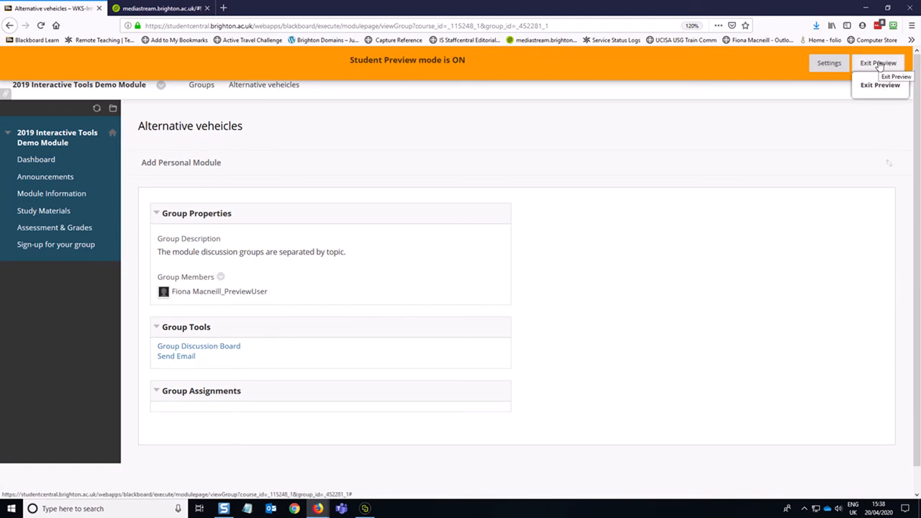
pyautogui.click(895, 76)
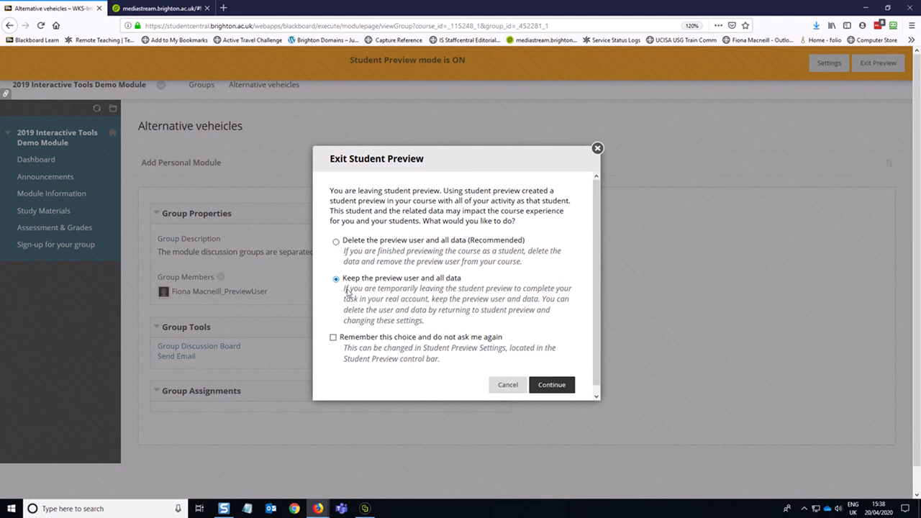
# Step: Confirm leaving student preview to return to the instructor's course dashboard
pyautogui.click(551, 384)
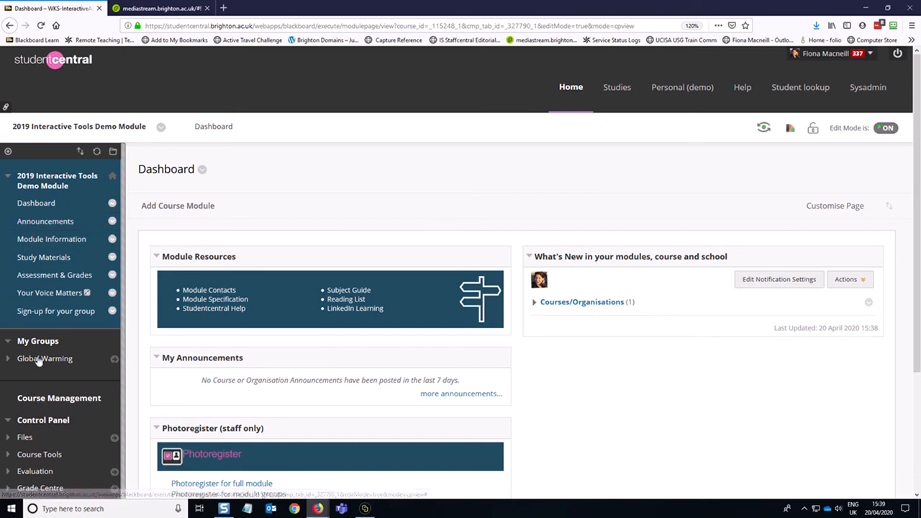
pyautogui.moveTo(7, 362)
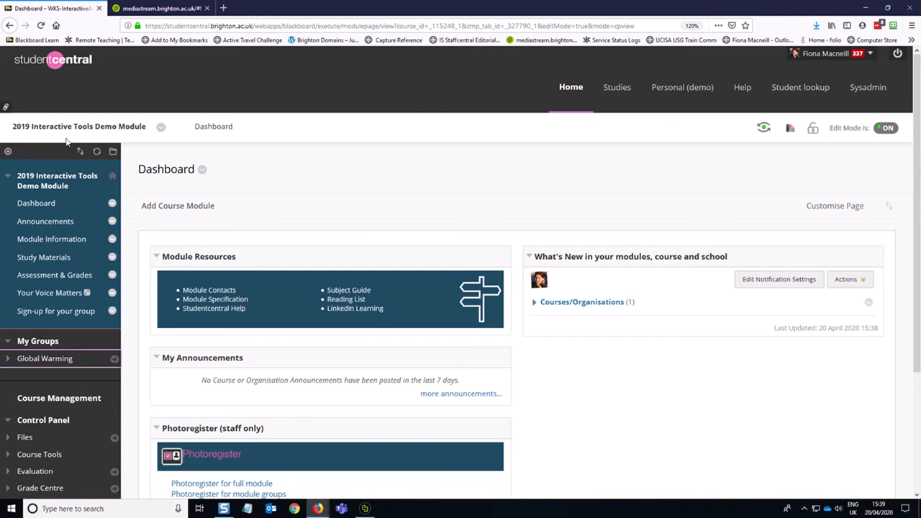
pyautogui.moveTo(52, 239)
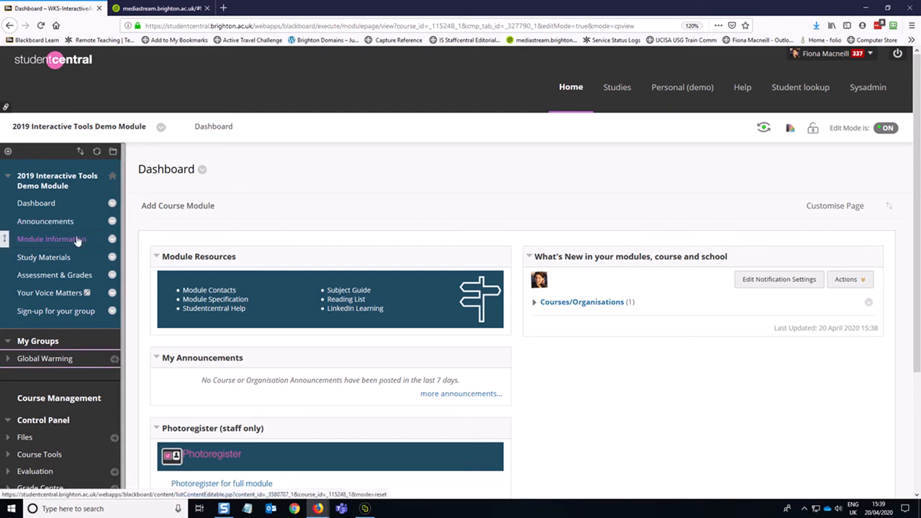
pyautogui.moveTo(49, 294)
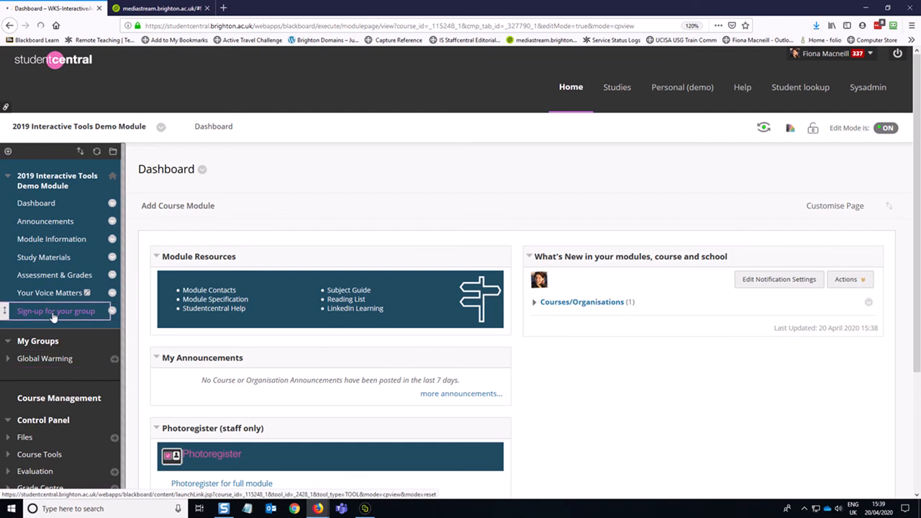
# Step: Check the Groups list via Sign-up for your group: Alternative veheicles now has one member
pyautogui.click(55, 310)
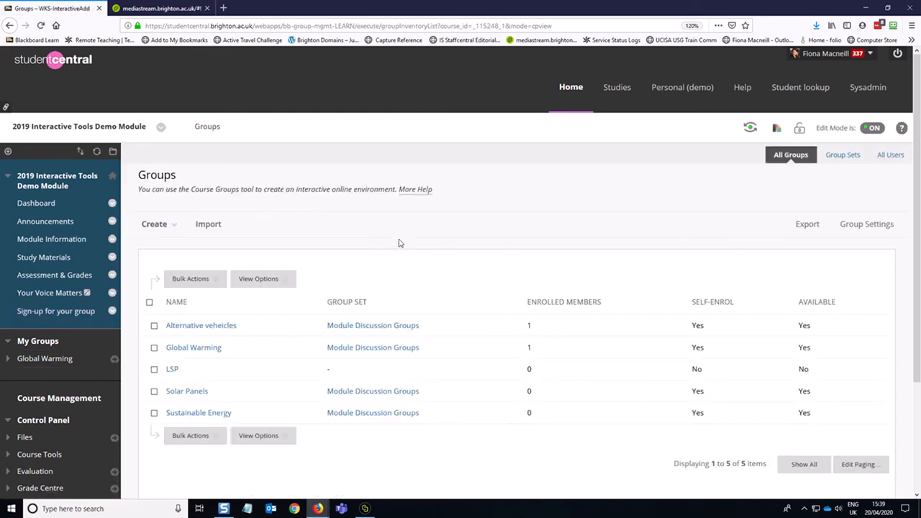
pyautogui.moveTo(428, 456)
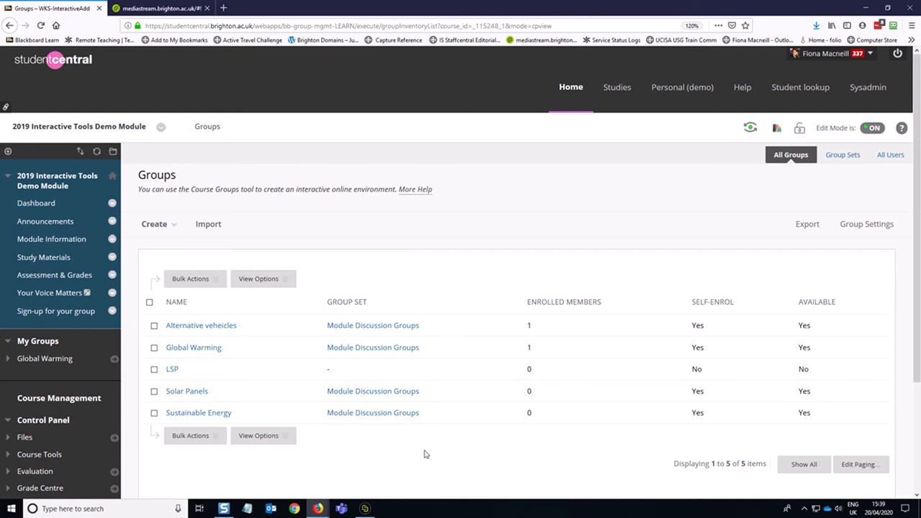
pyautogui.moveTo(20, 116)
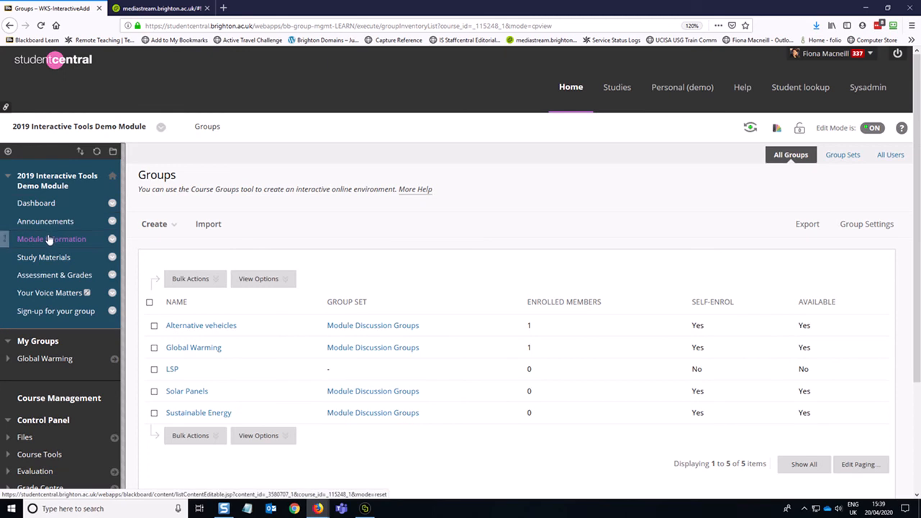
pyautogui.moveTo(52, 245)
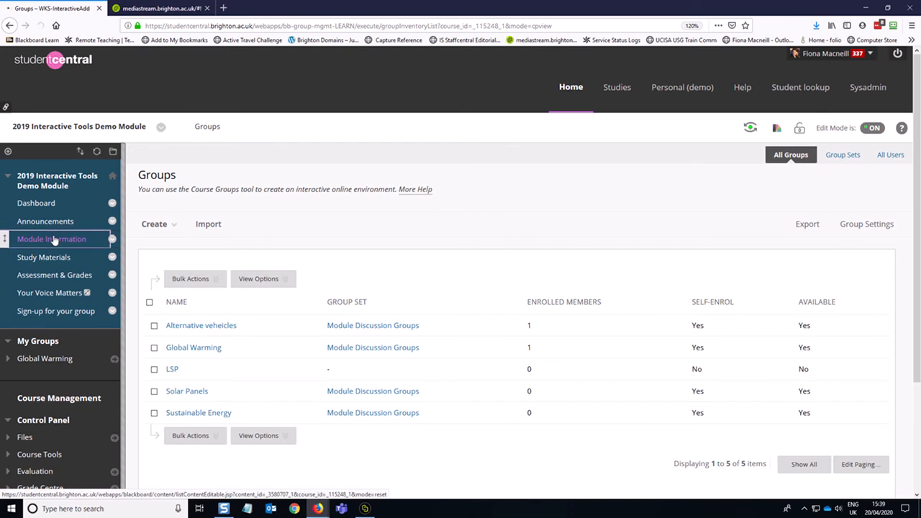
# Step: Start a Groups tool link in the Module Information content area
pyautogui.click(51, 238)
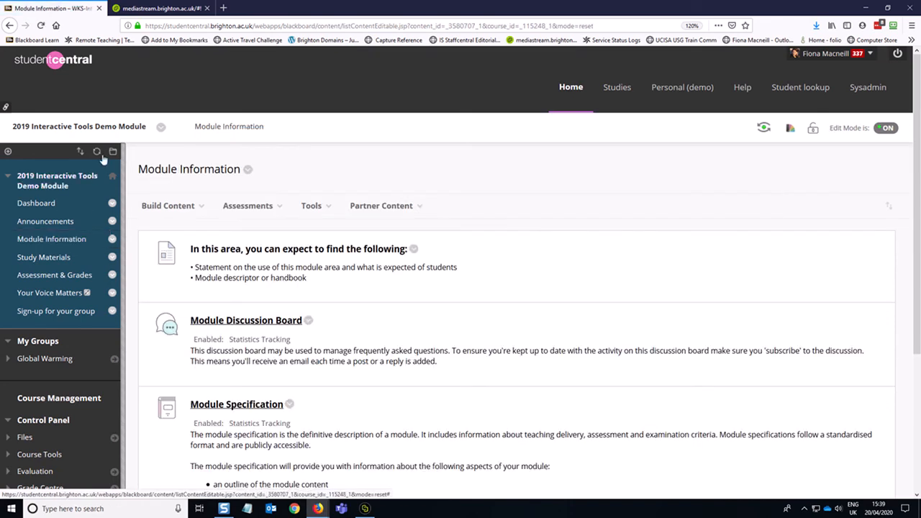
pyautogui.click(310, 204)
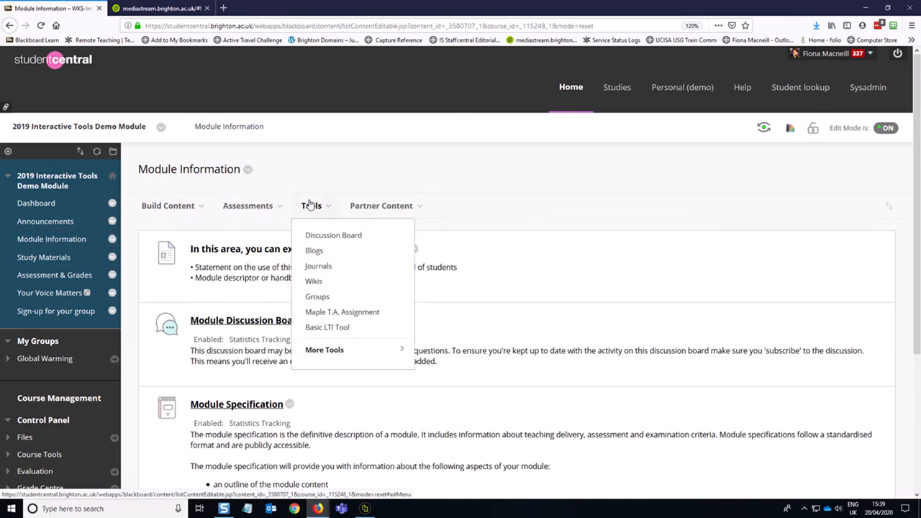
pyautogui.moveTo(333, 236)
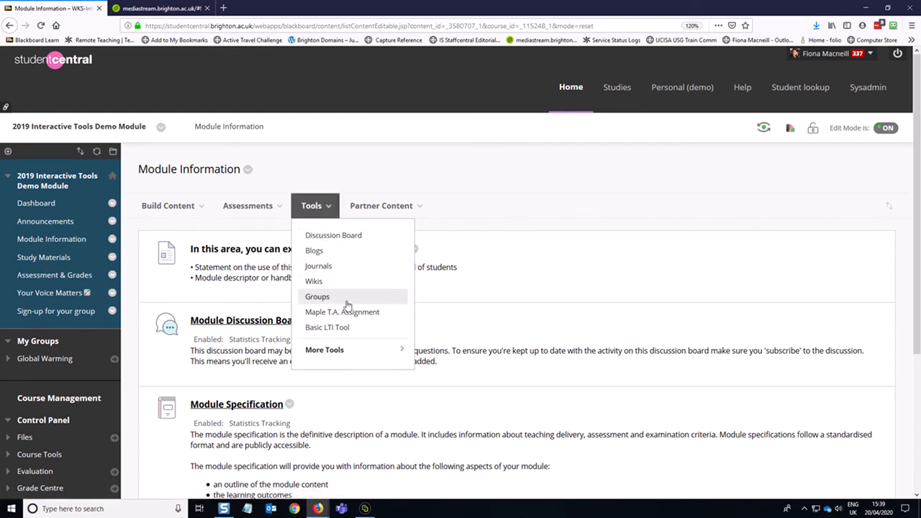
pyautogui.click(316, 296)
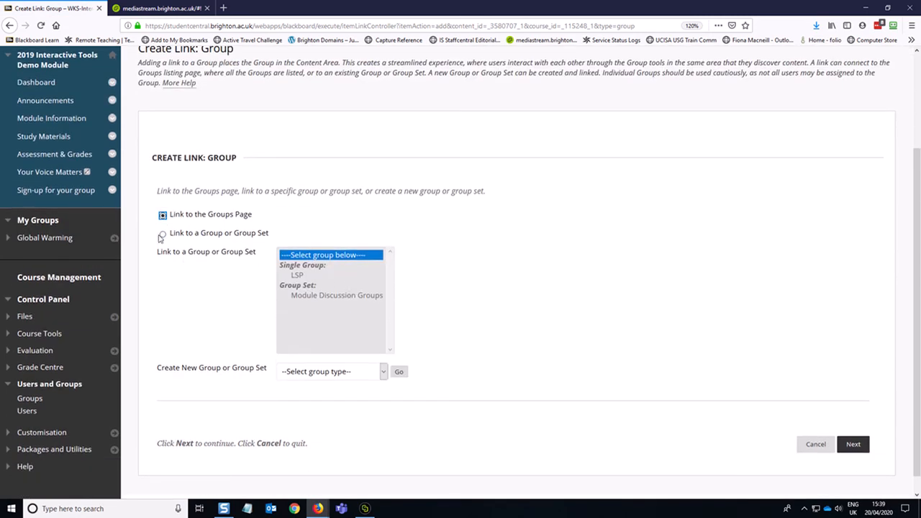
pyautogui.click(163, 214)
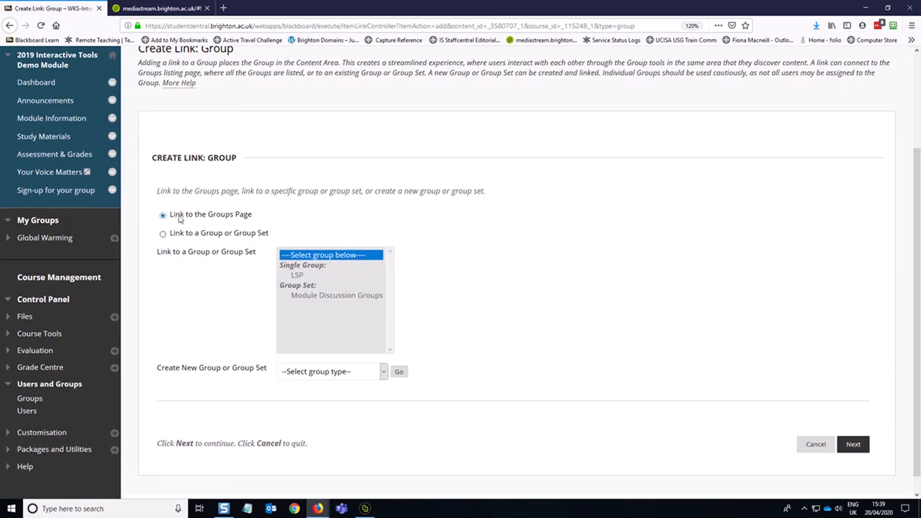
# Step: Point the link to the Module Discussion Groups group set
pyautogui.click(162, 233)
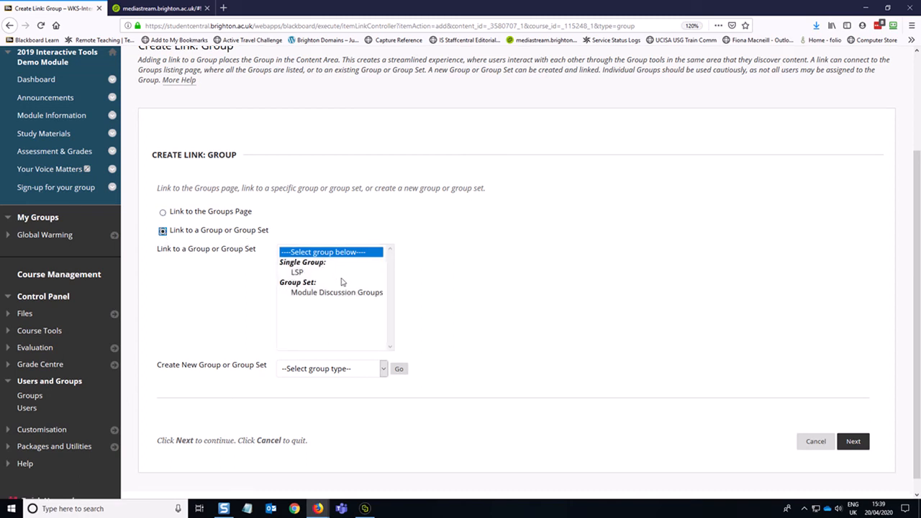
pyautogui.scroll(-3)
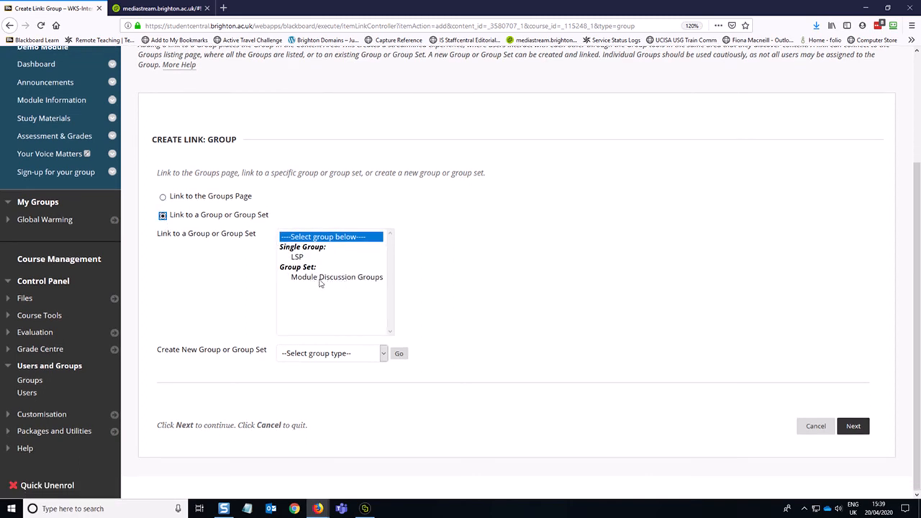
pyautogui.click(337, 276)
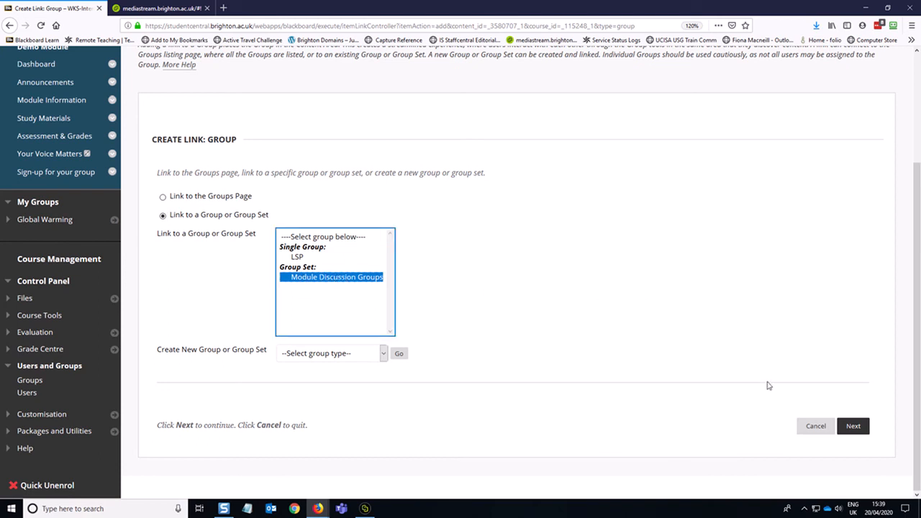
pyautogui.click(851, 426)
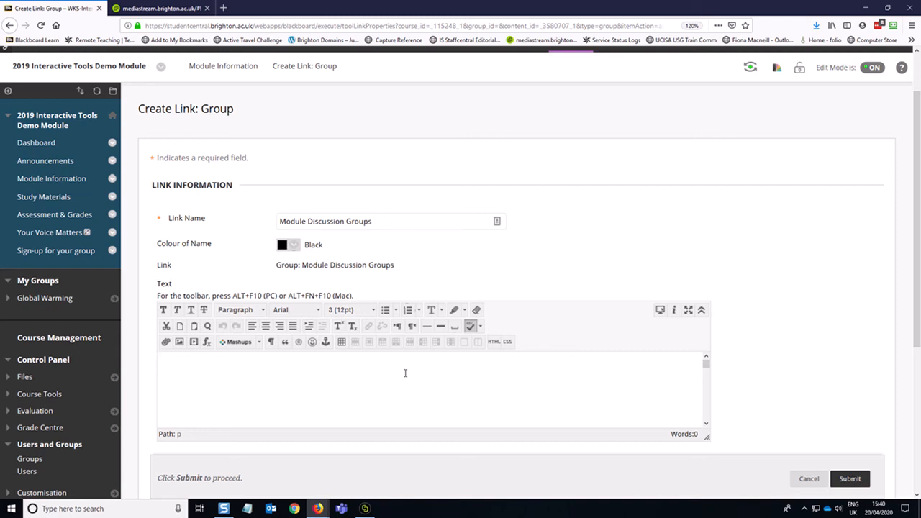
# Step: Enter the text 'Here are the rules for engaging in discussion and expectation.'
pyautogui.write('Here')
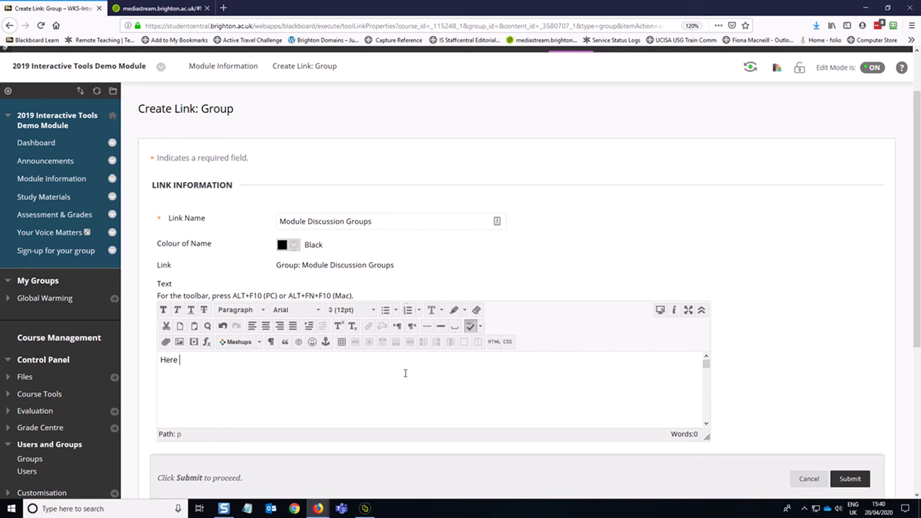
pyautogui.write('are the rules')
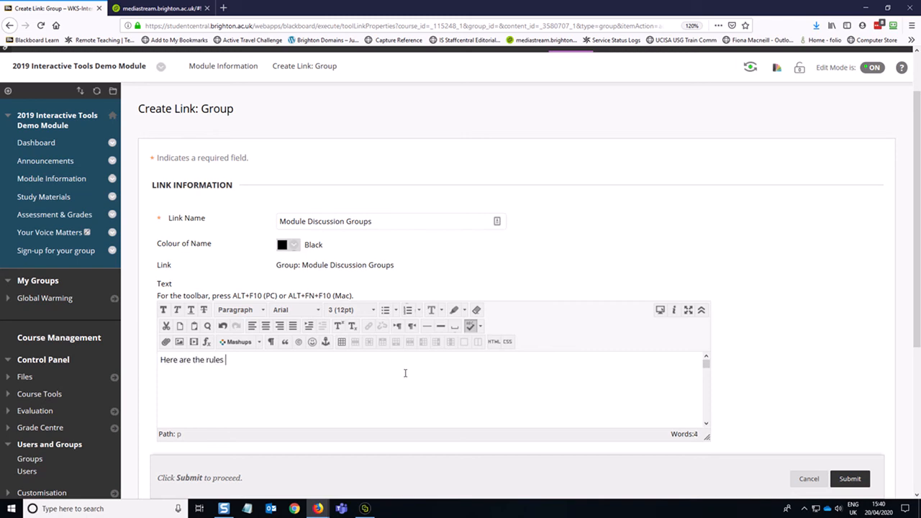
pyautogui.write('for engaging in the d')
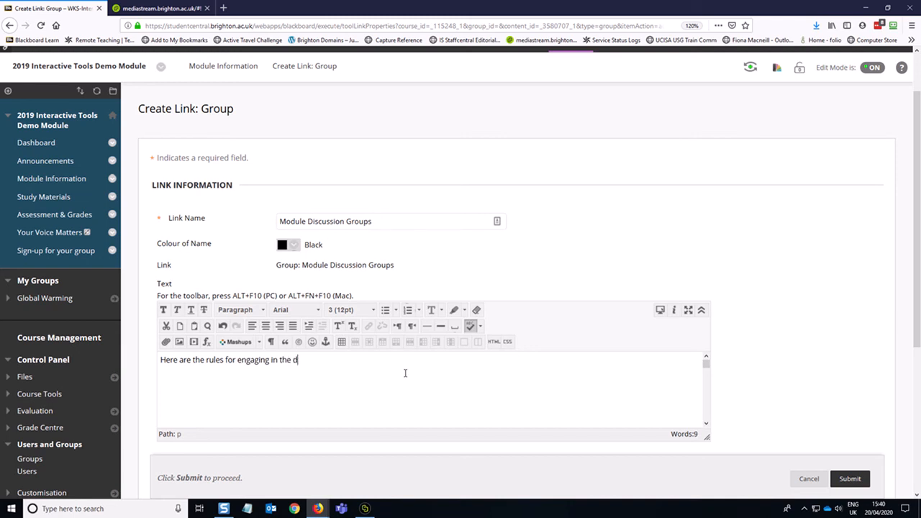
pyautogui.write('iscussion and')
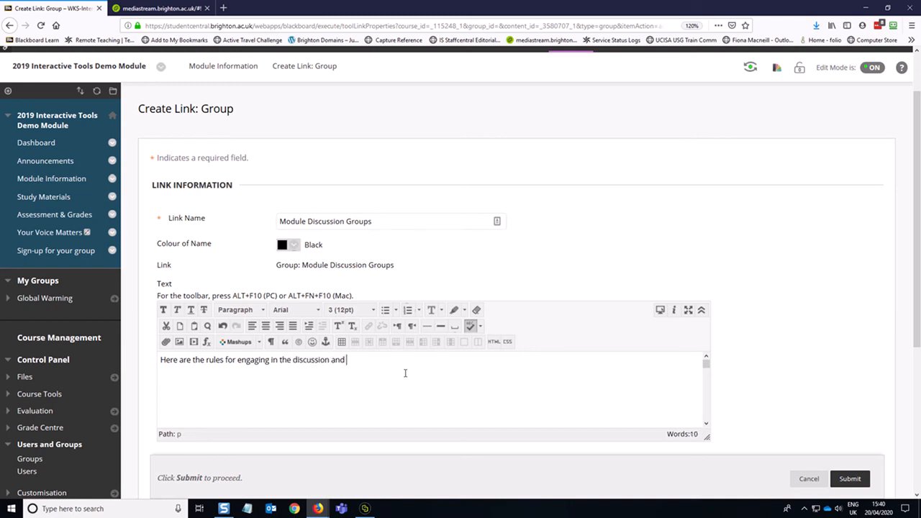
pyautogui.write('expectatio')
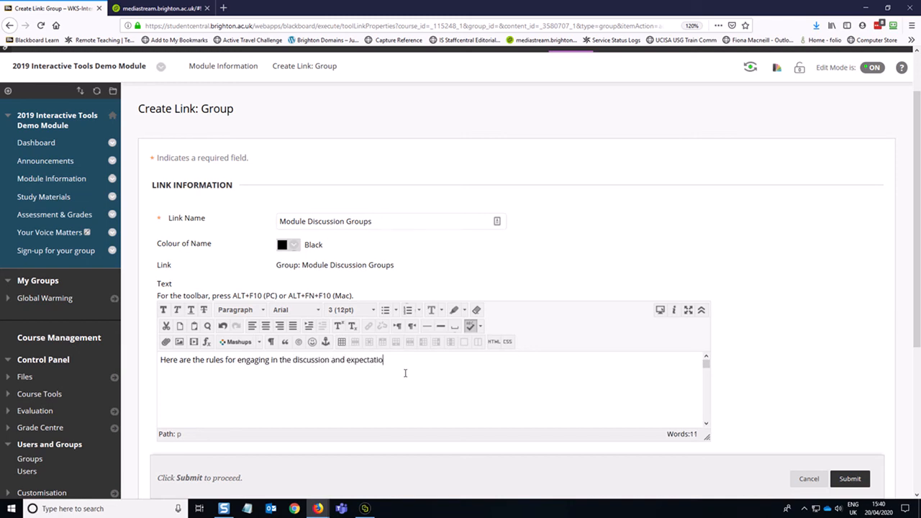
pyautogui.write('n.')
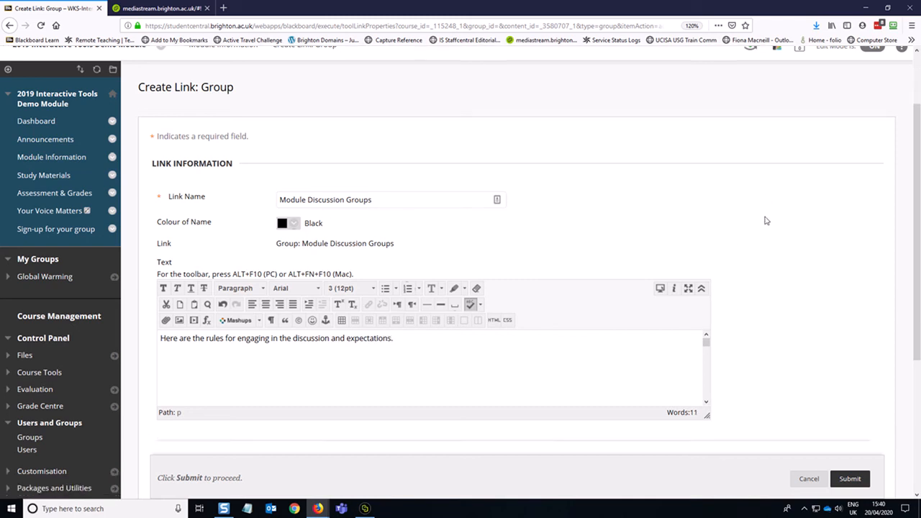
# Step: Submit the Module Discussion Groups link with its description
pyautogui.scroll(-3)
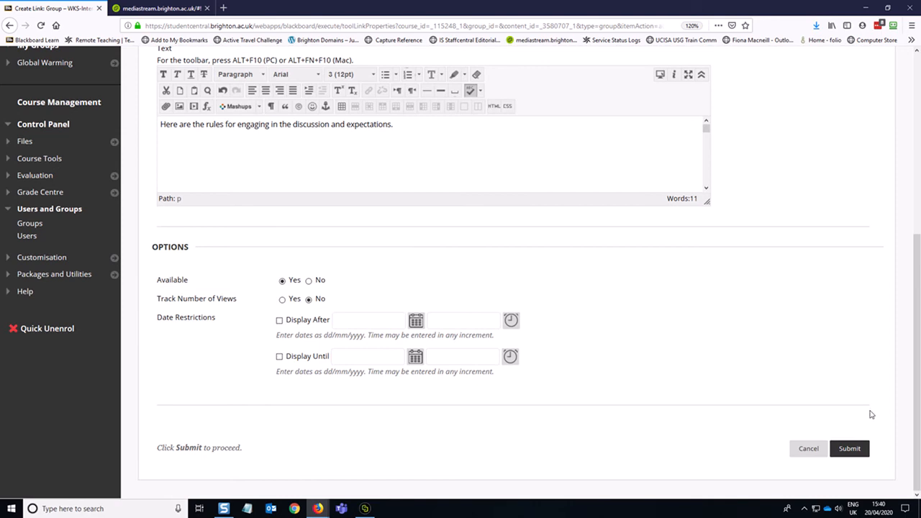
pyautogui.click(849, 449)
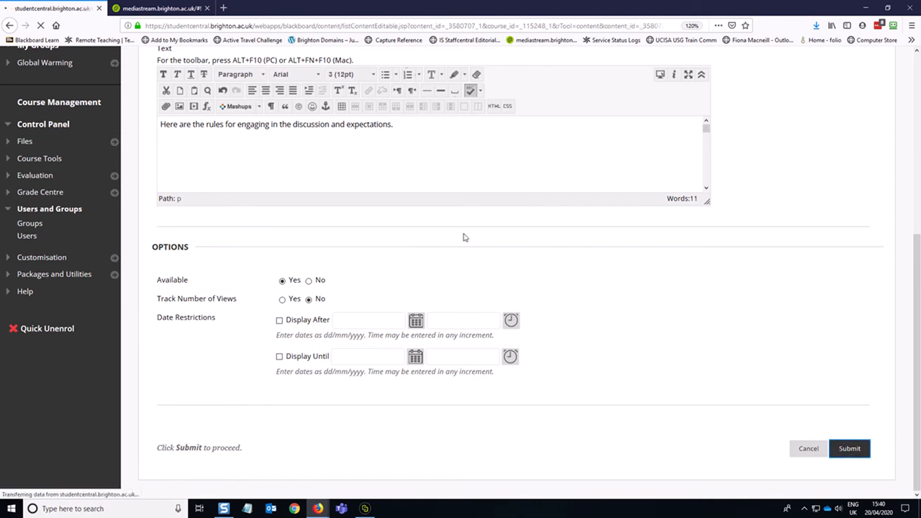
pyautogui.click(849, 449)
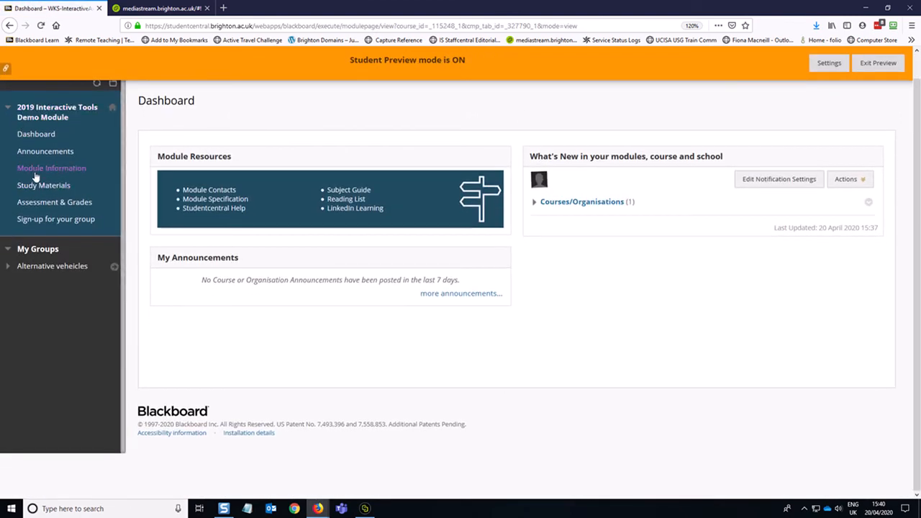
# Step: Reach the Module Discussion Groups sign-up sheet from Module Information as the preview student
pyautogui.click(52, 167)
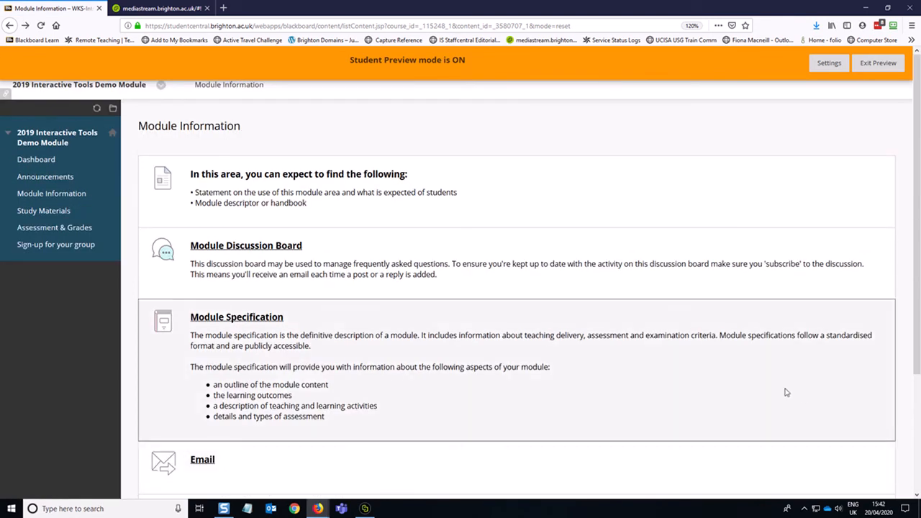
pyautogui.moveTo(806, 352)
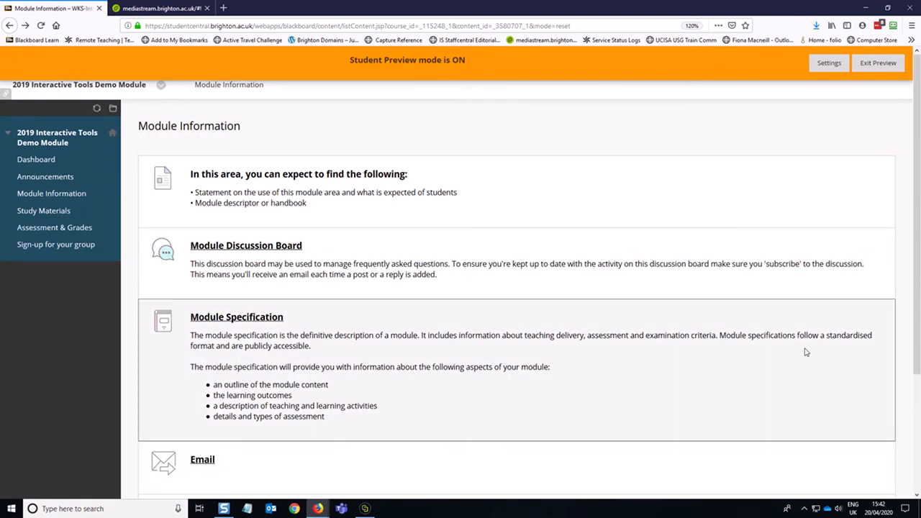
pyautogui.scroll(-3)
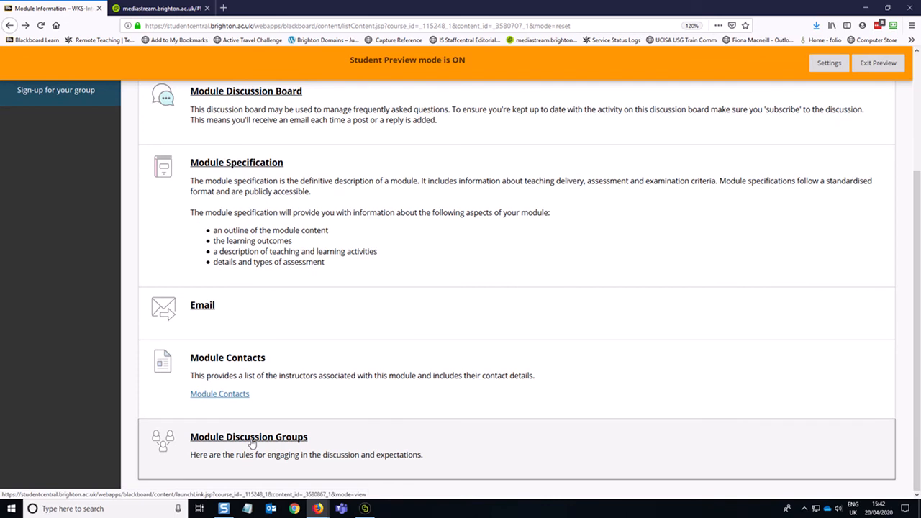
pyautogui.click(247, 437)
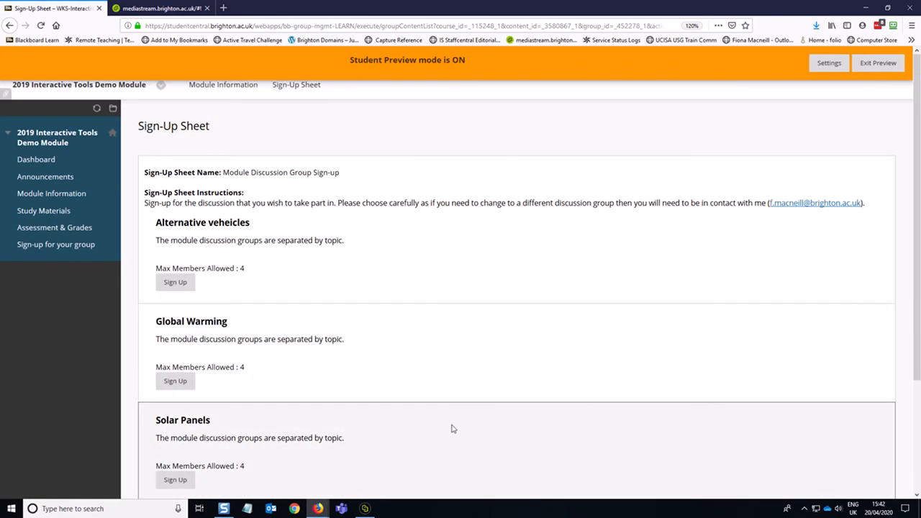
pyautogui.scroll(-3)
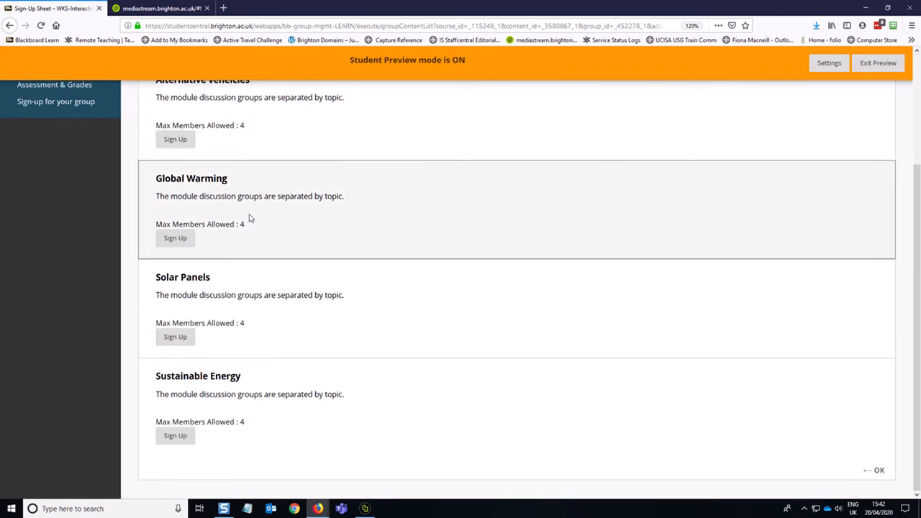
pyautogui.scroll(3)
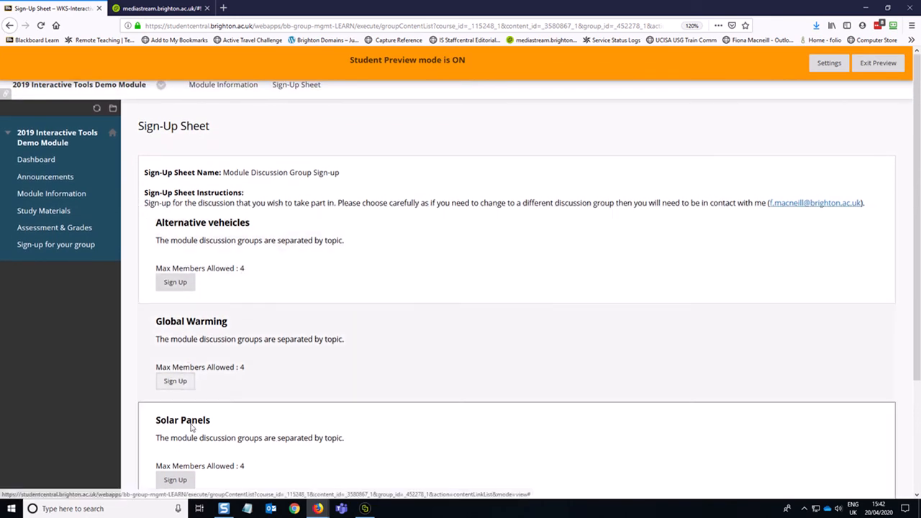
pyautogui.scroll(-3)
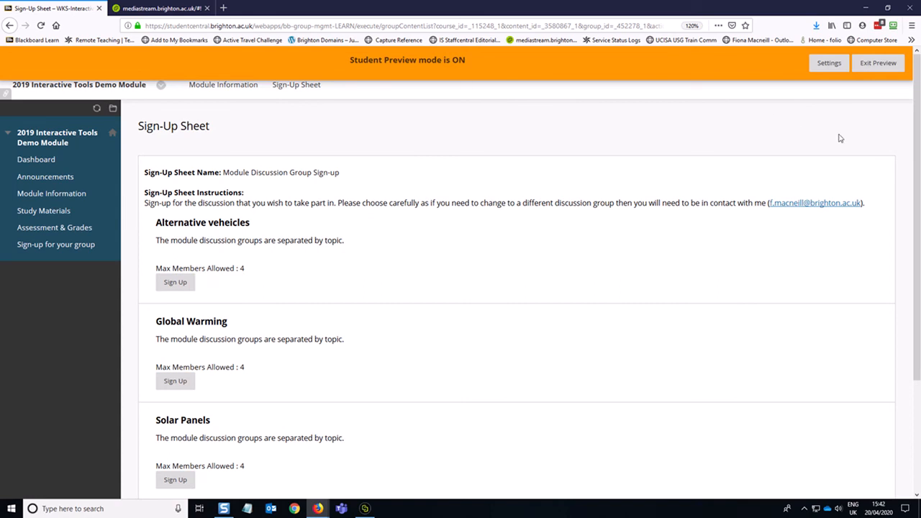
pyautogui.moveTo(874, 138)
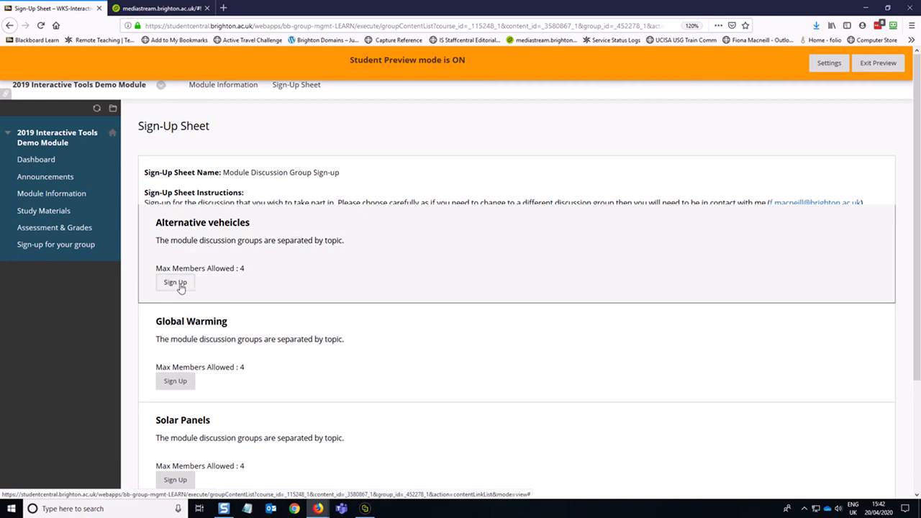
# Step: Sign the preview student up for the Global Warming group
pyautogui.click(176, 380)
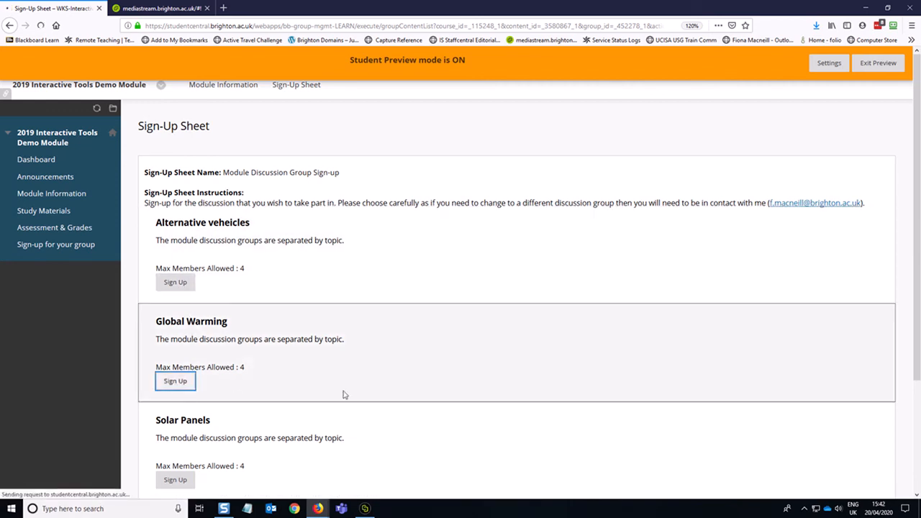
pyautogui.click(175, 380)
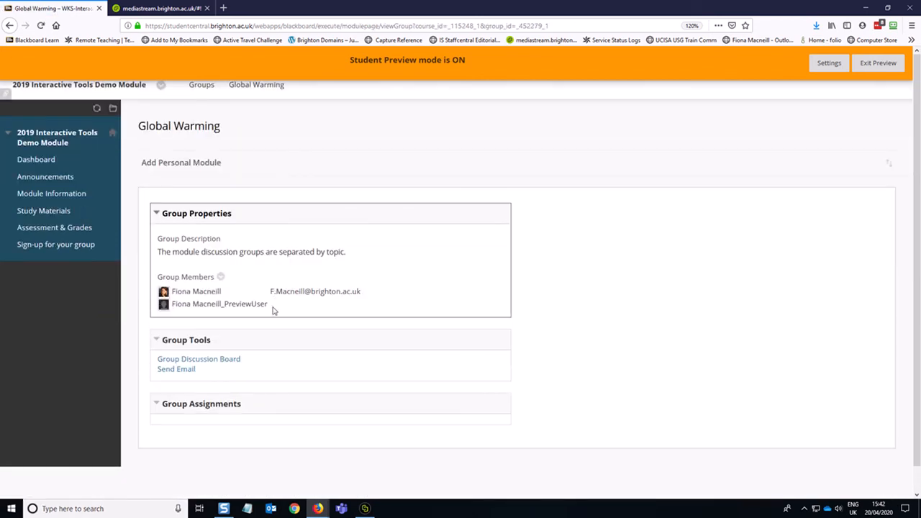
pyautogui.moveTo(226, 363)
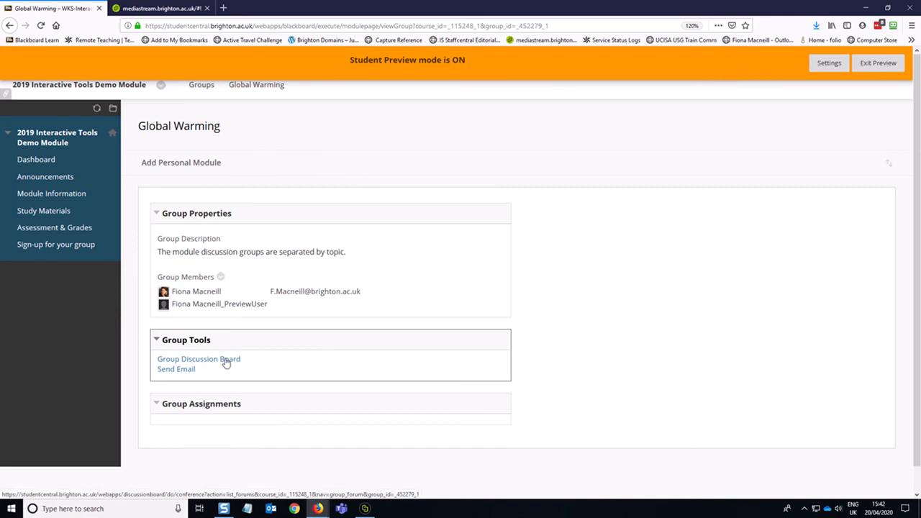
# Step: Reach the empty Global Warming forum via the group's discussion board
pyautogui.click(199, 358)
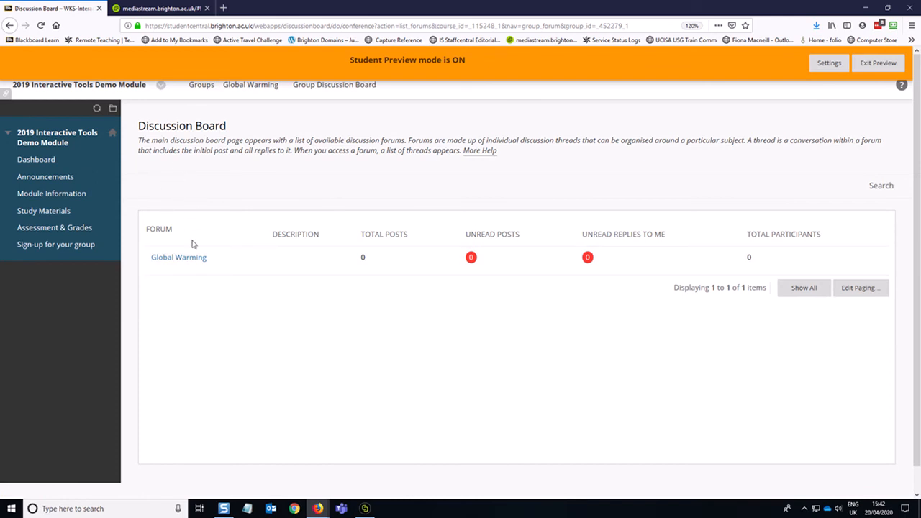
pyautogui.moveTo(178, 256)
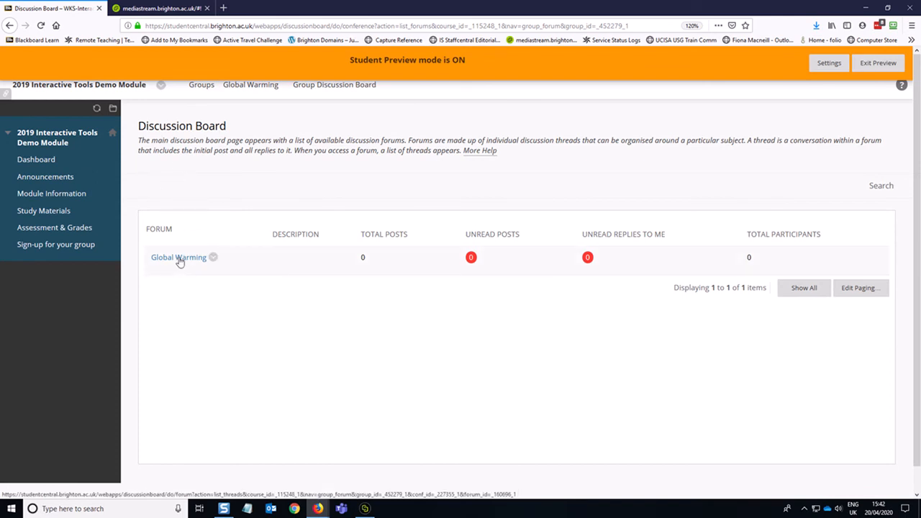
pyautogui.click(178, 256)
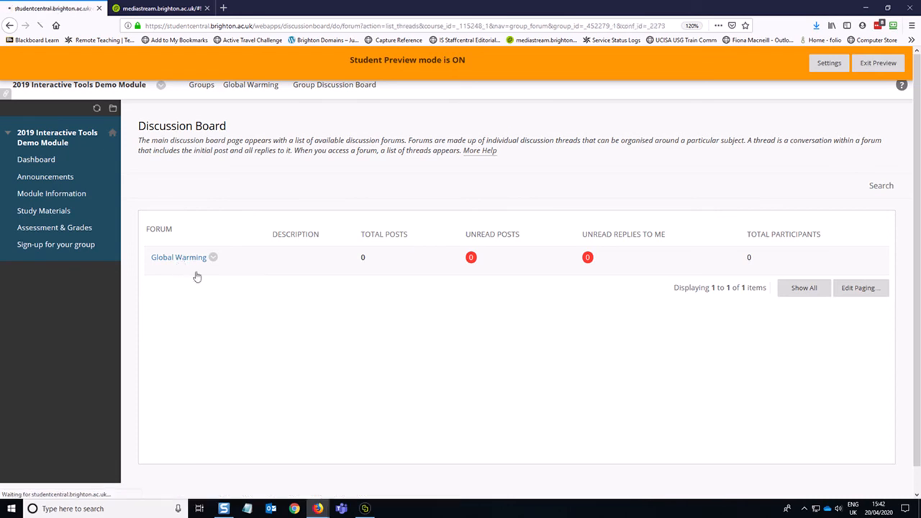
pyautogui.click(178, 256)
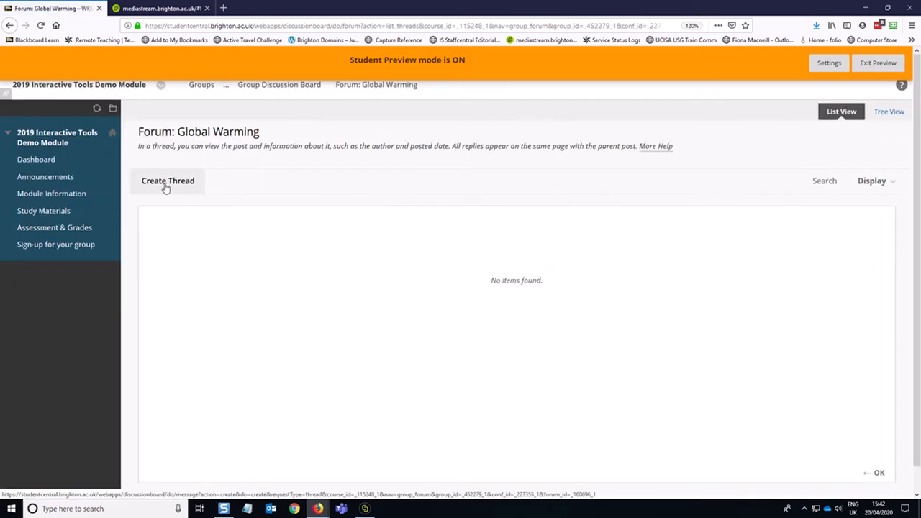
pyautogui.moveTo(210, 245)
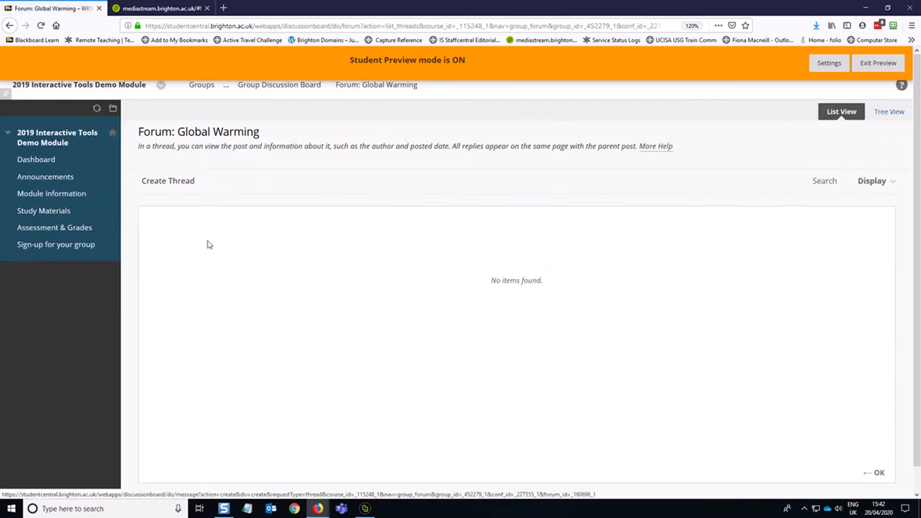
pyautogui.moveTo(167, 181)
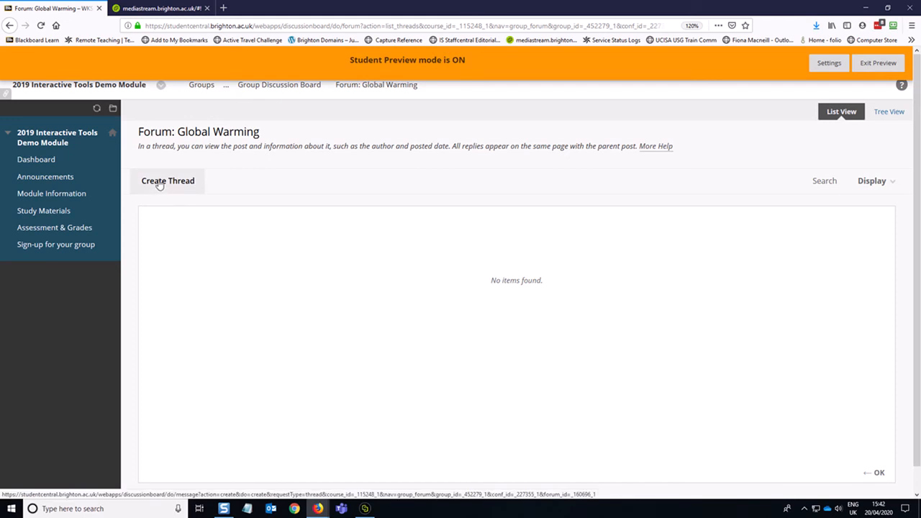
pyautogui.moveTo(683, 237)
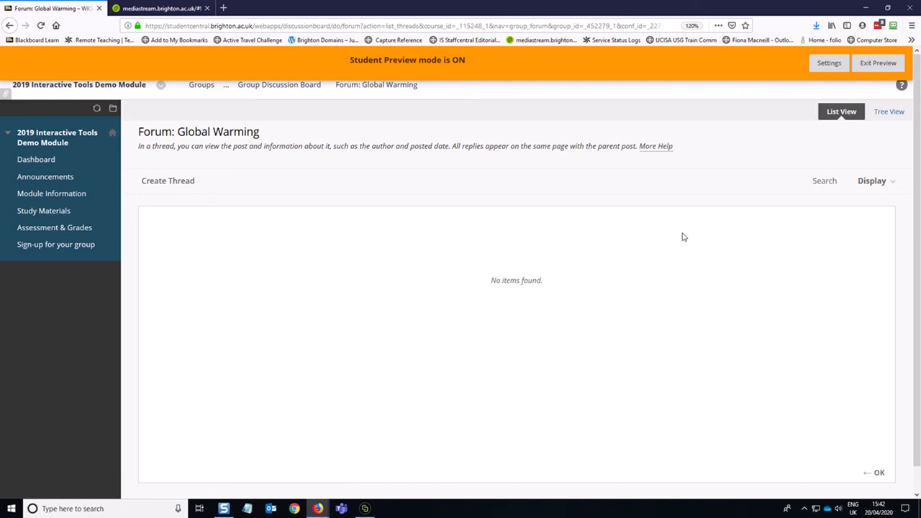